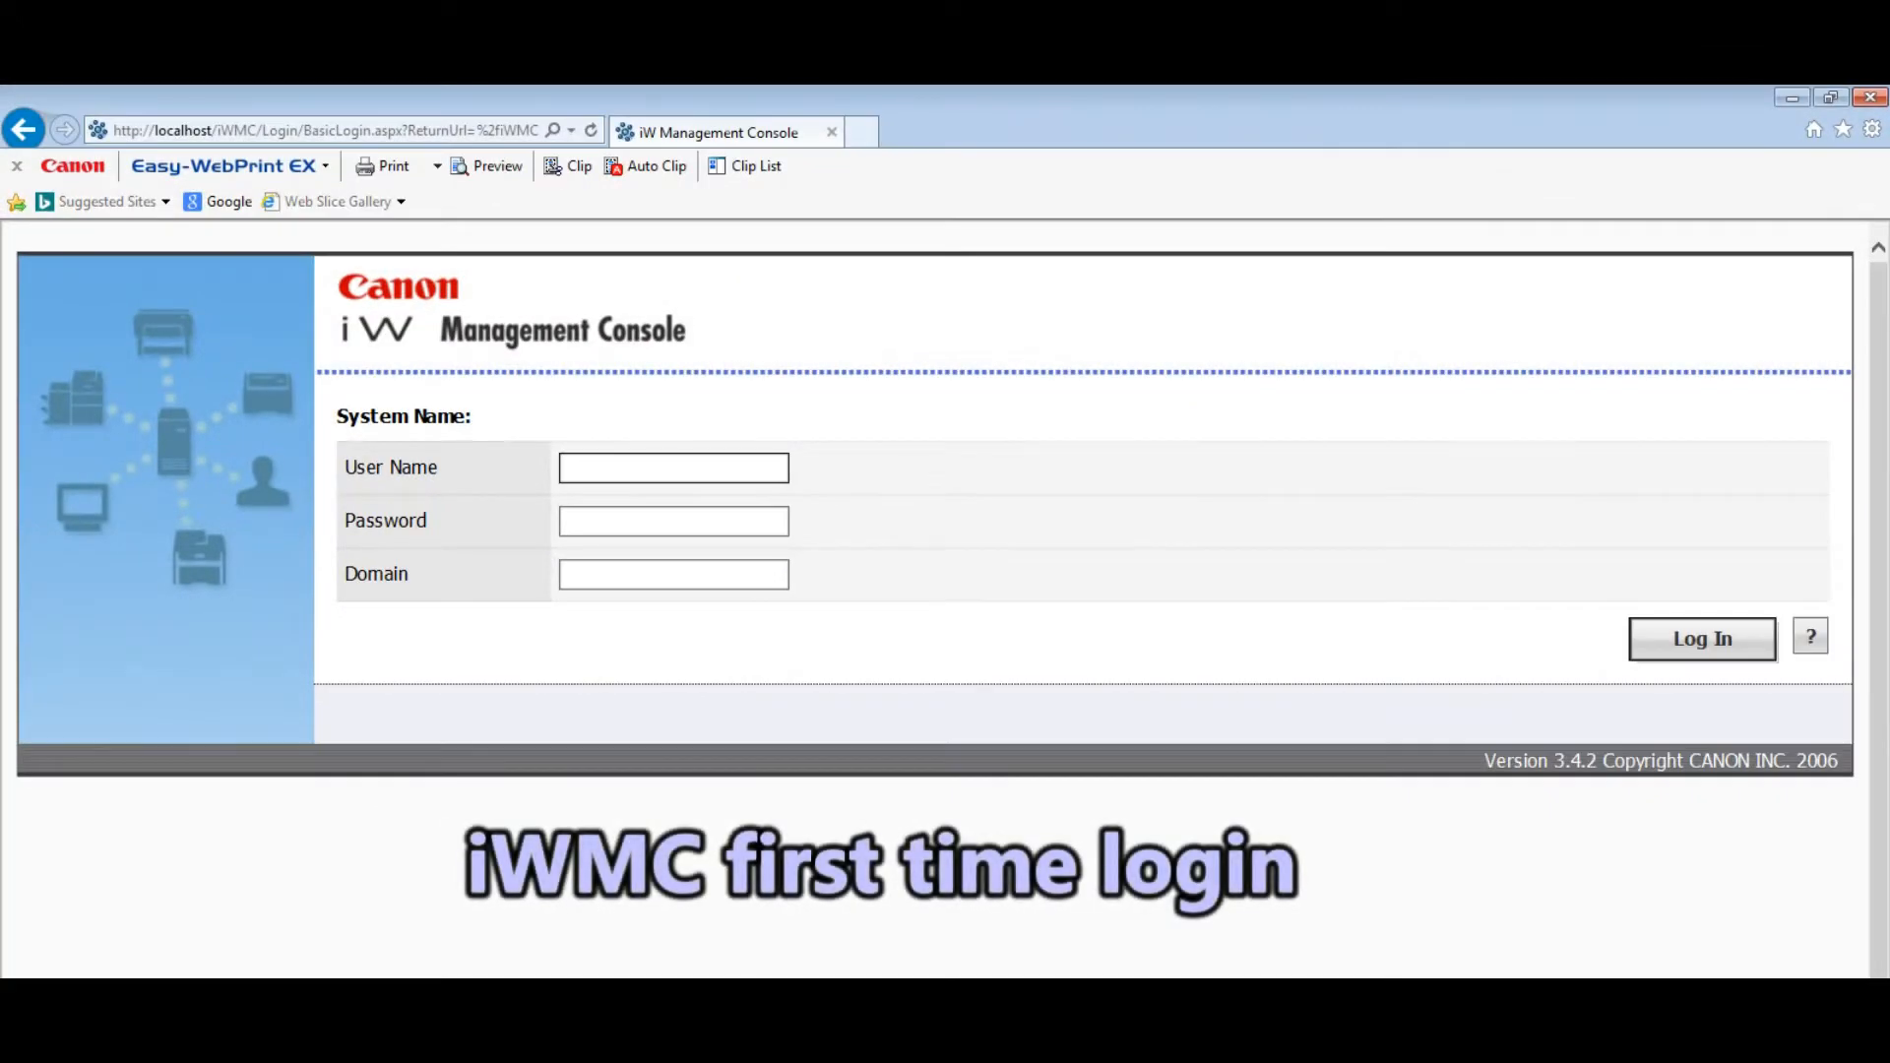
Enter 'Administrator' as the user name and type the password on the login page
text(Admini)
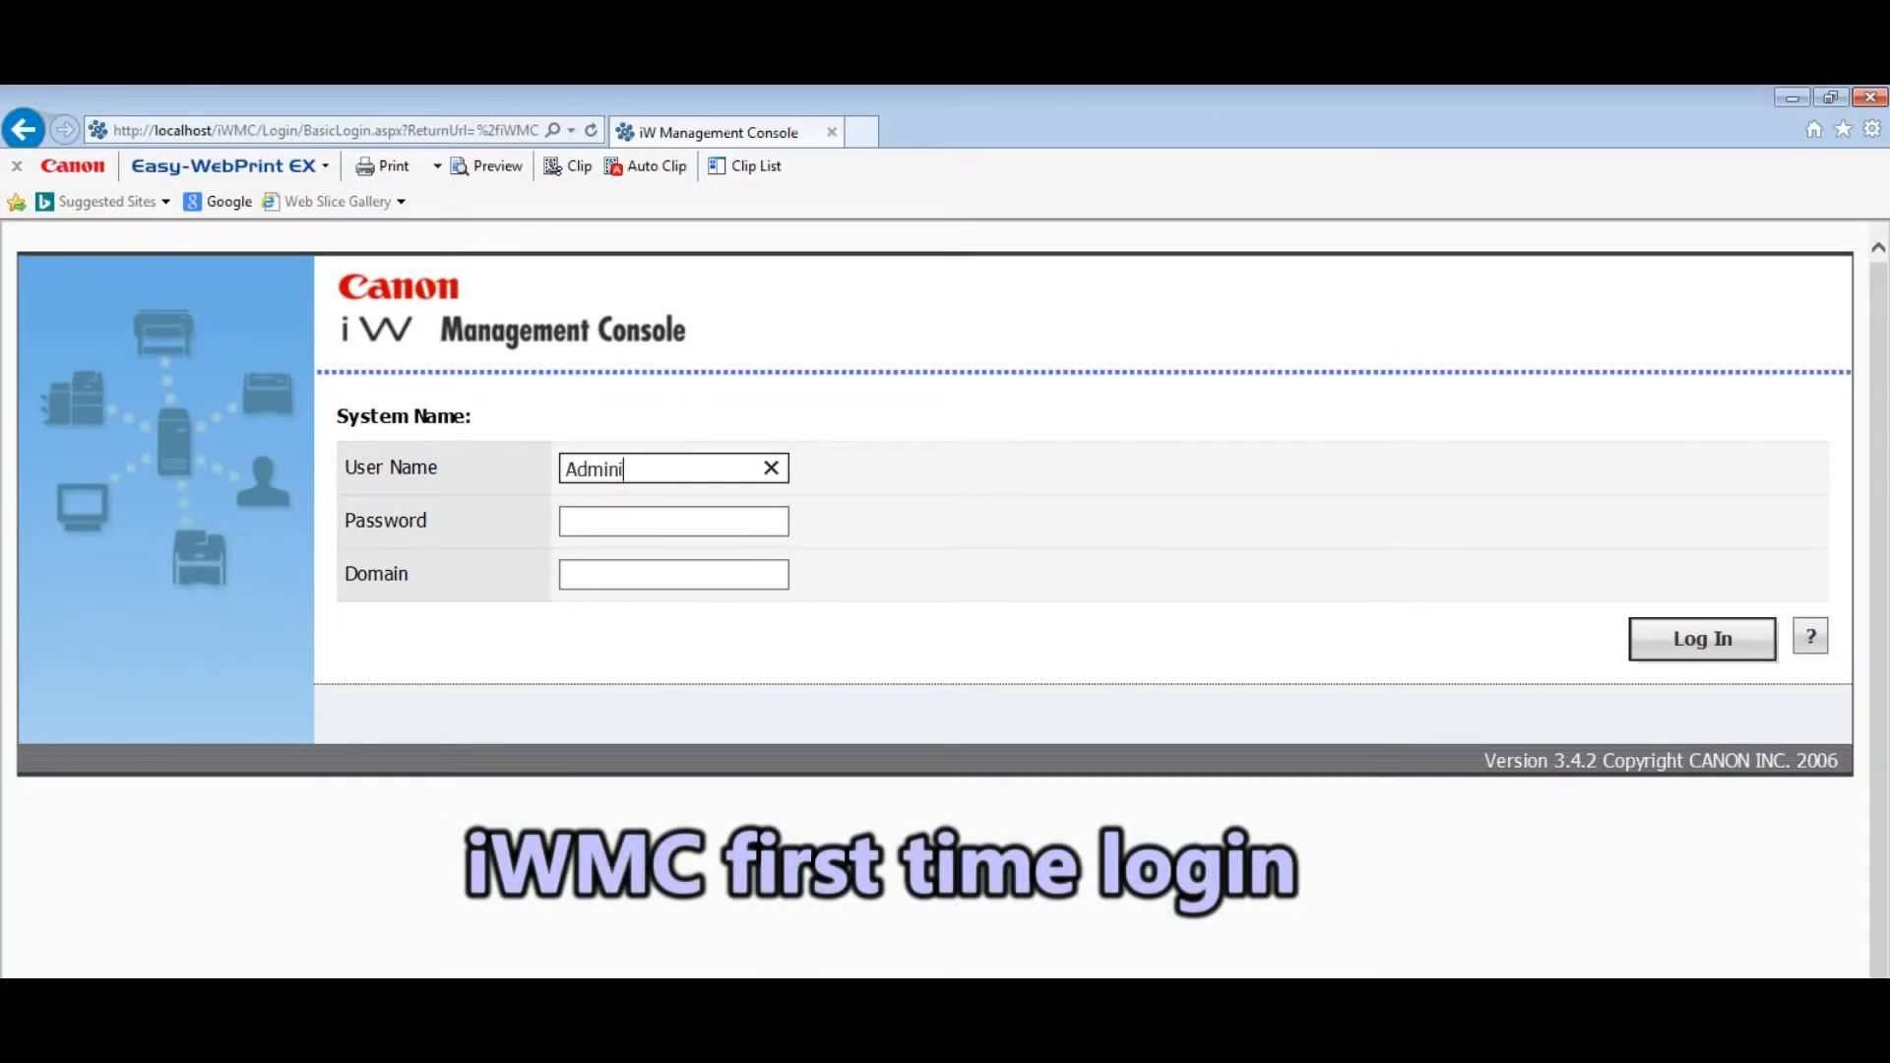
text(stra)
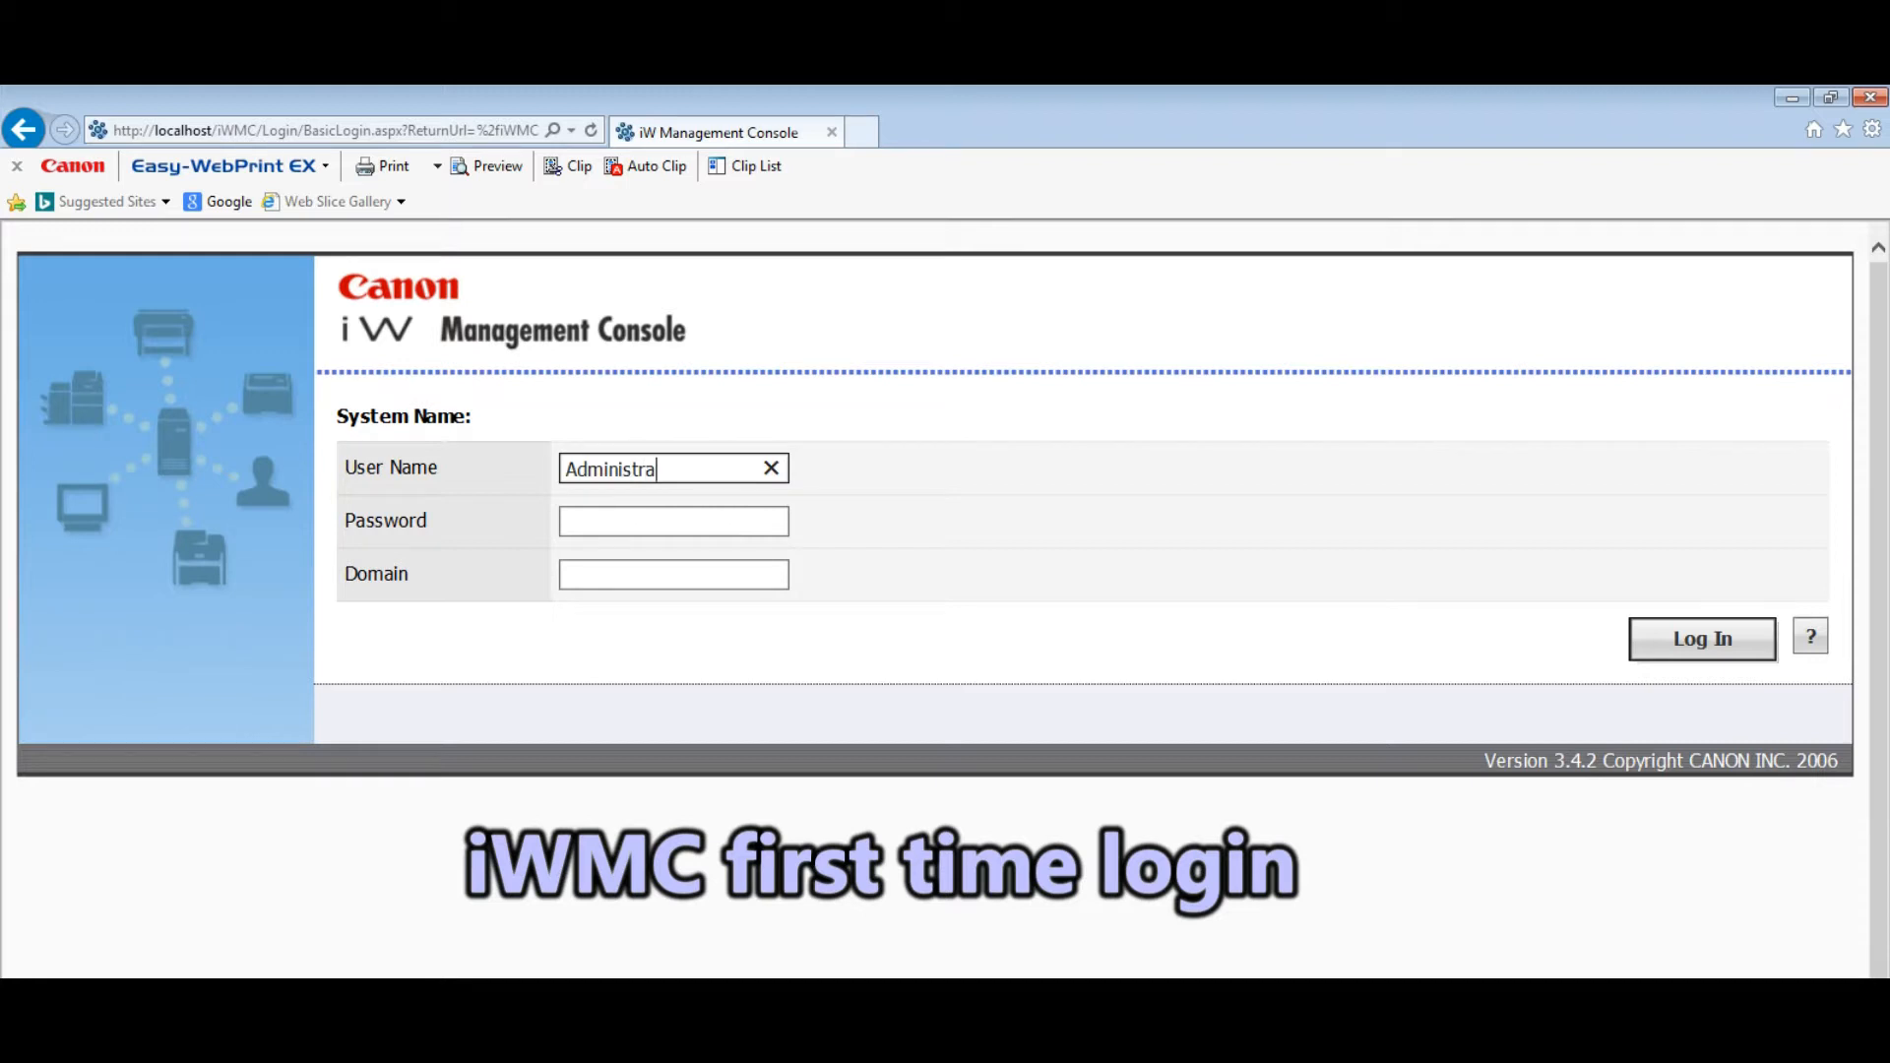
click(673, 520)
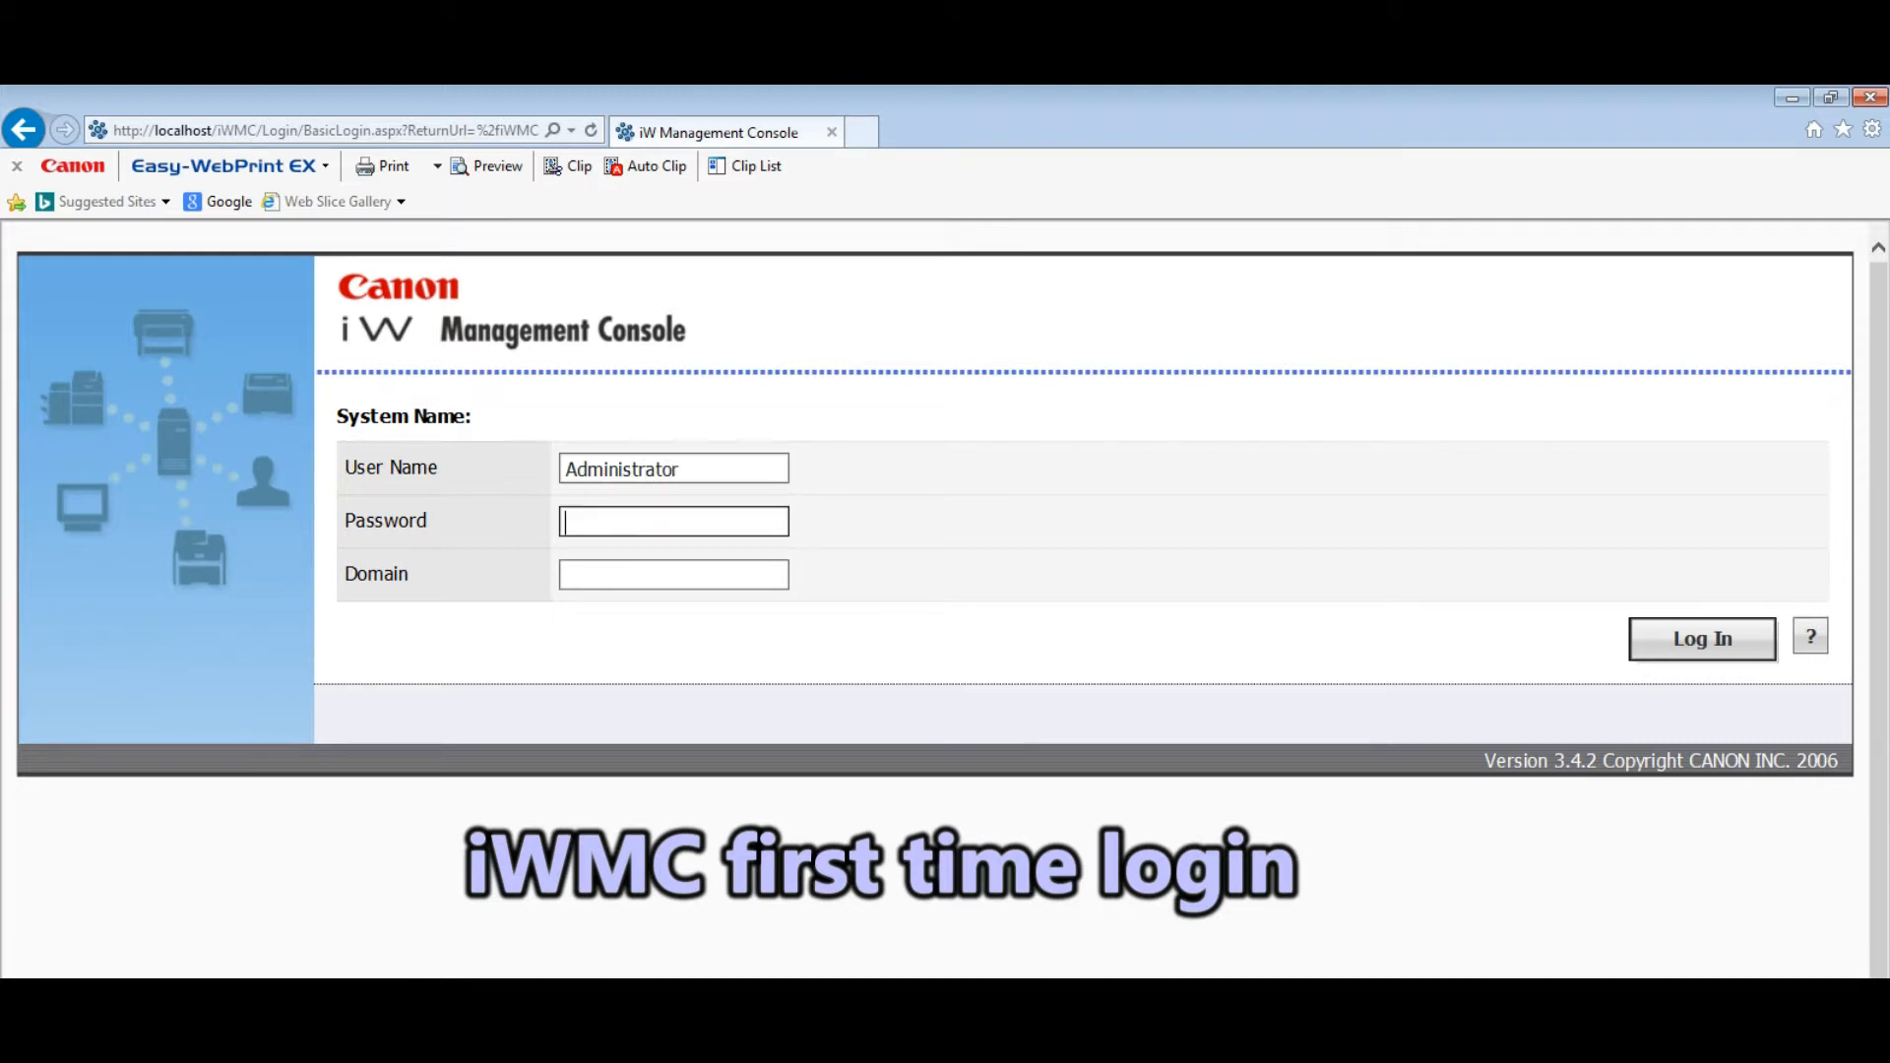
text(••)
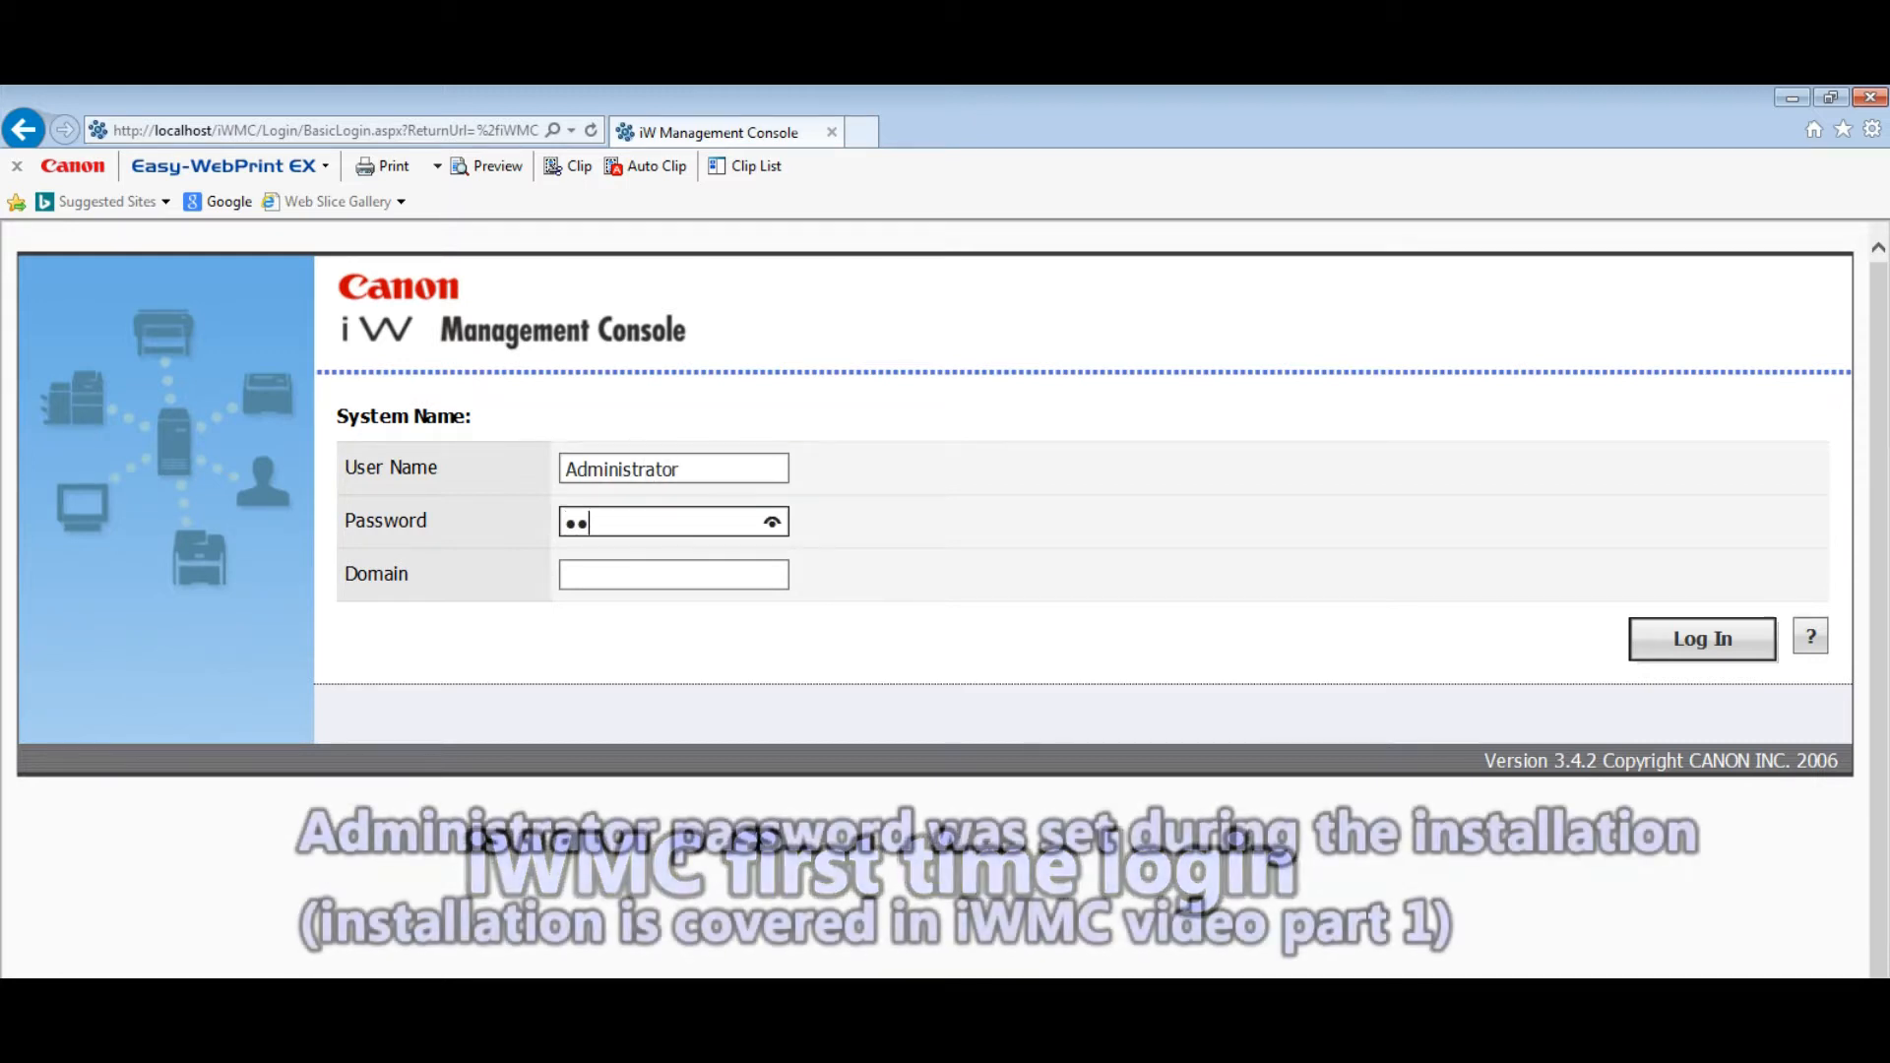
text(••)
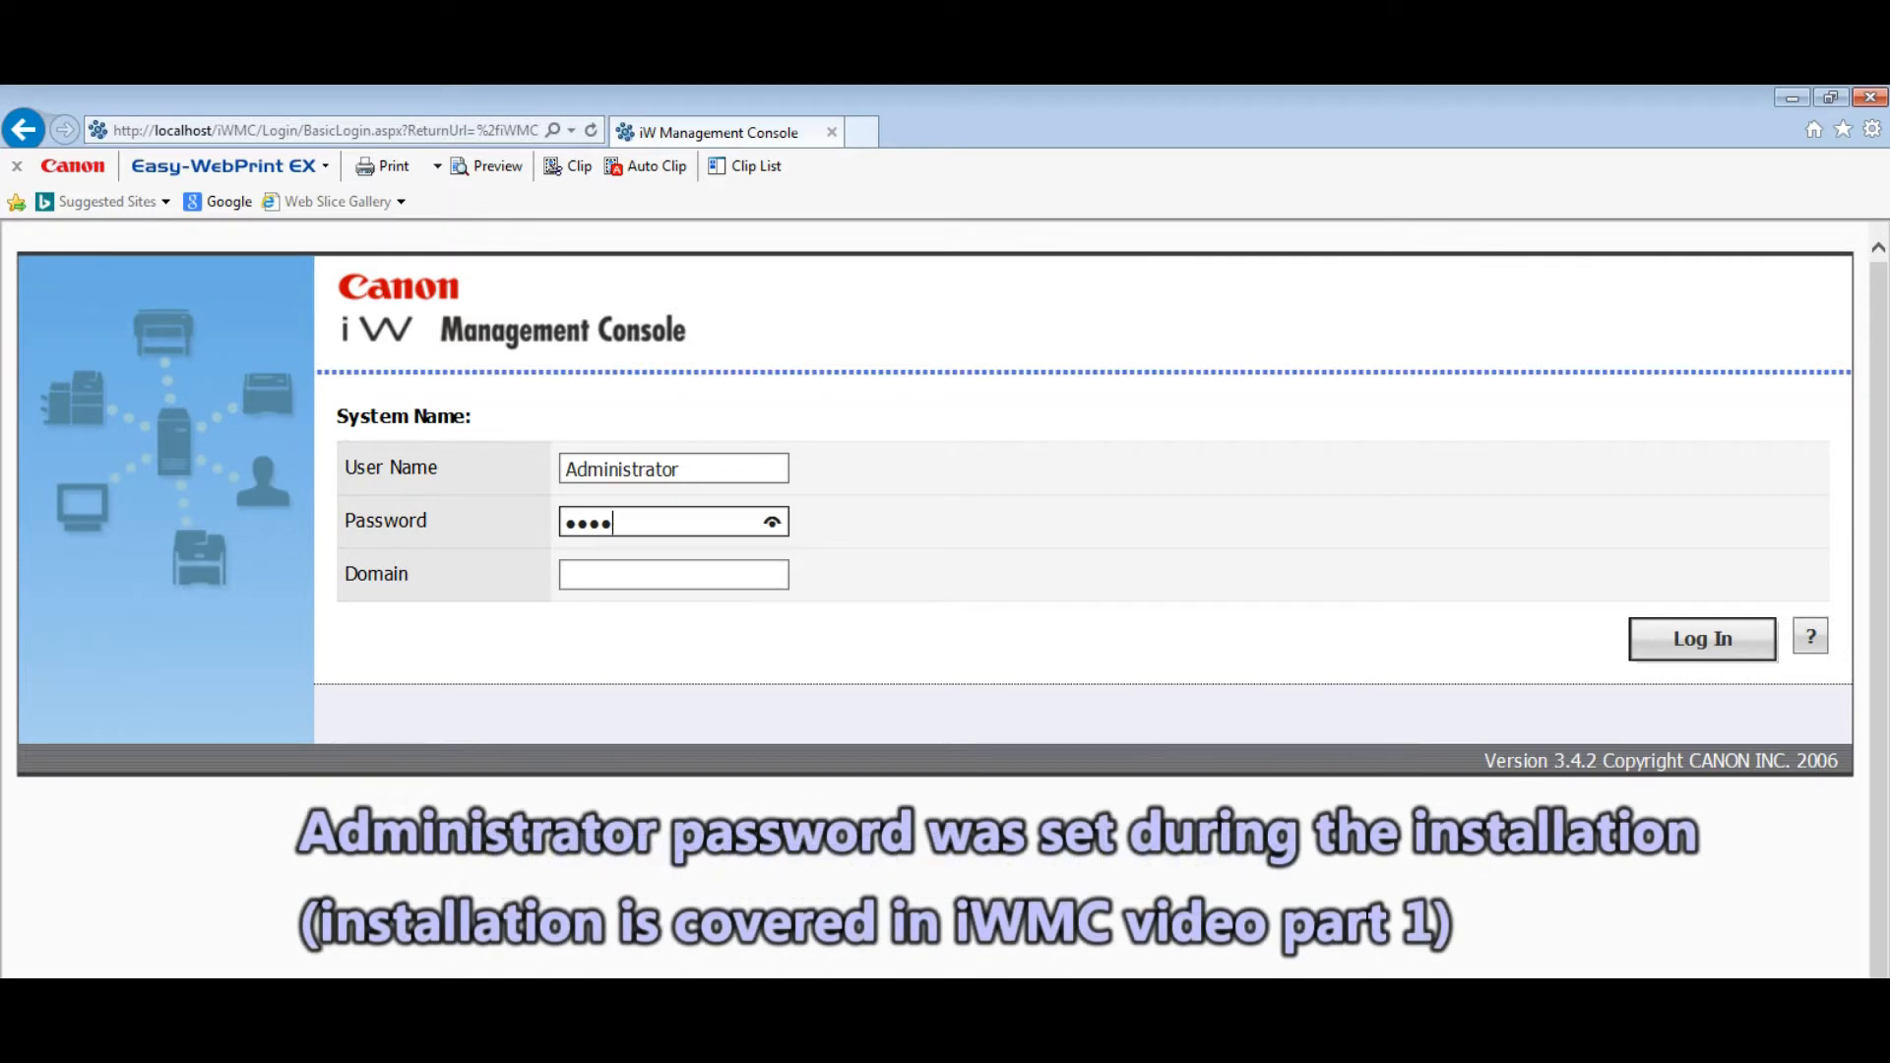
text(••••••)
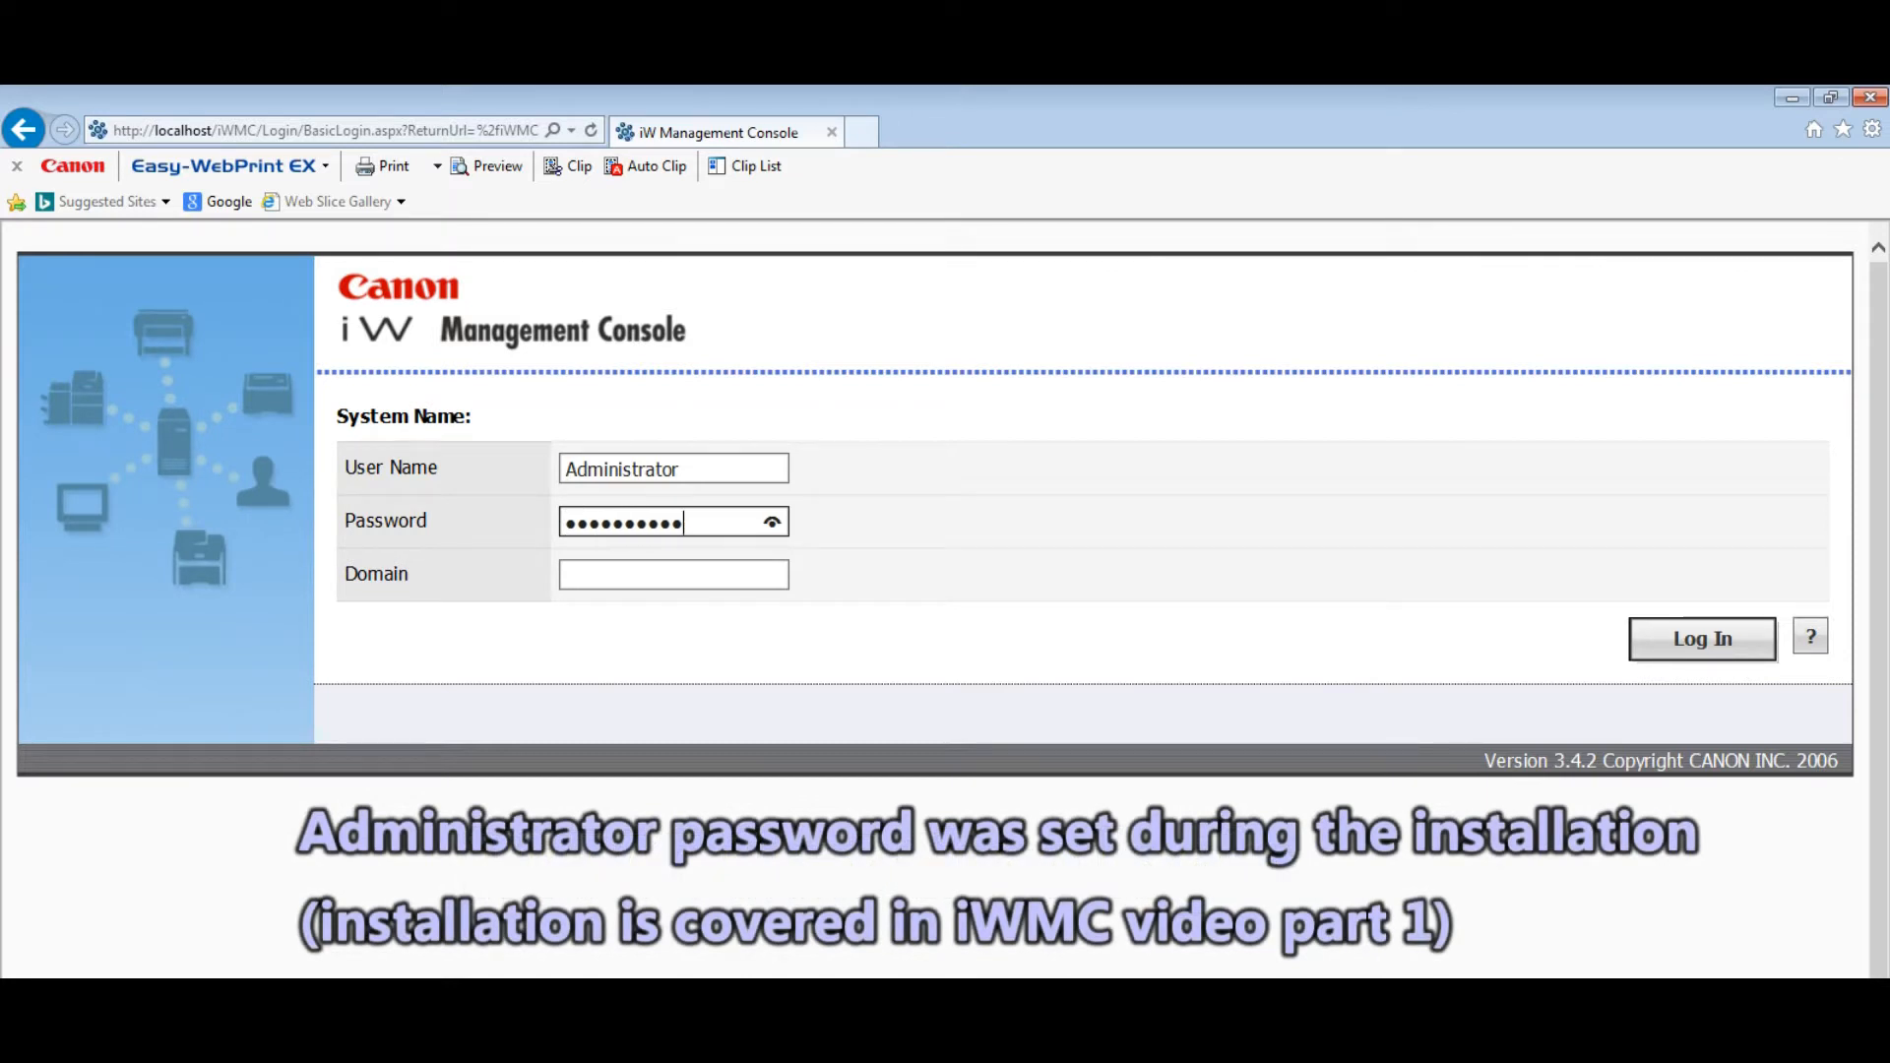
text(••)
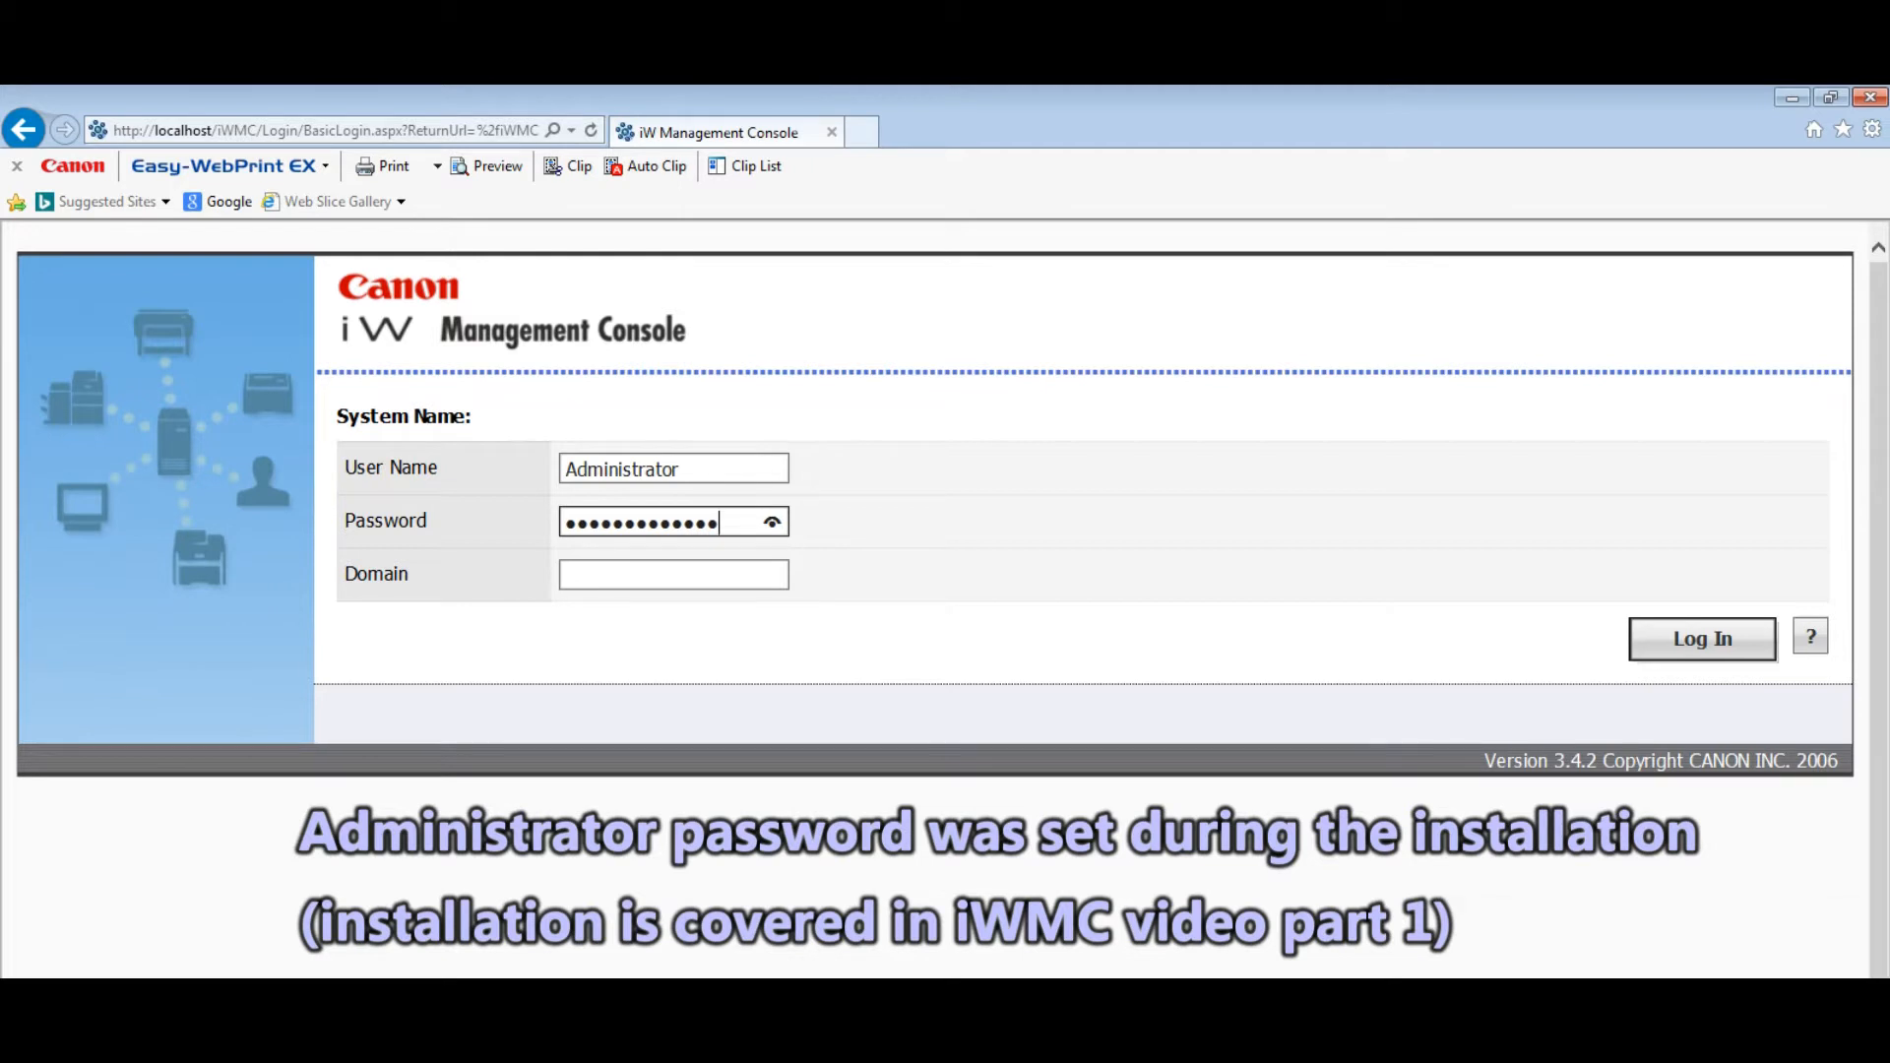
Log in and save the system name 'PrintCloud_iWMC' to reach the Portal Page
click(1700, 638)
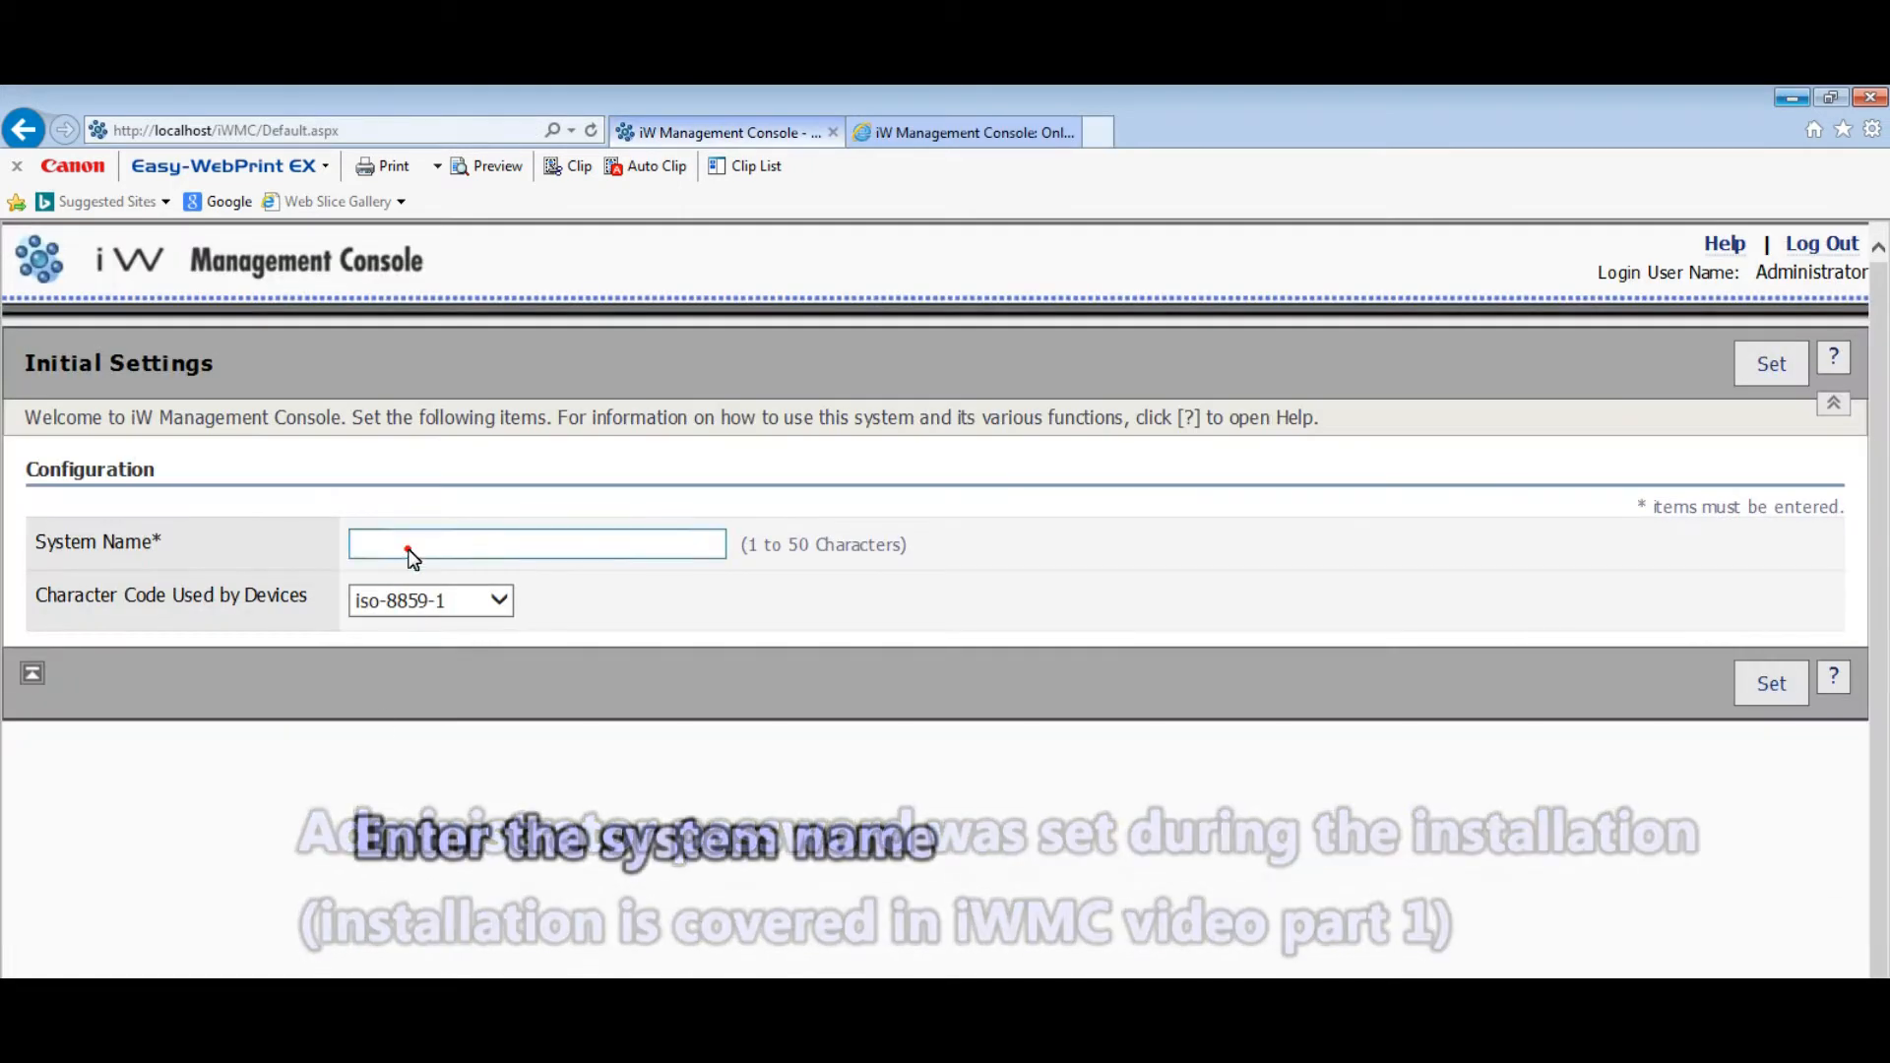
text(Print)
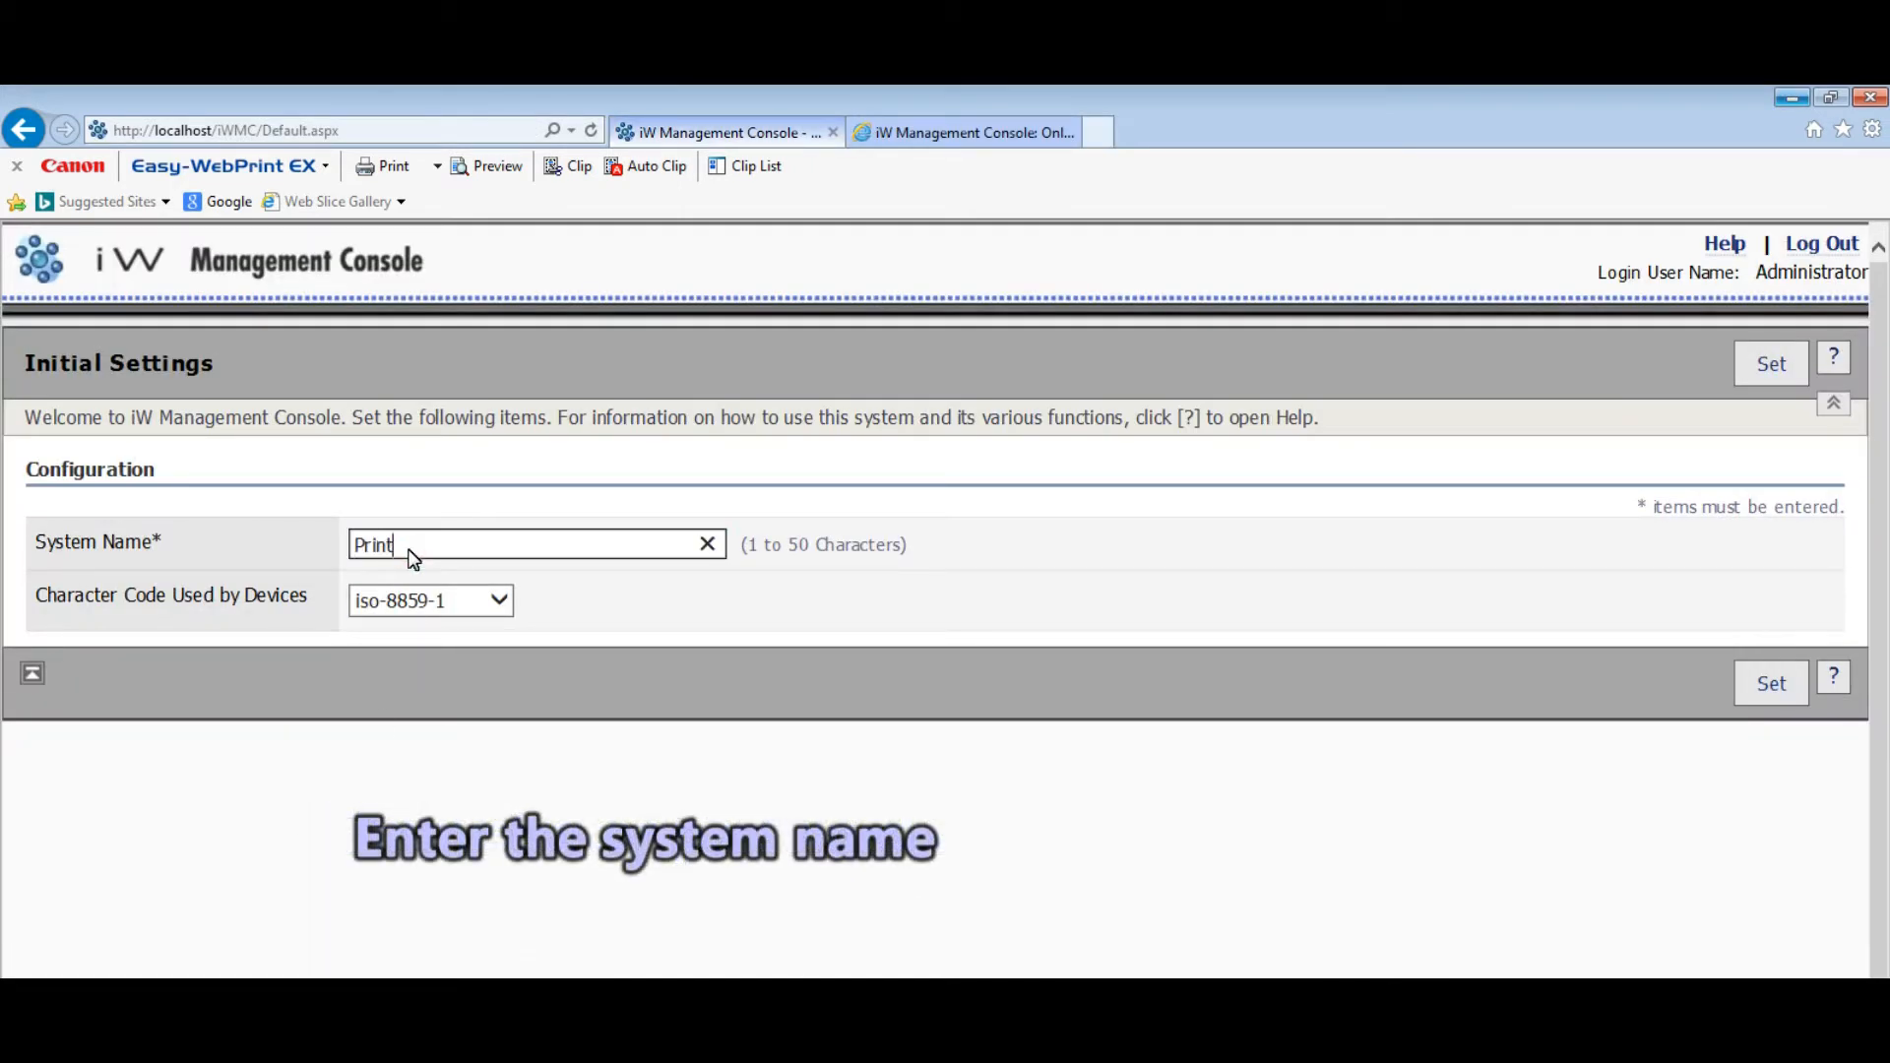
text(Cloud)
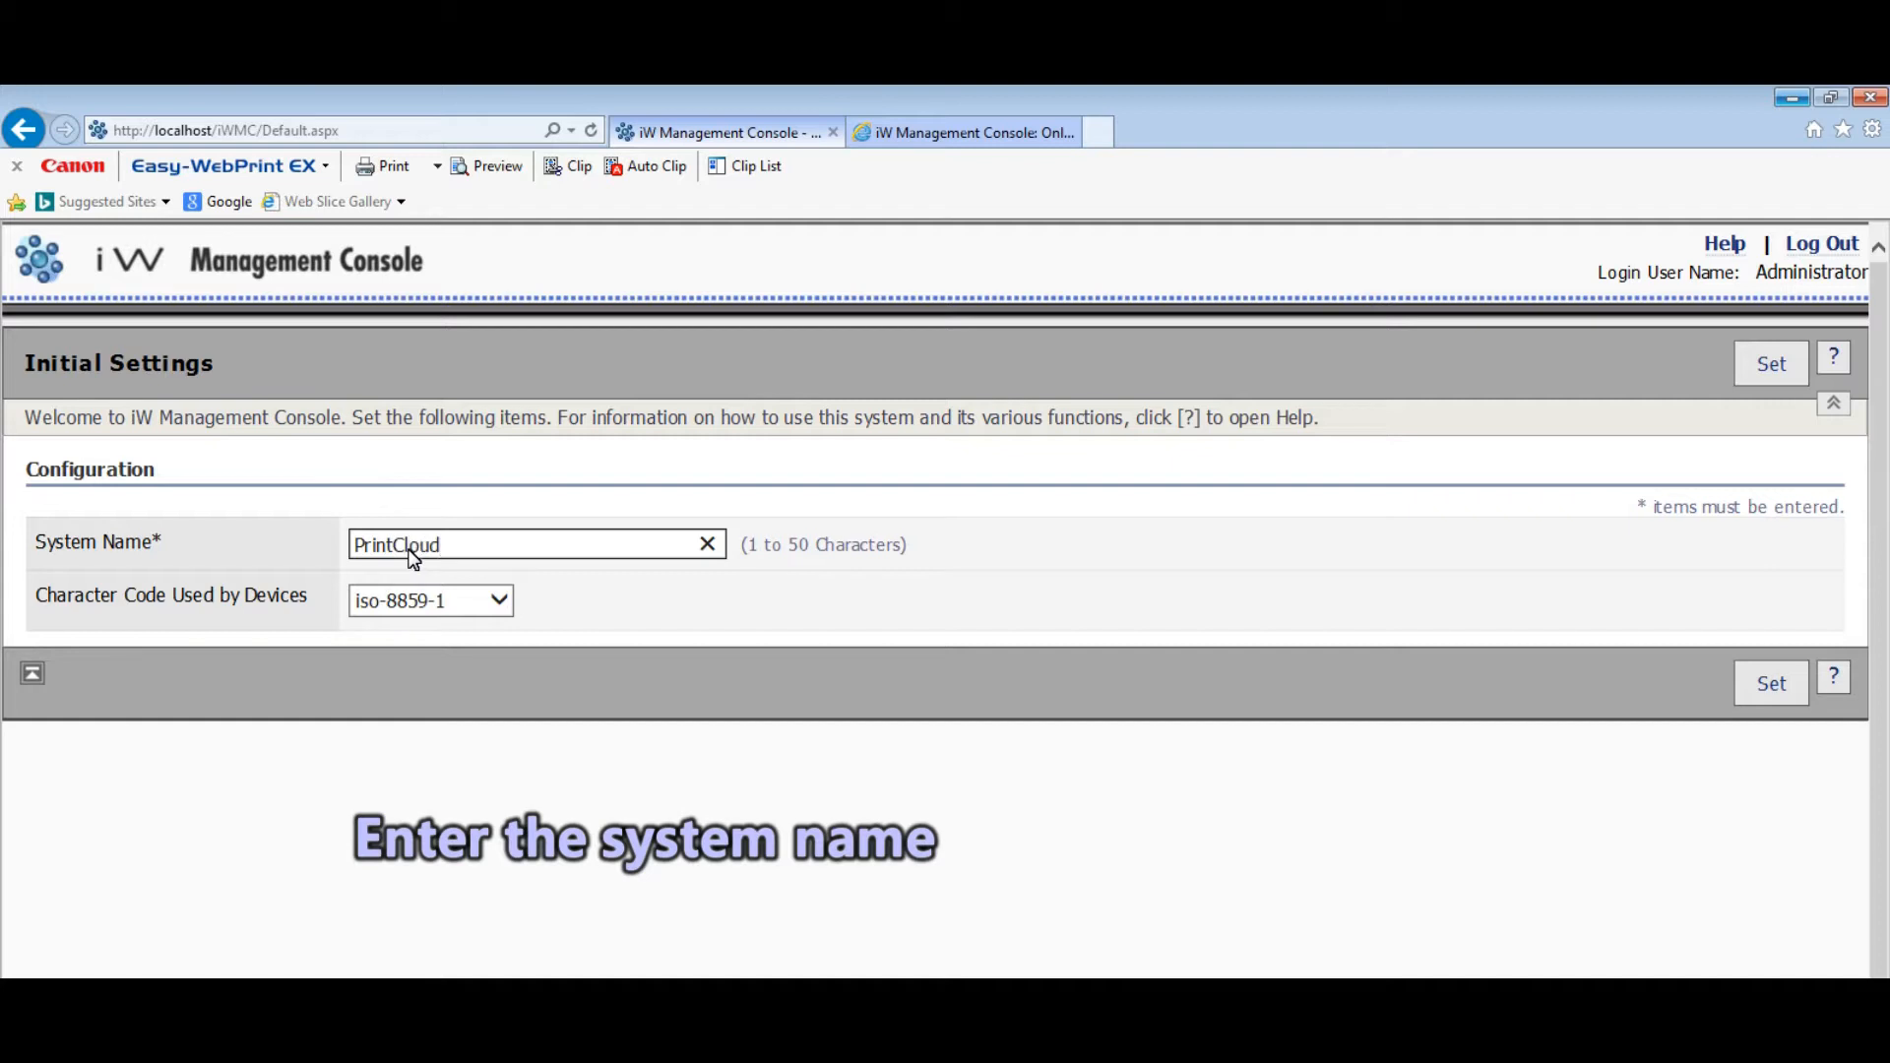
text(iWMC)
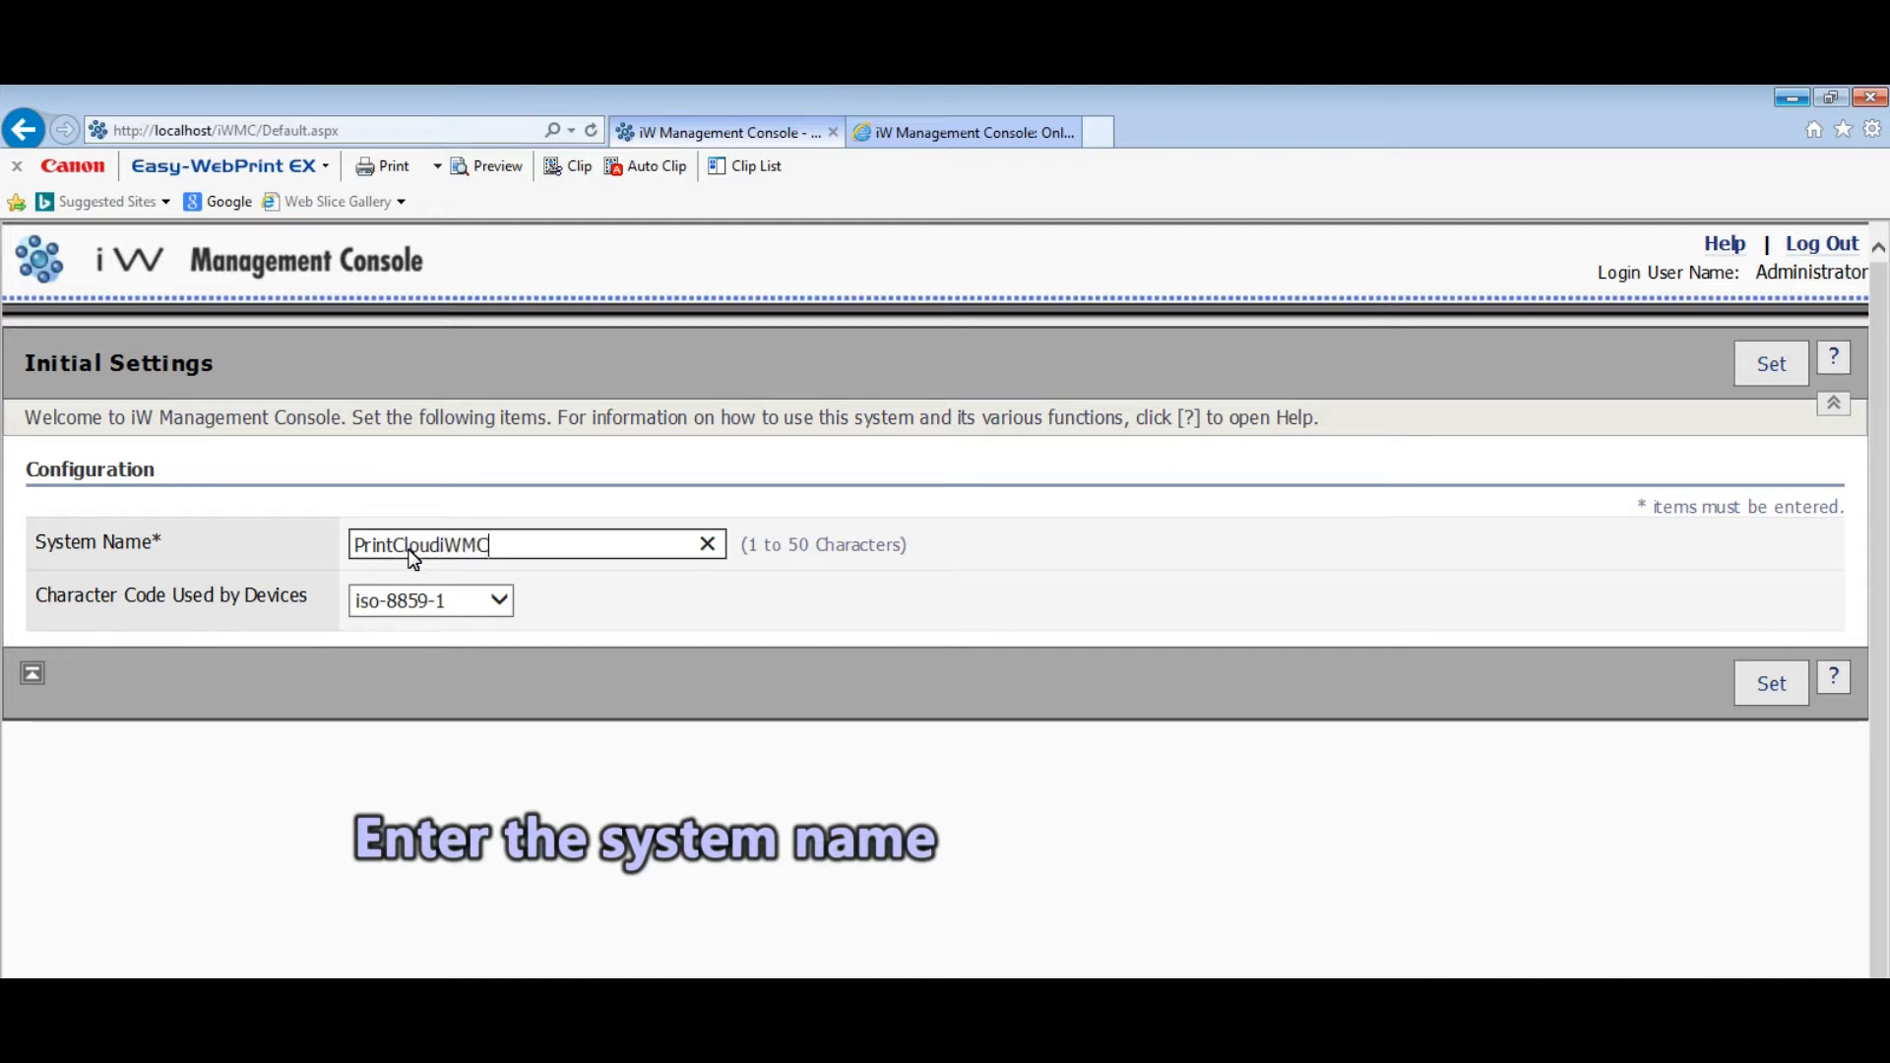
click(437, 544)
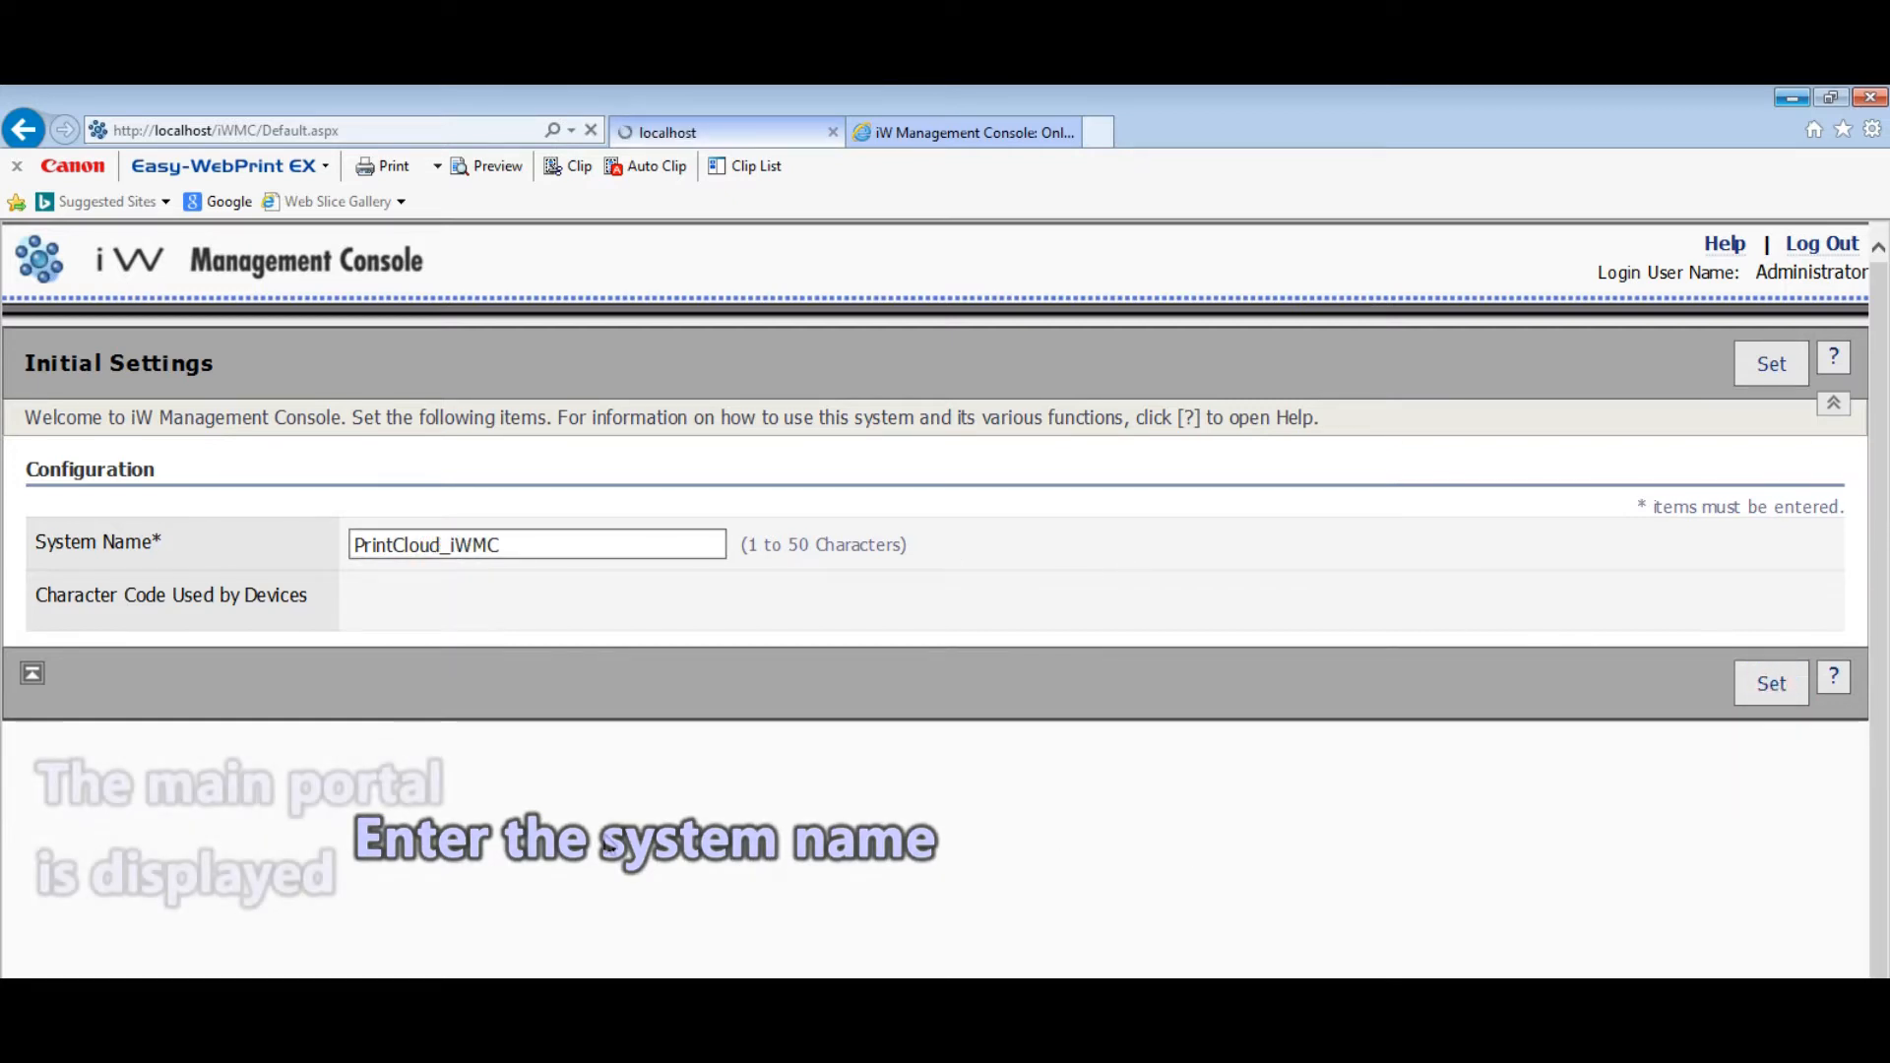
click(1770, 363)
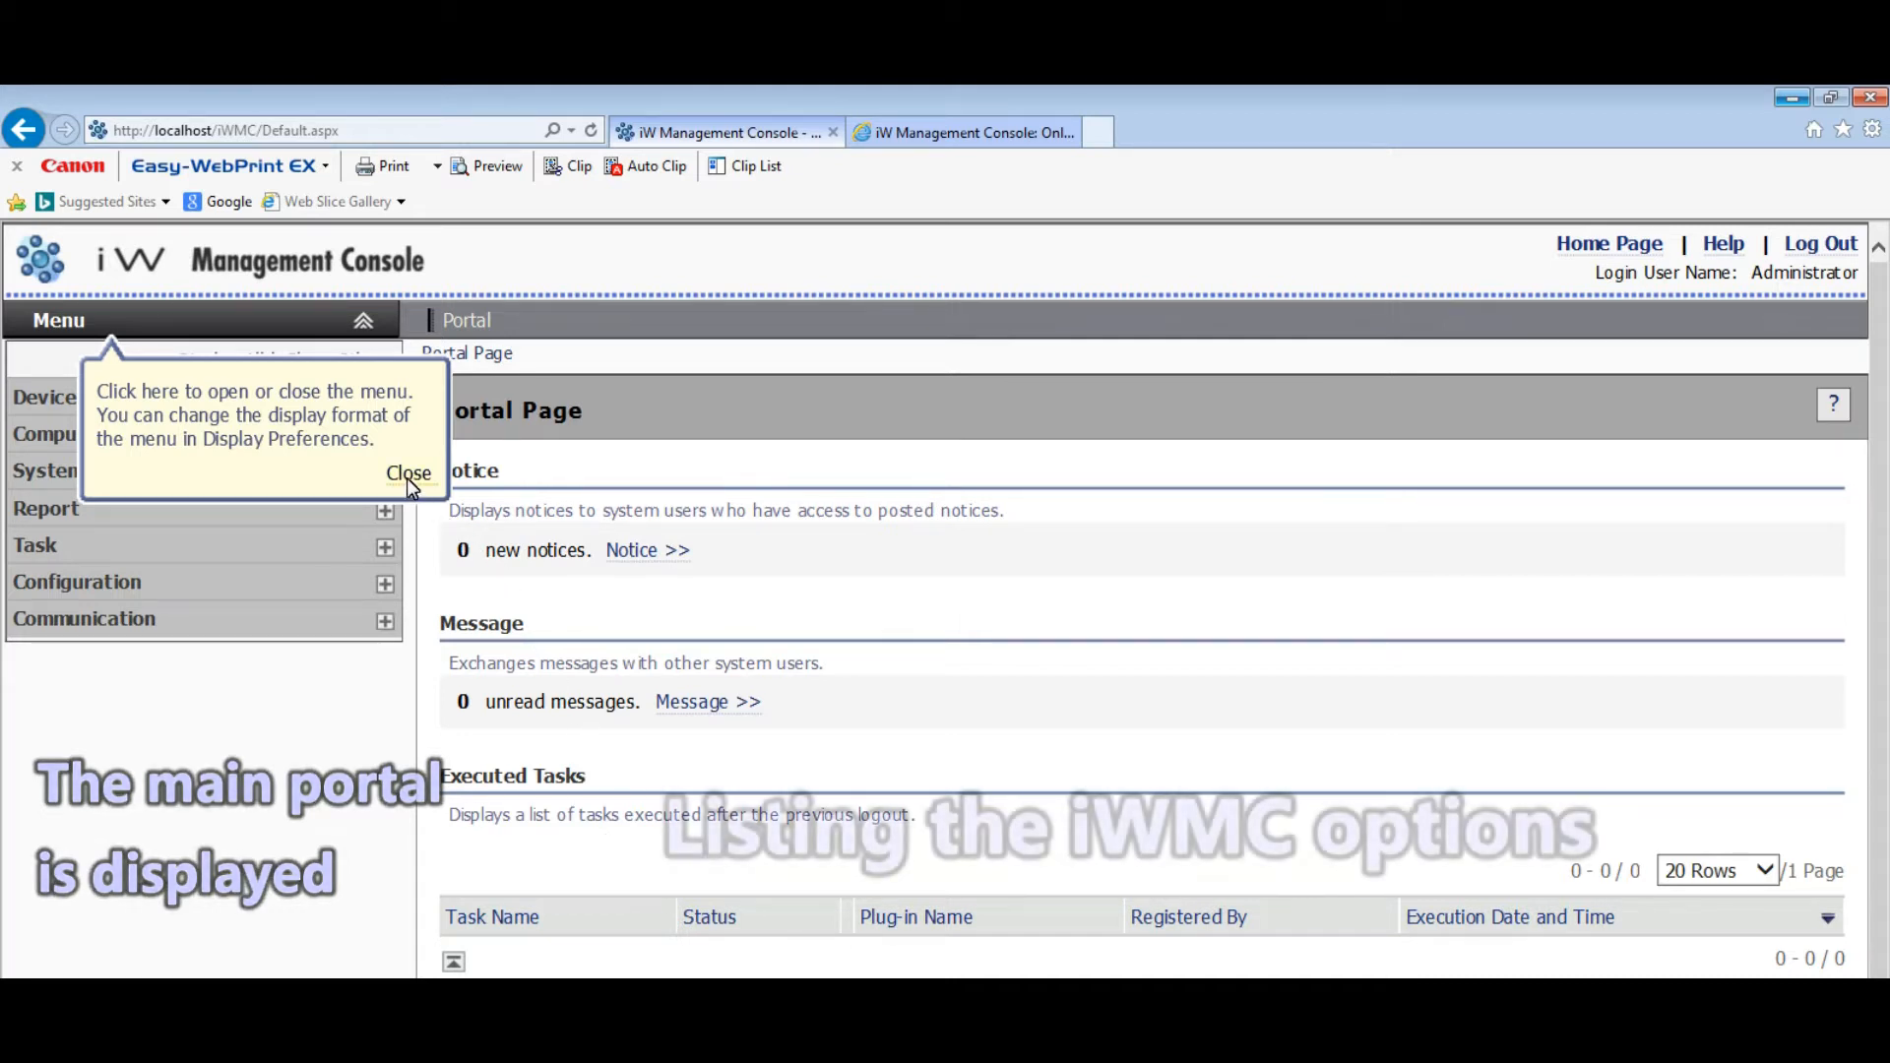
Dismiss the tooltip about the left Menu
click(408, 471)
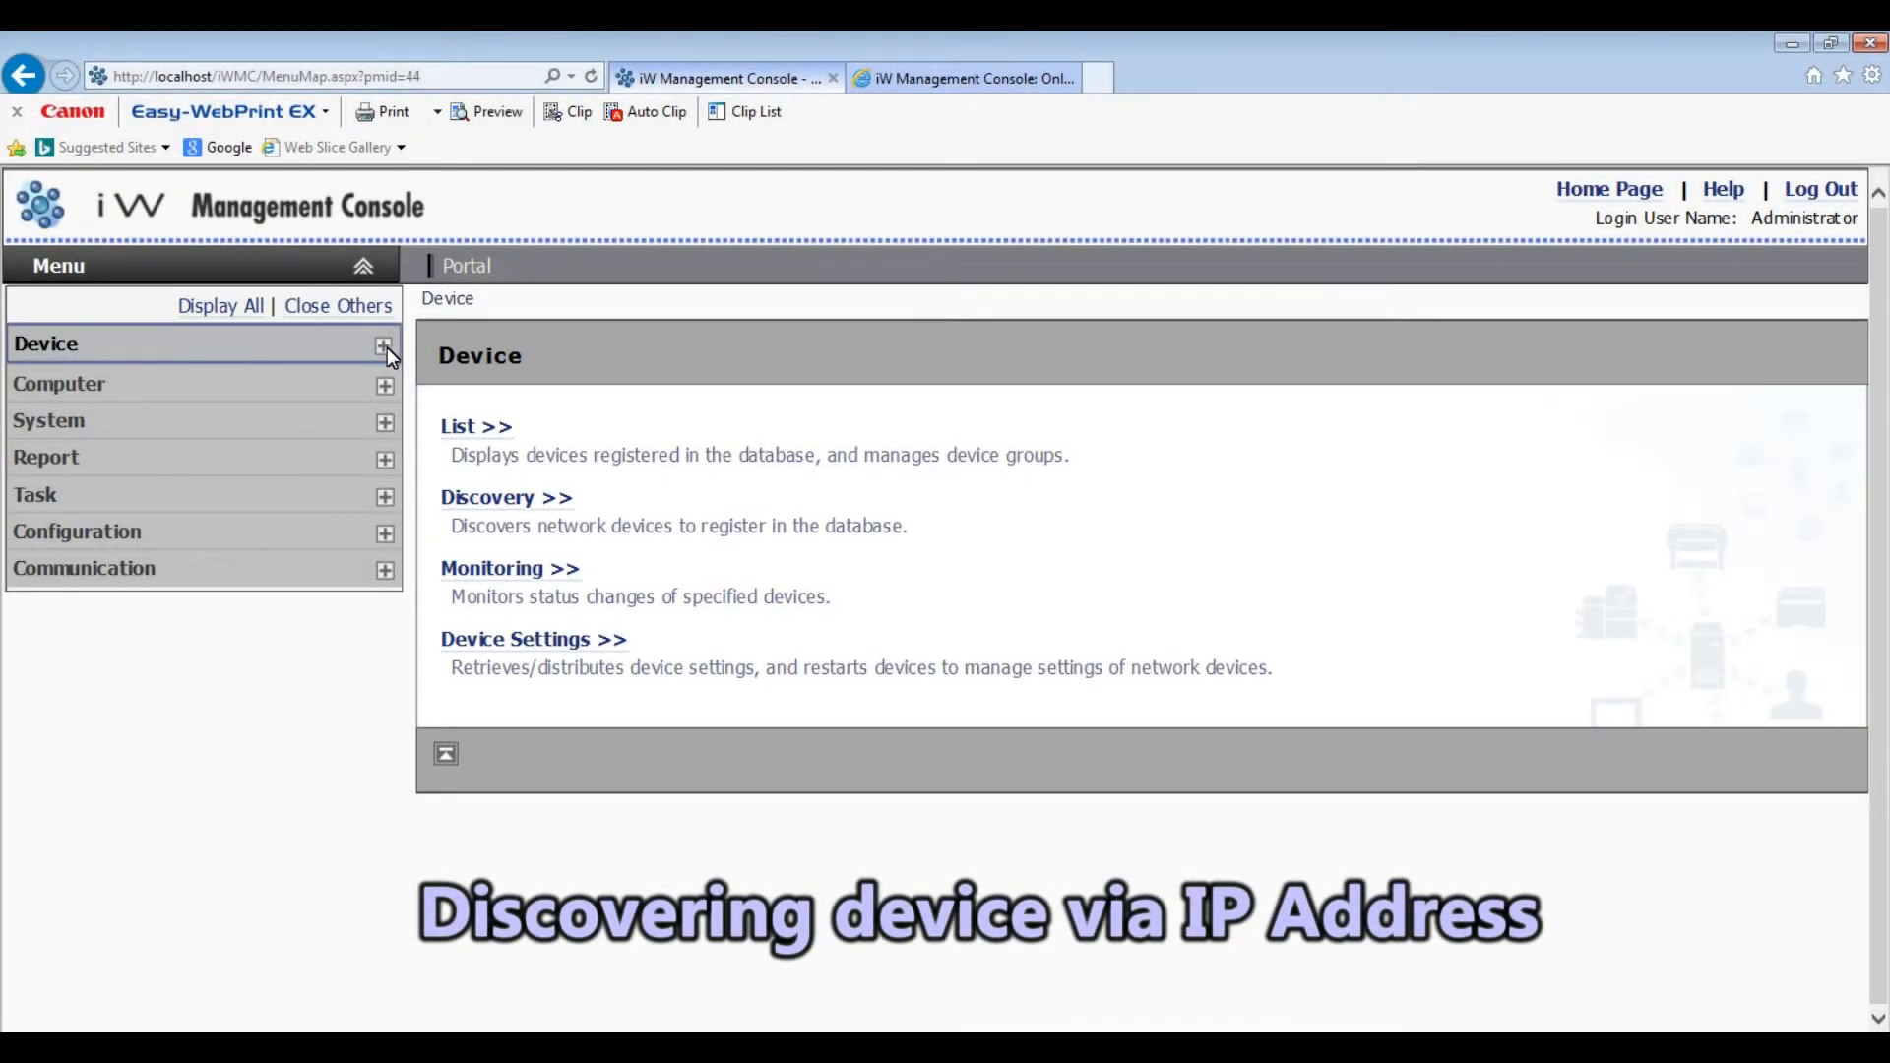
Open Quick Discovery under Device > Discovery, set to discover by specified IP address
click(383, 344)
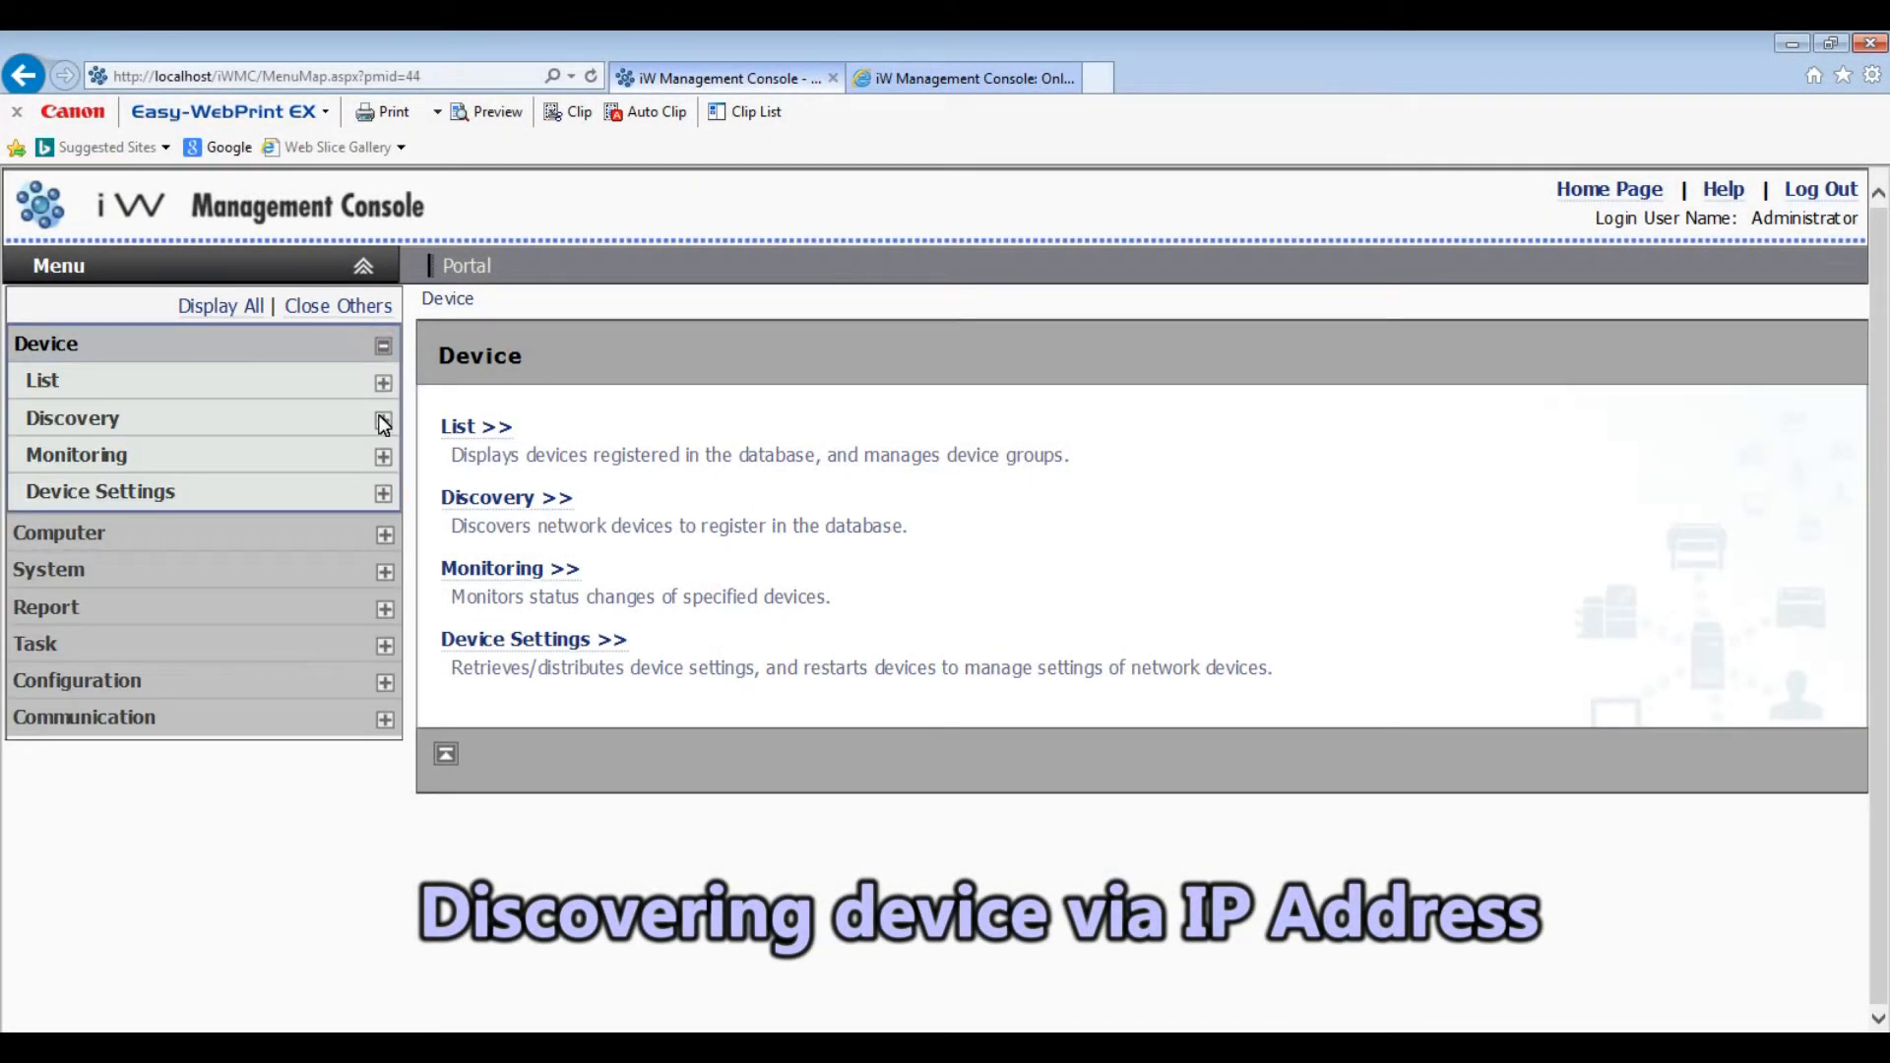
click(382, 418)
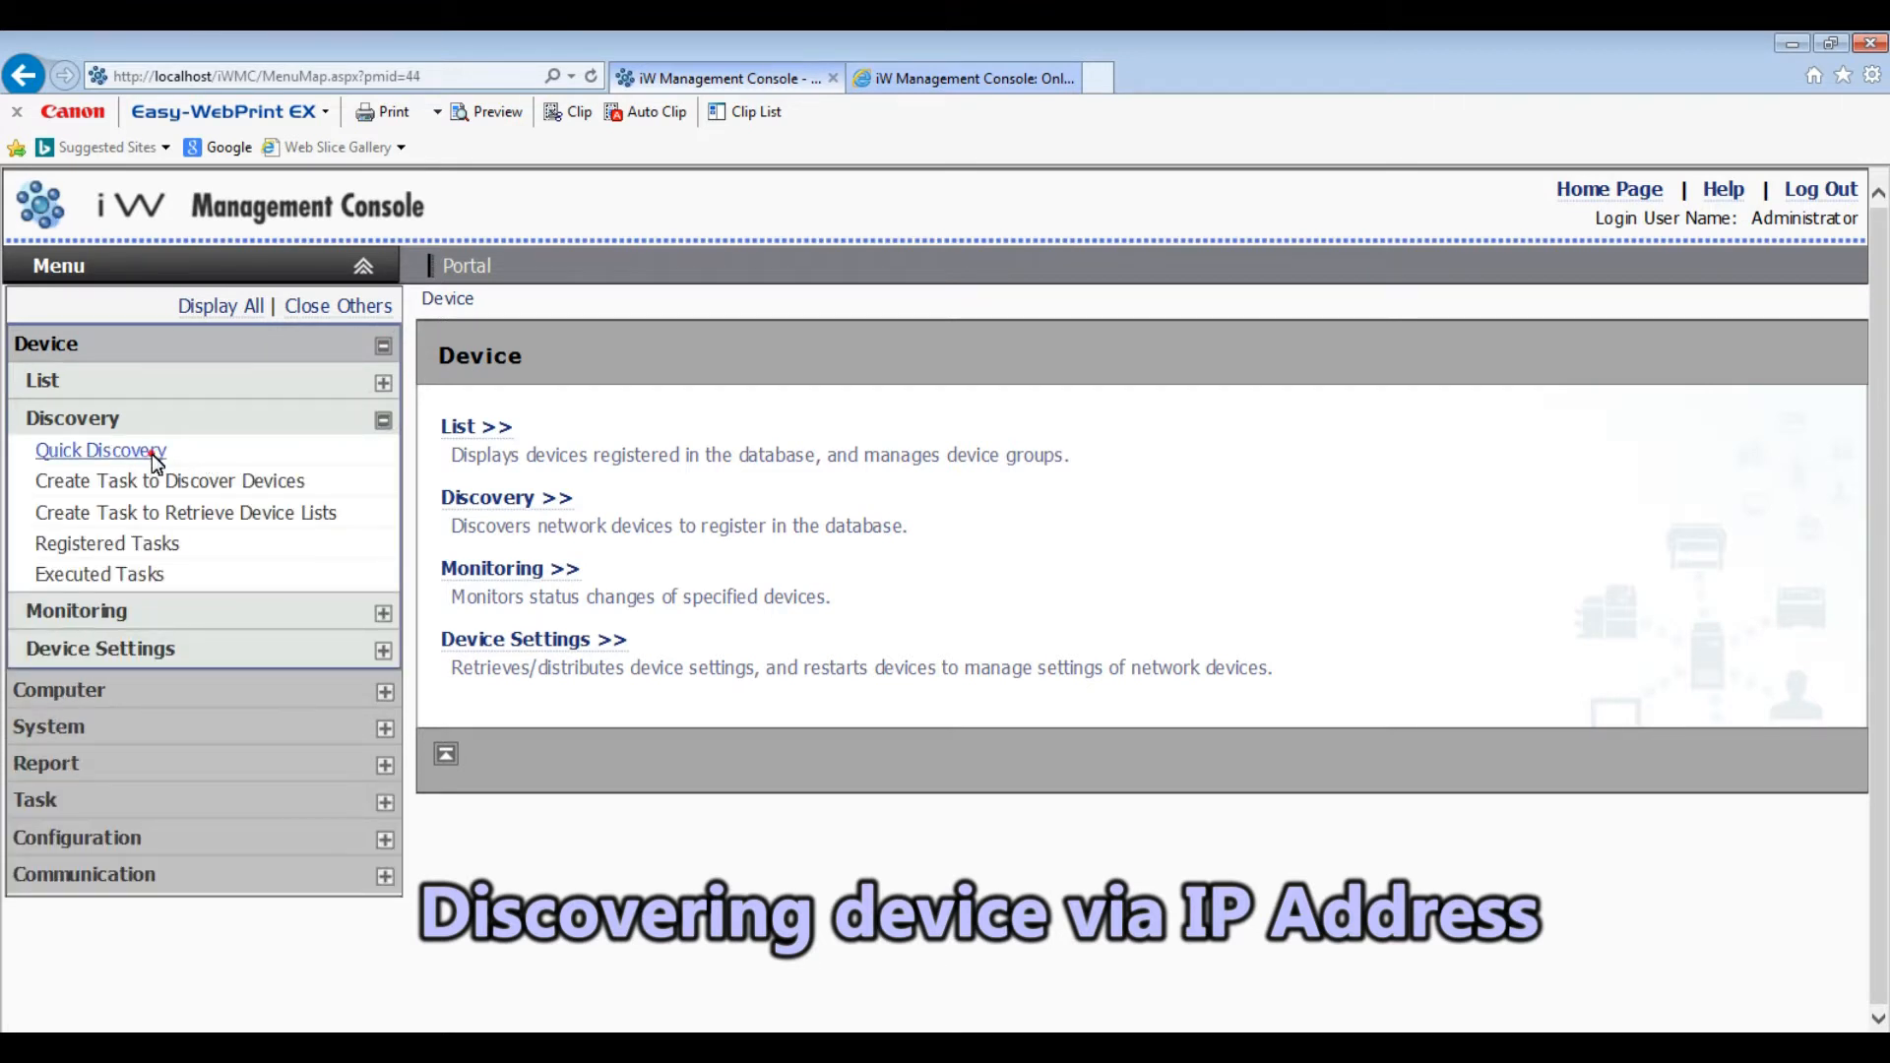
click(100, 450)
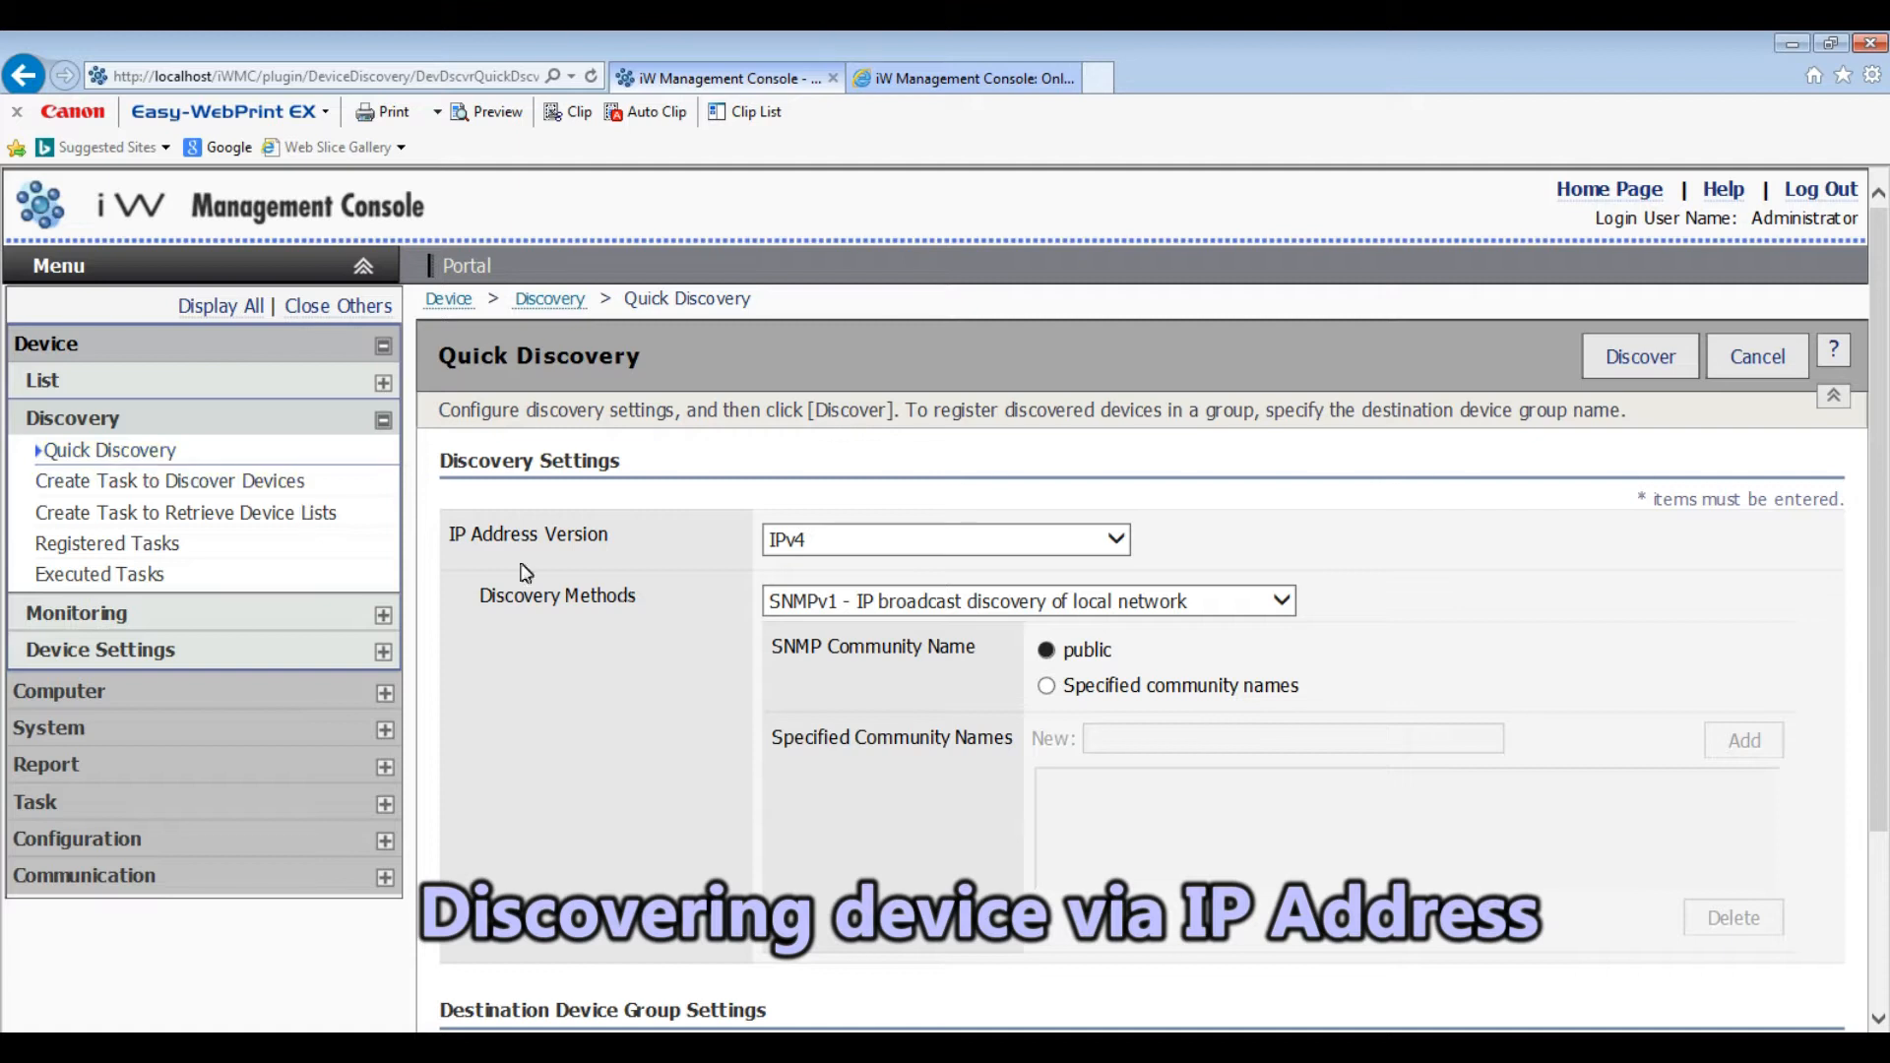
click(1026, 600)
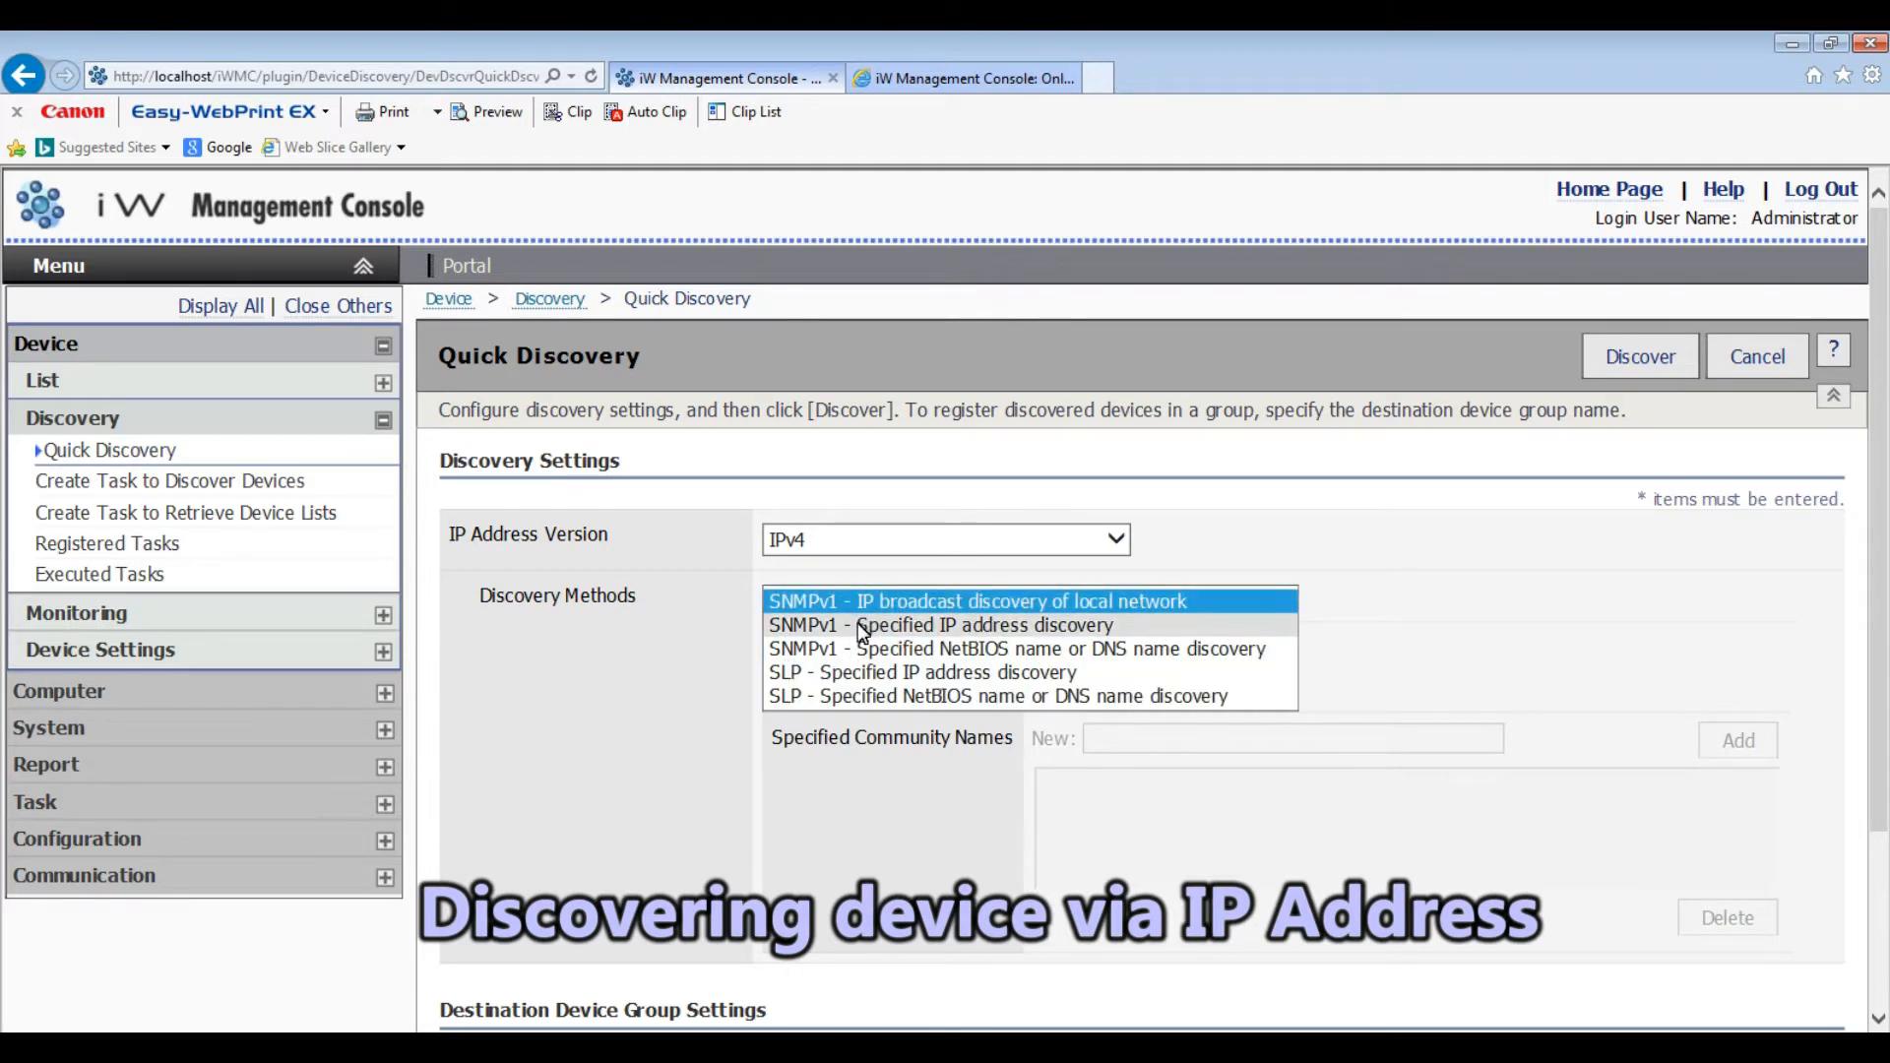
click(940, 624)
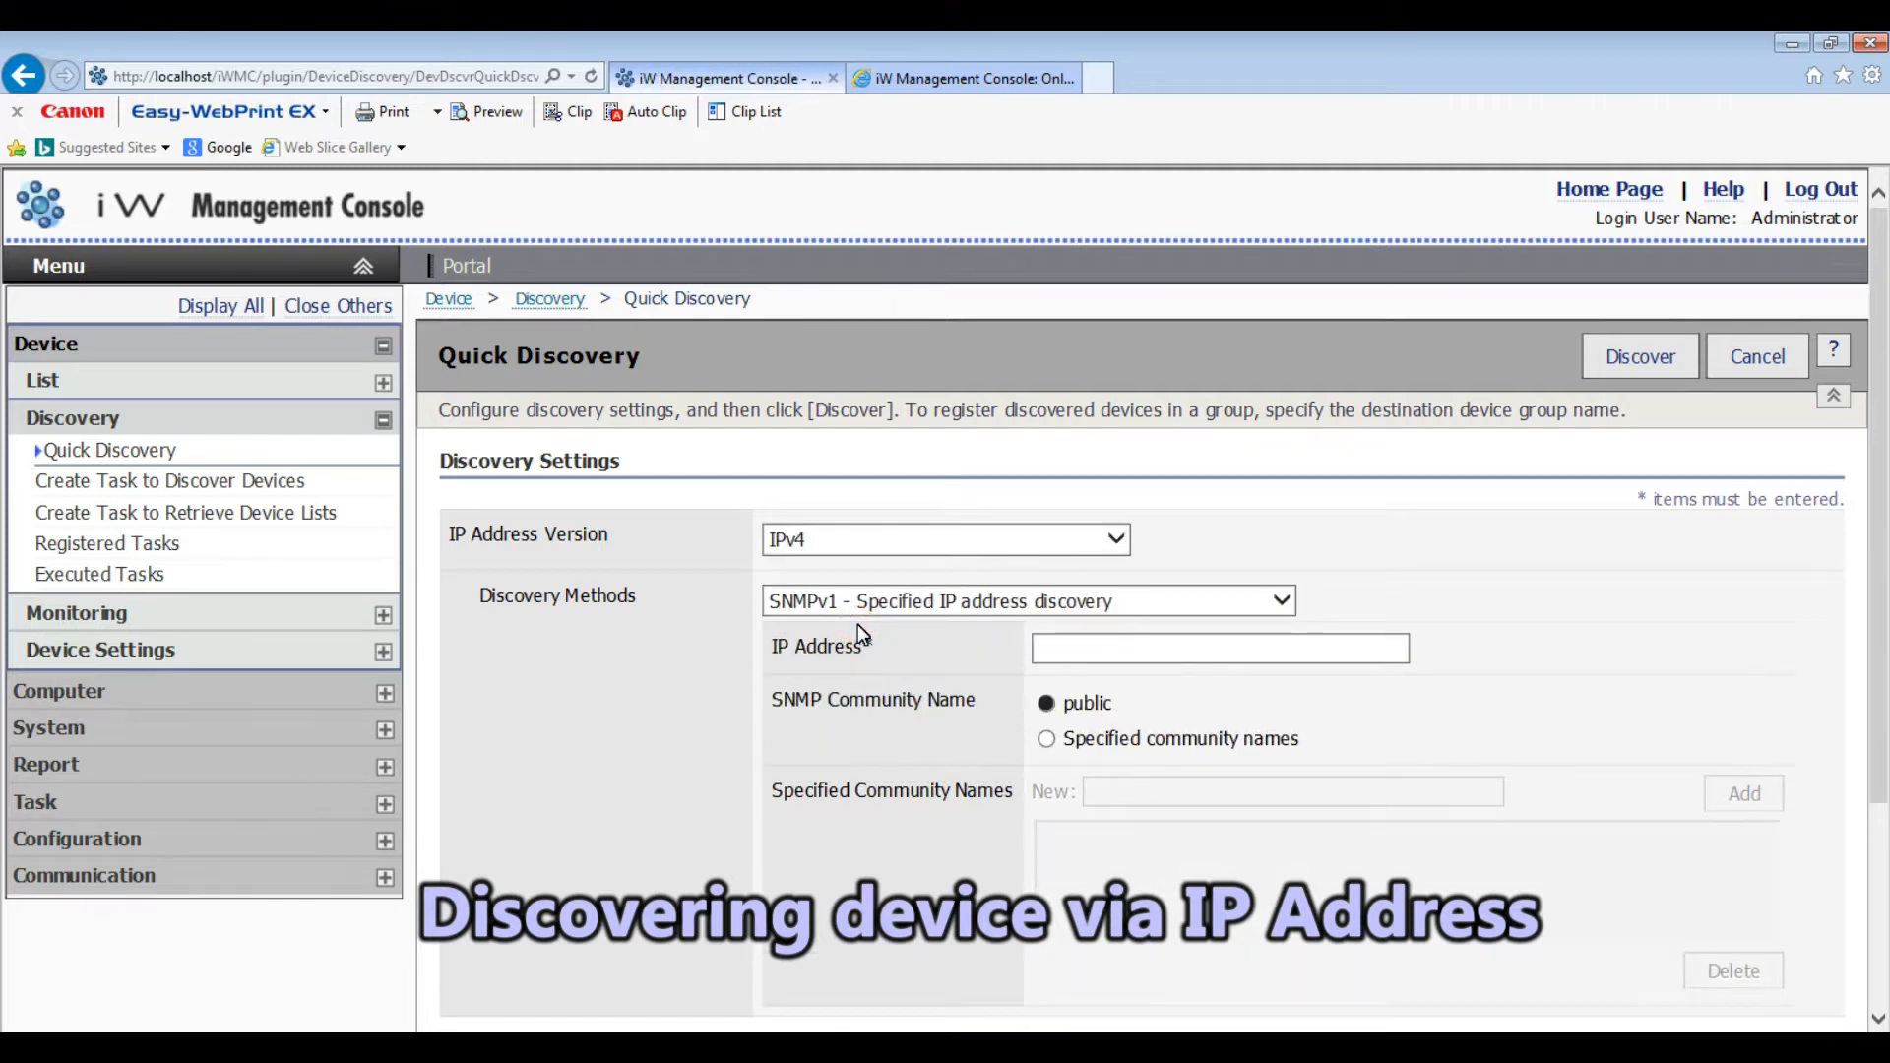
Run discovery for IP address 192.168.88.42, finding the MF720C Series
click(1218, 648)
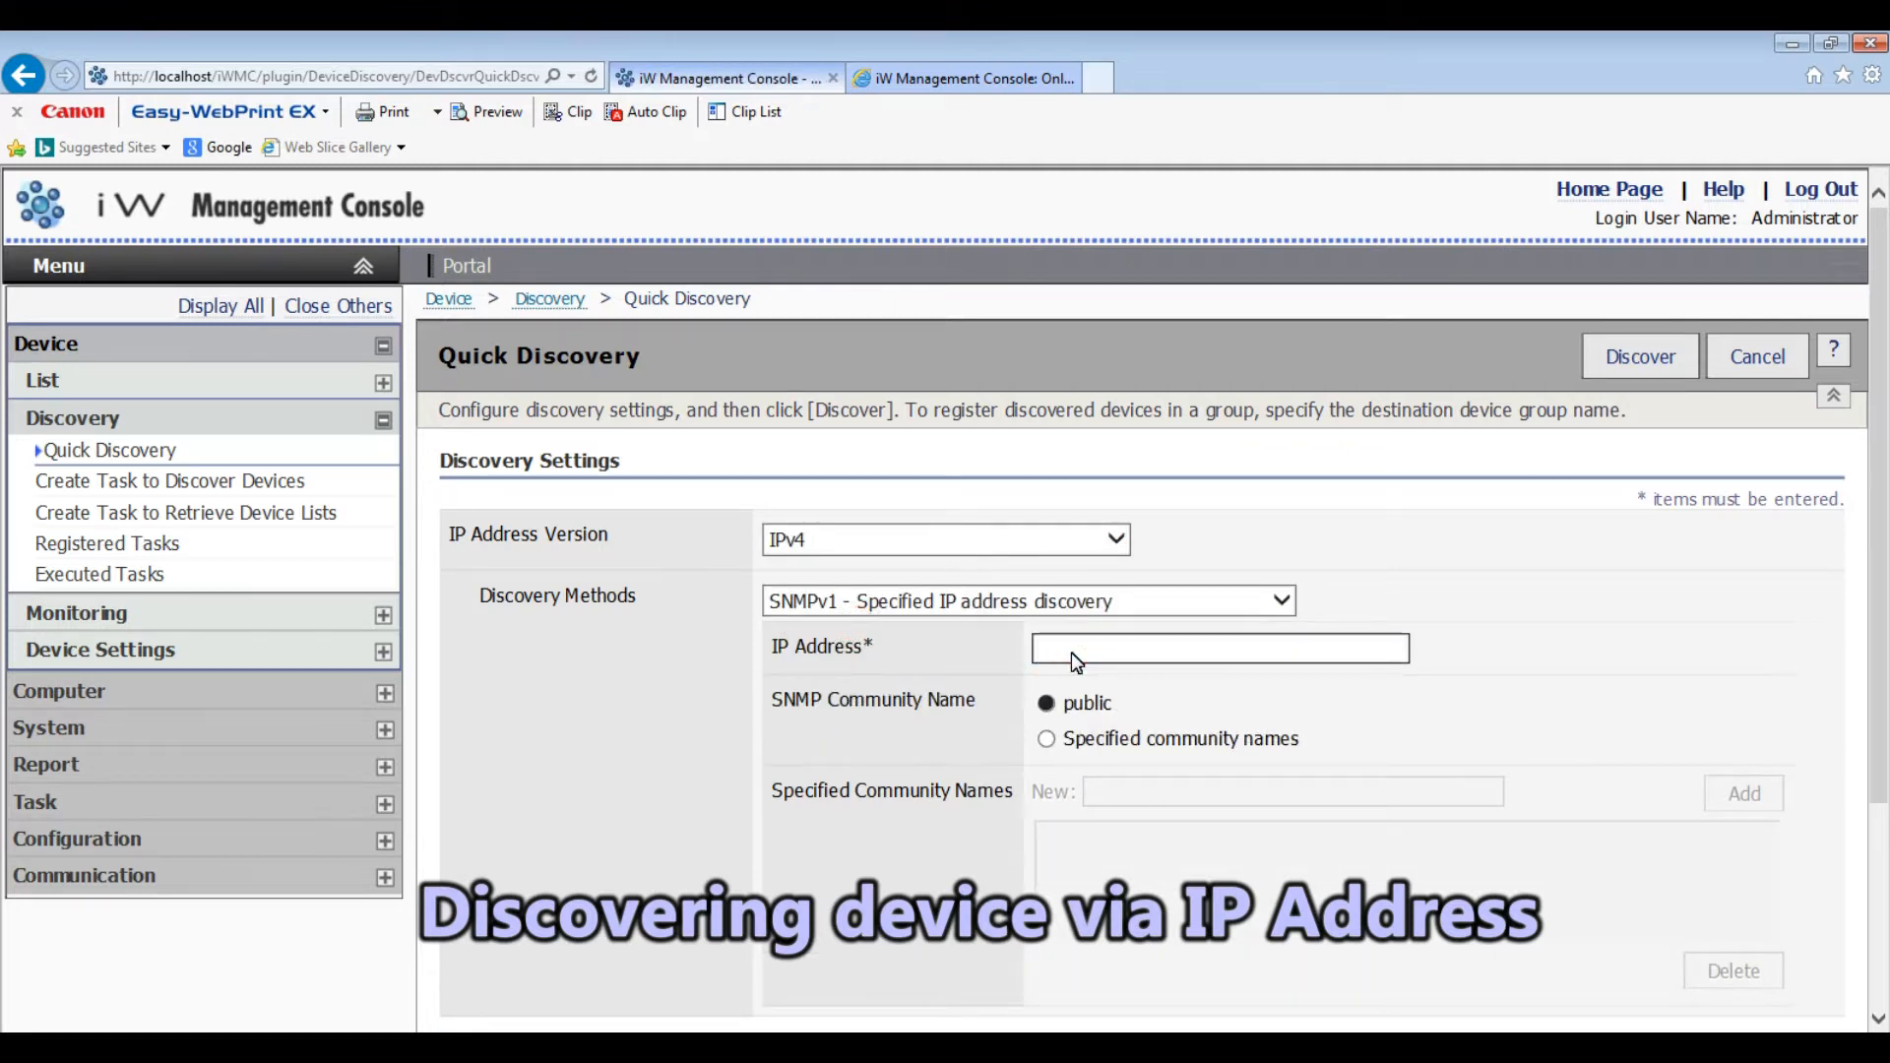
text(192.168.88.)
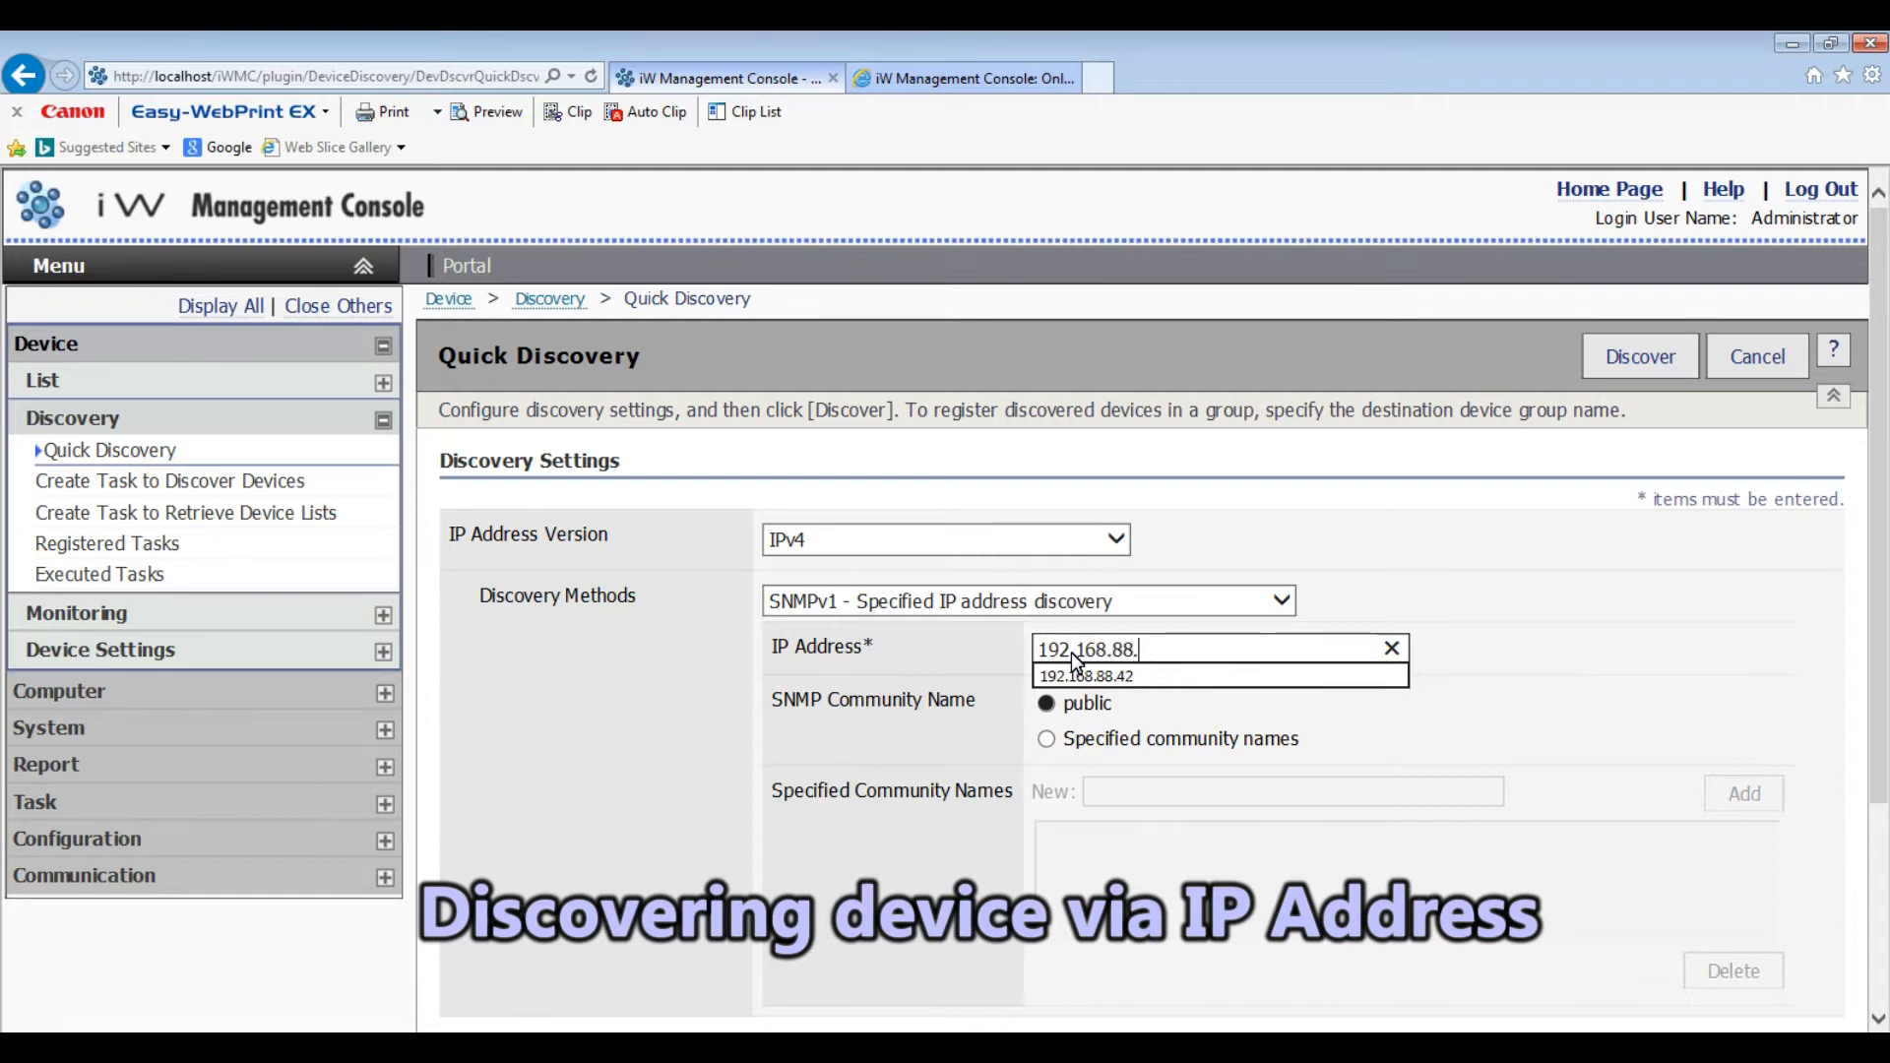
click(1081, 675)
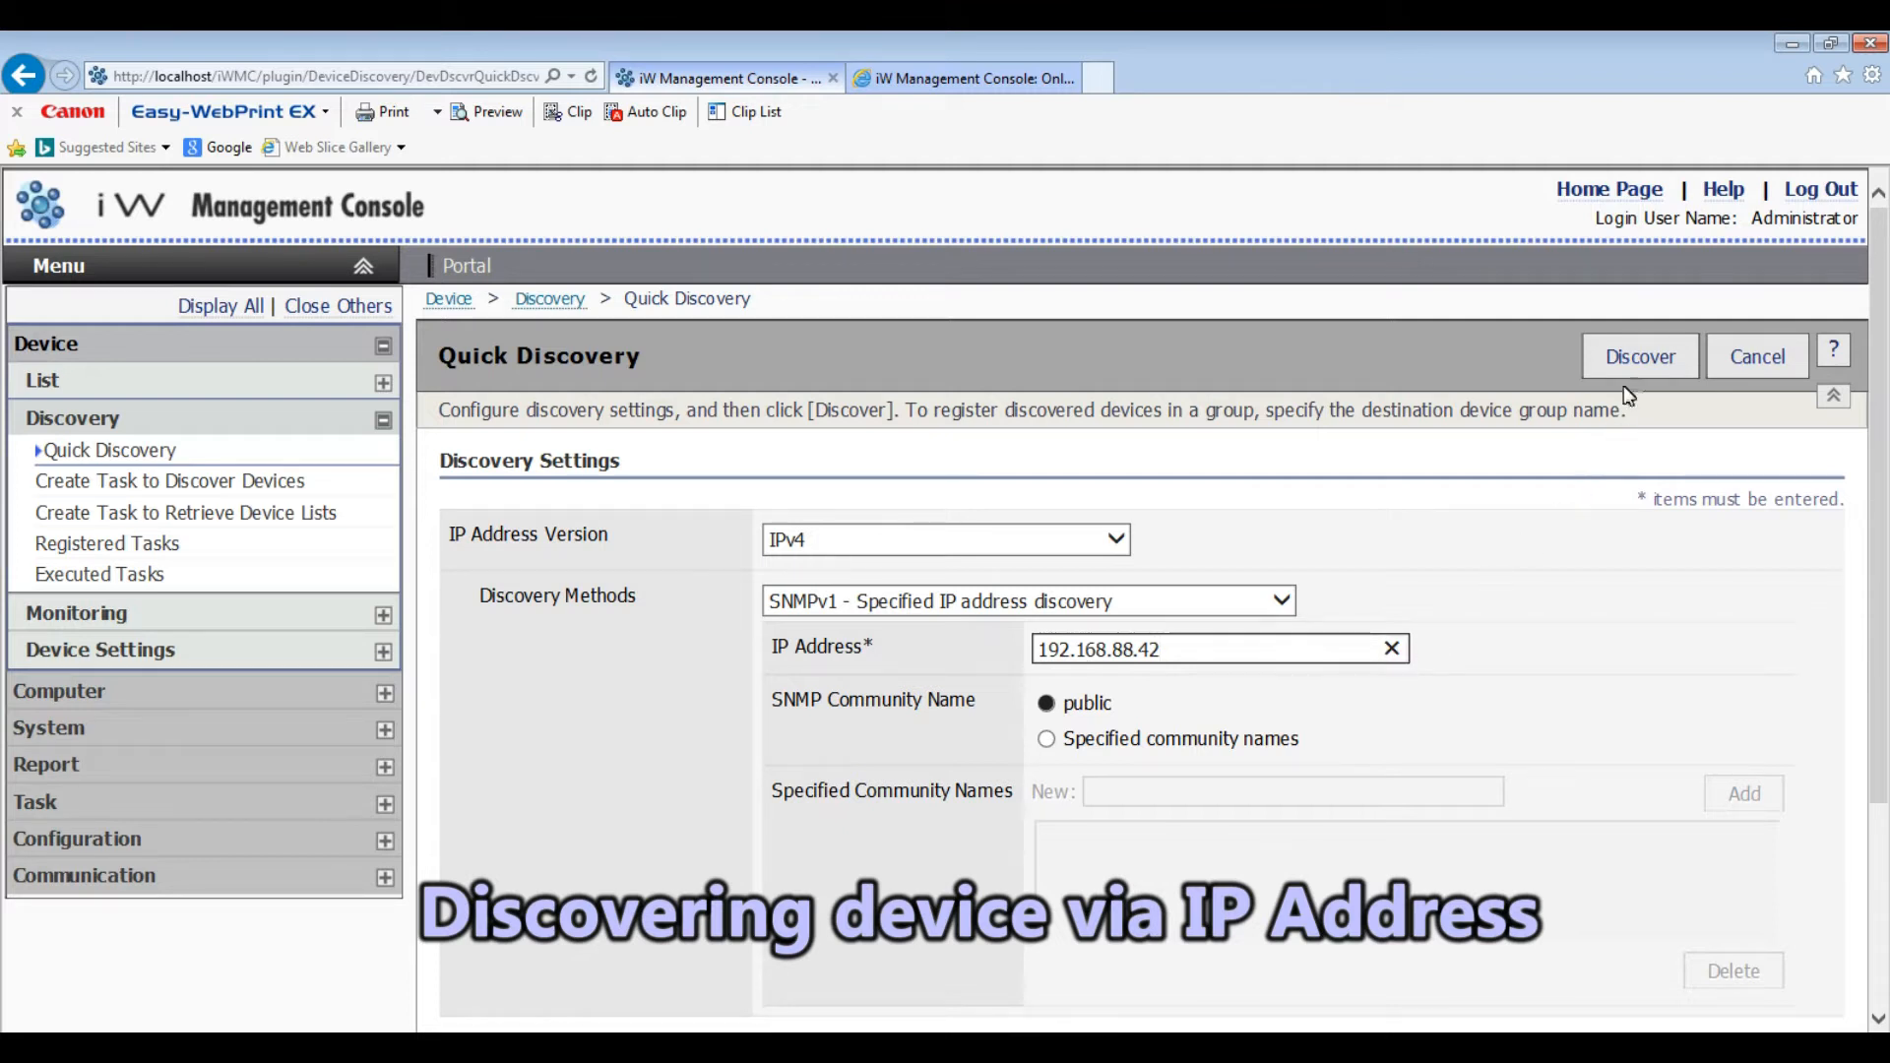
click(1638, 356)
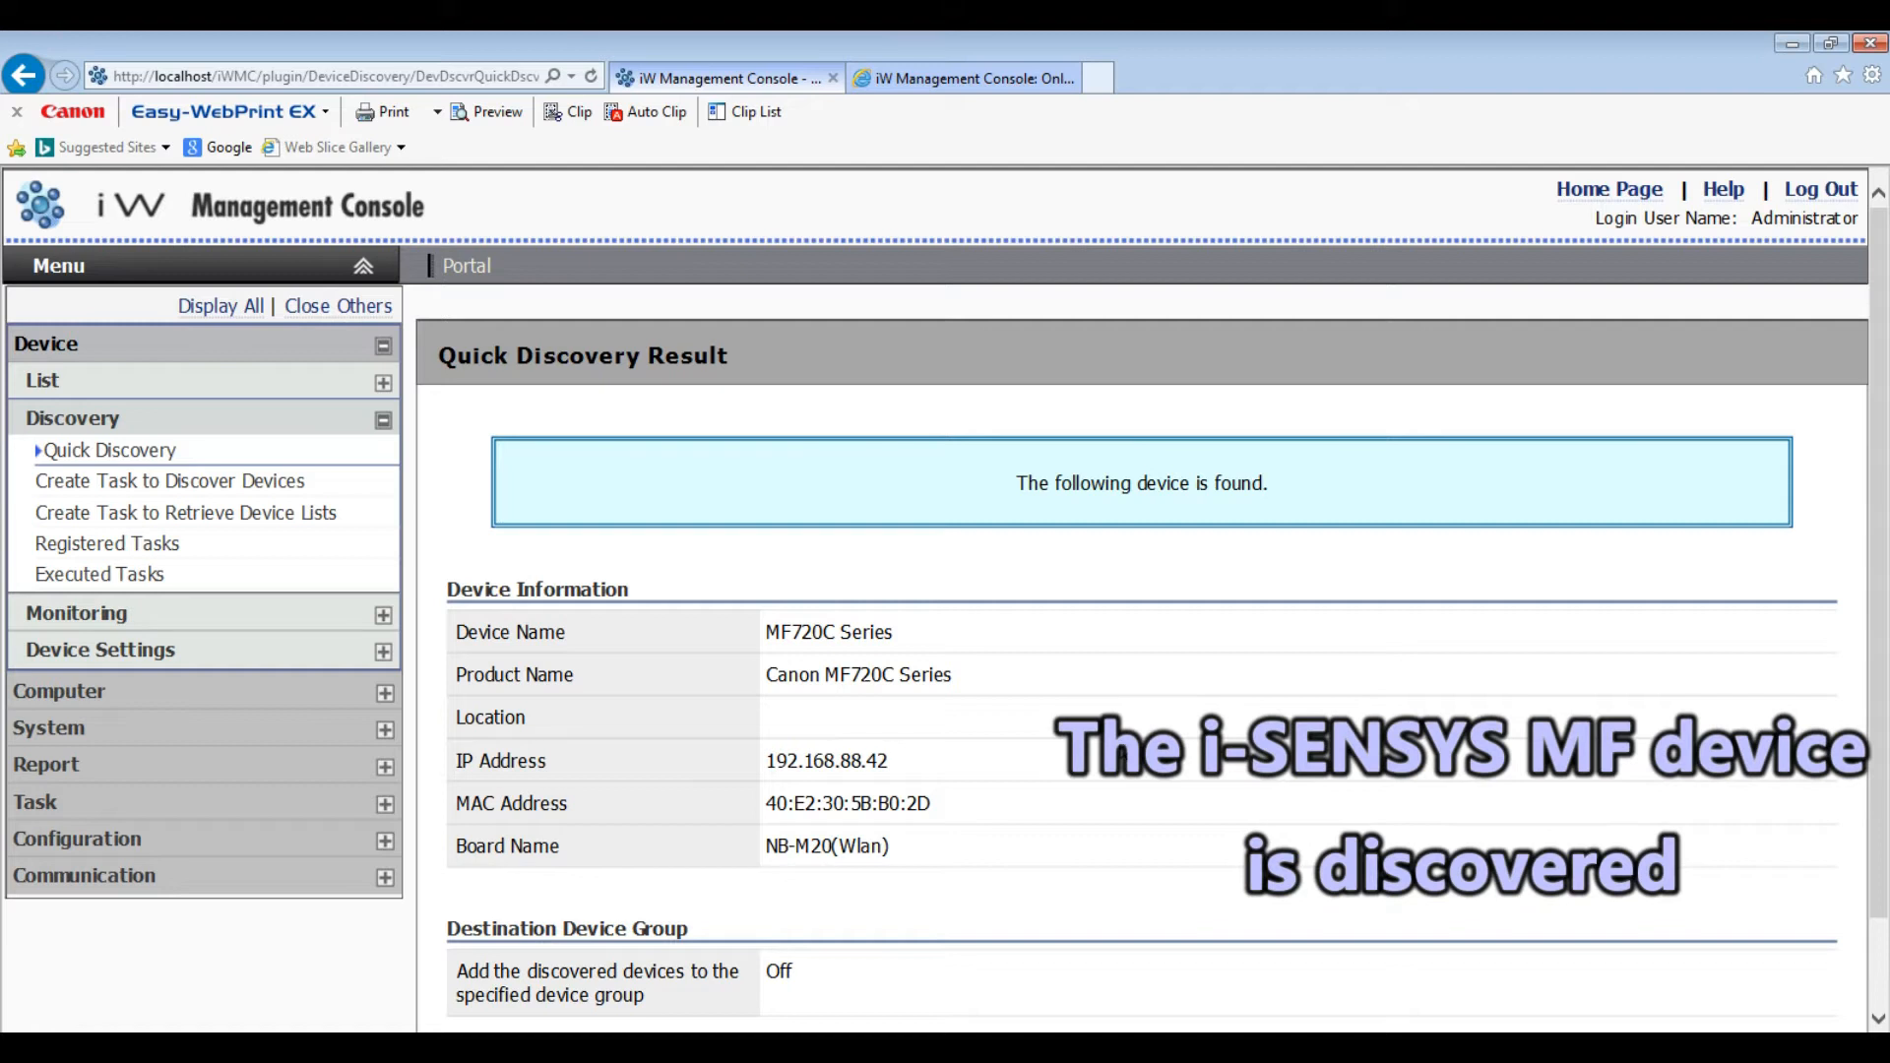
Go from the discovery result to the device list showing MF720C Series at 192.168.88.42
scroll(down, 3)
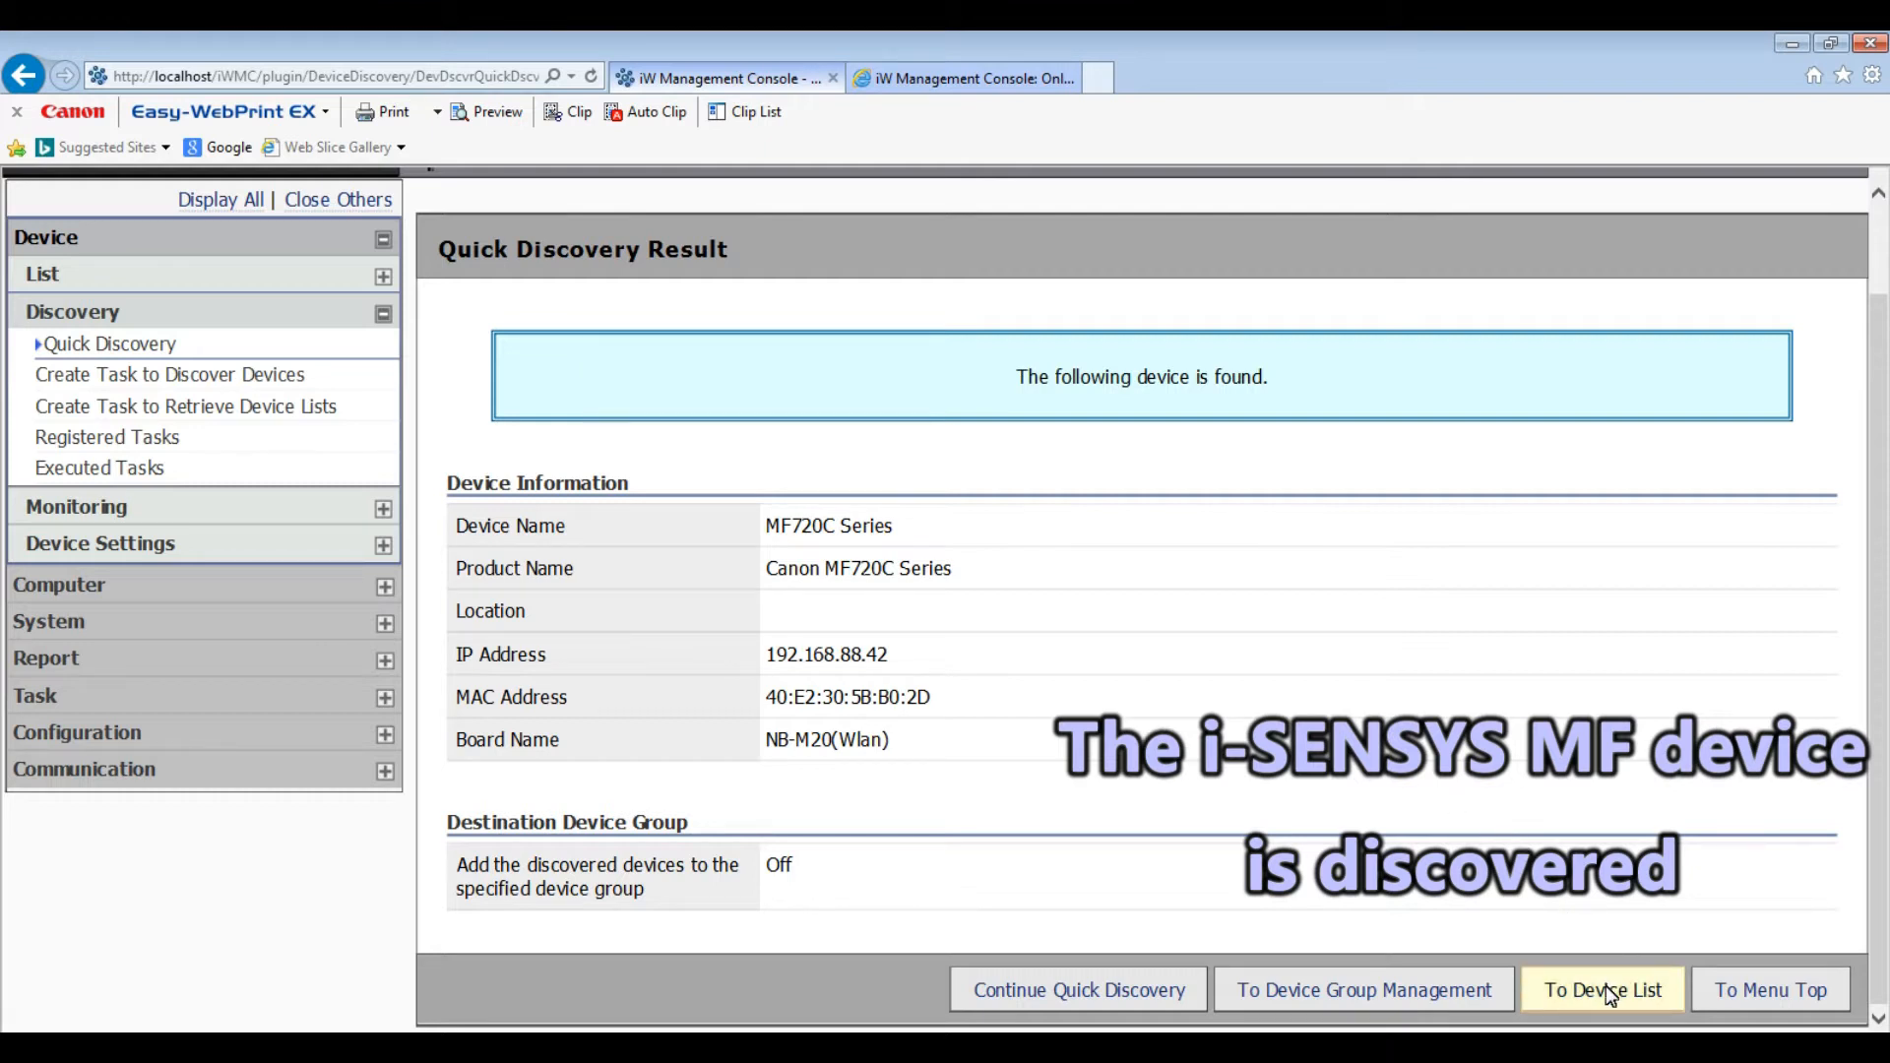
click(1602, 989)
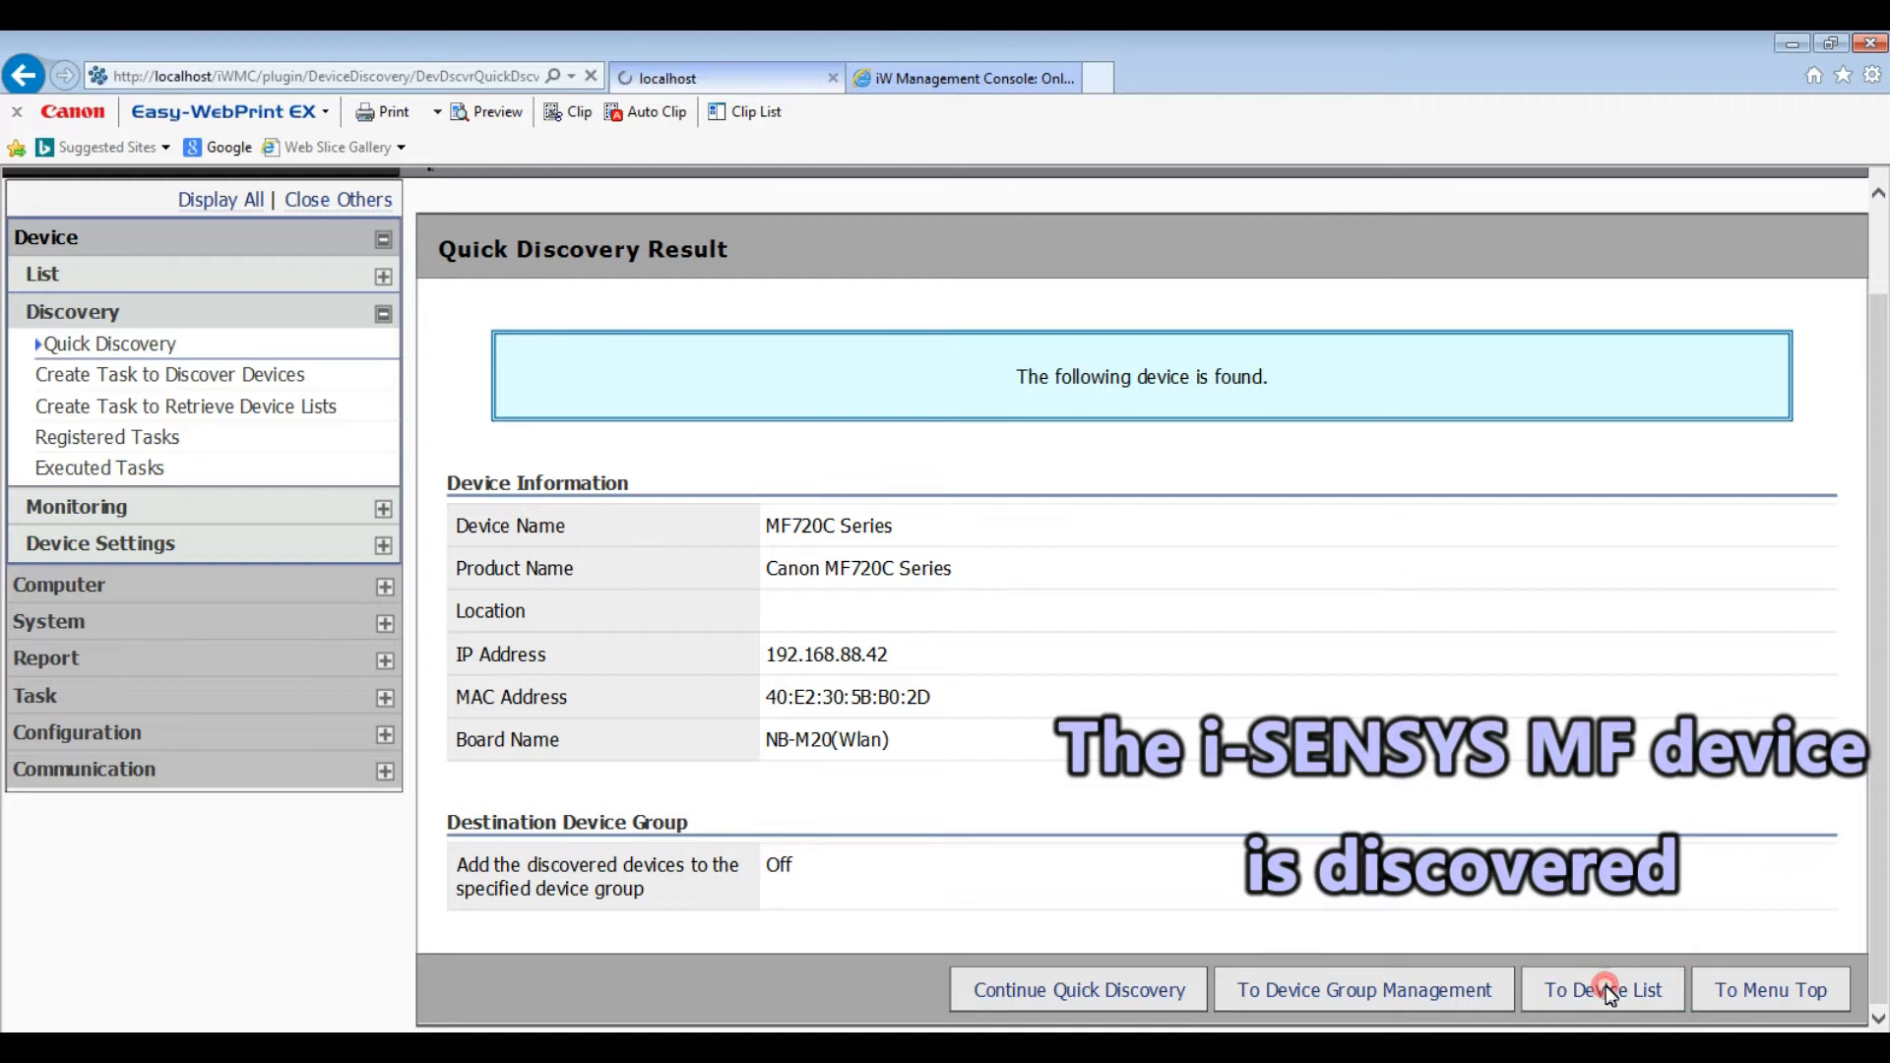
click(1602, 989)
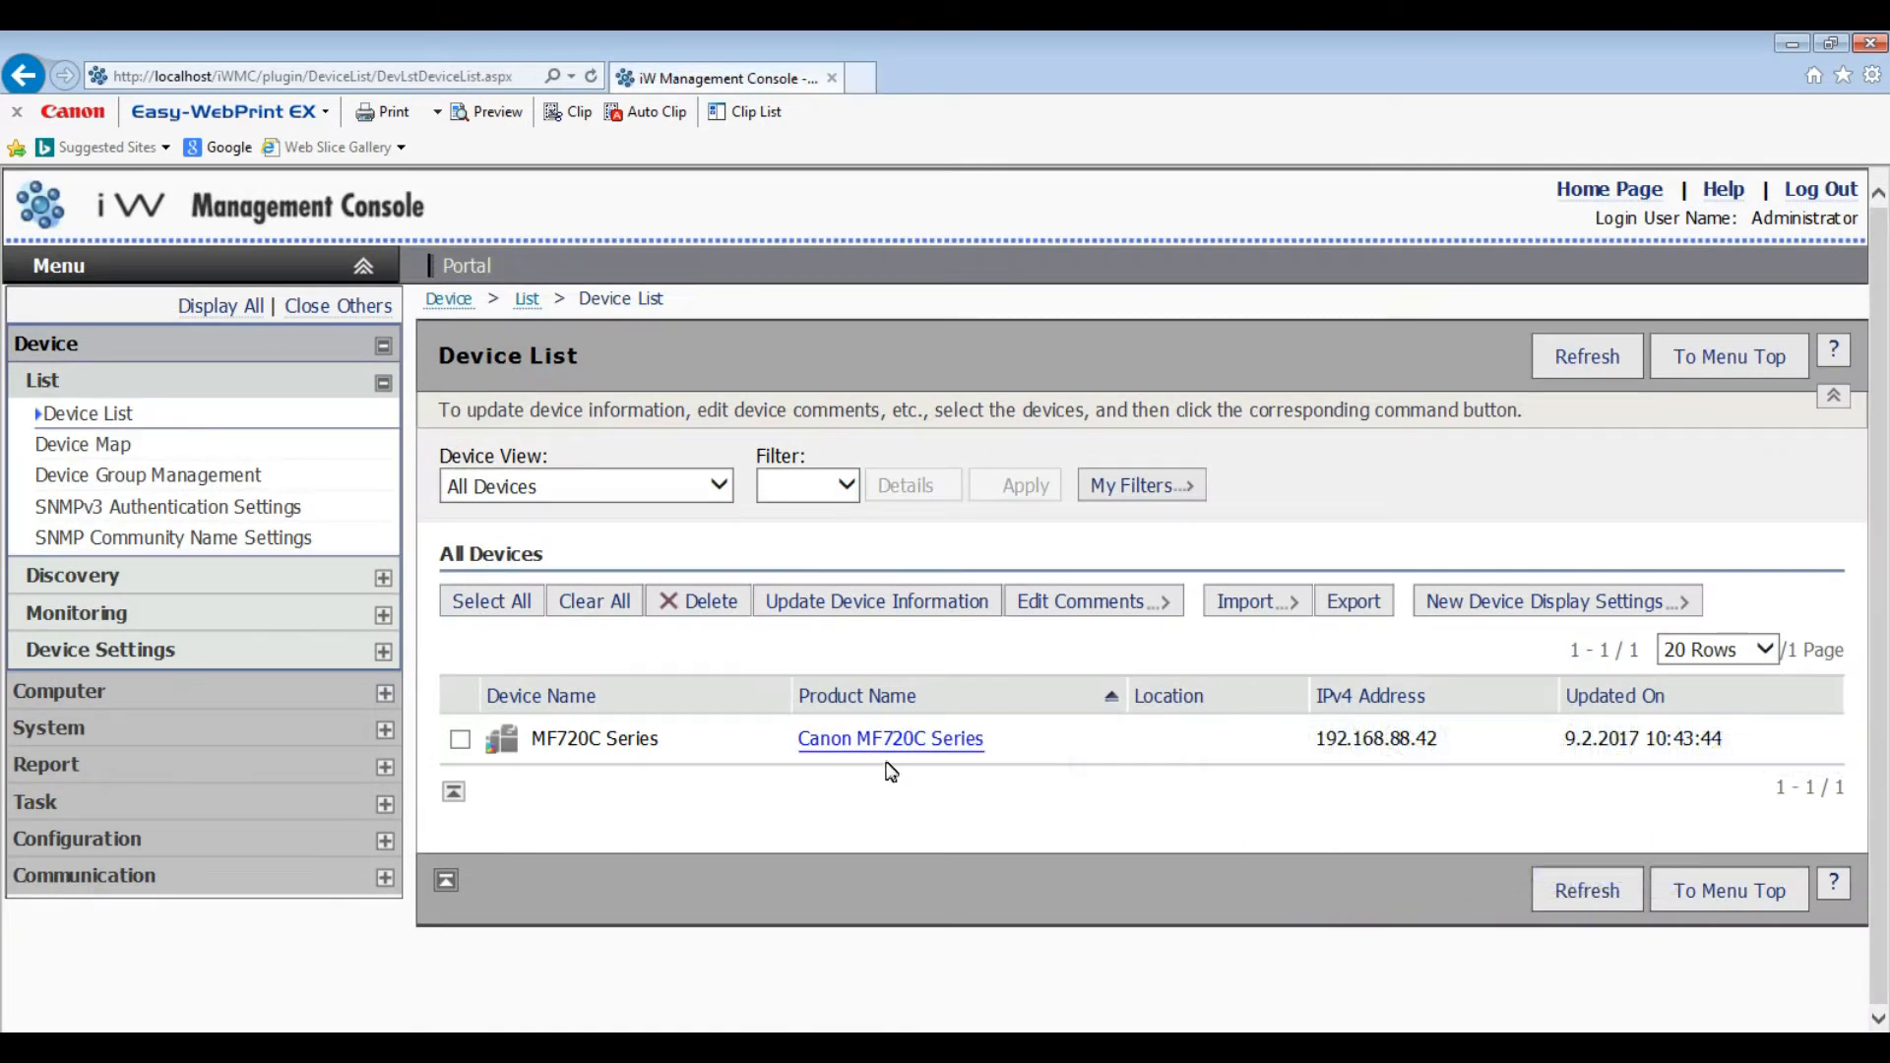
click(890, 739)
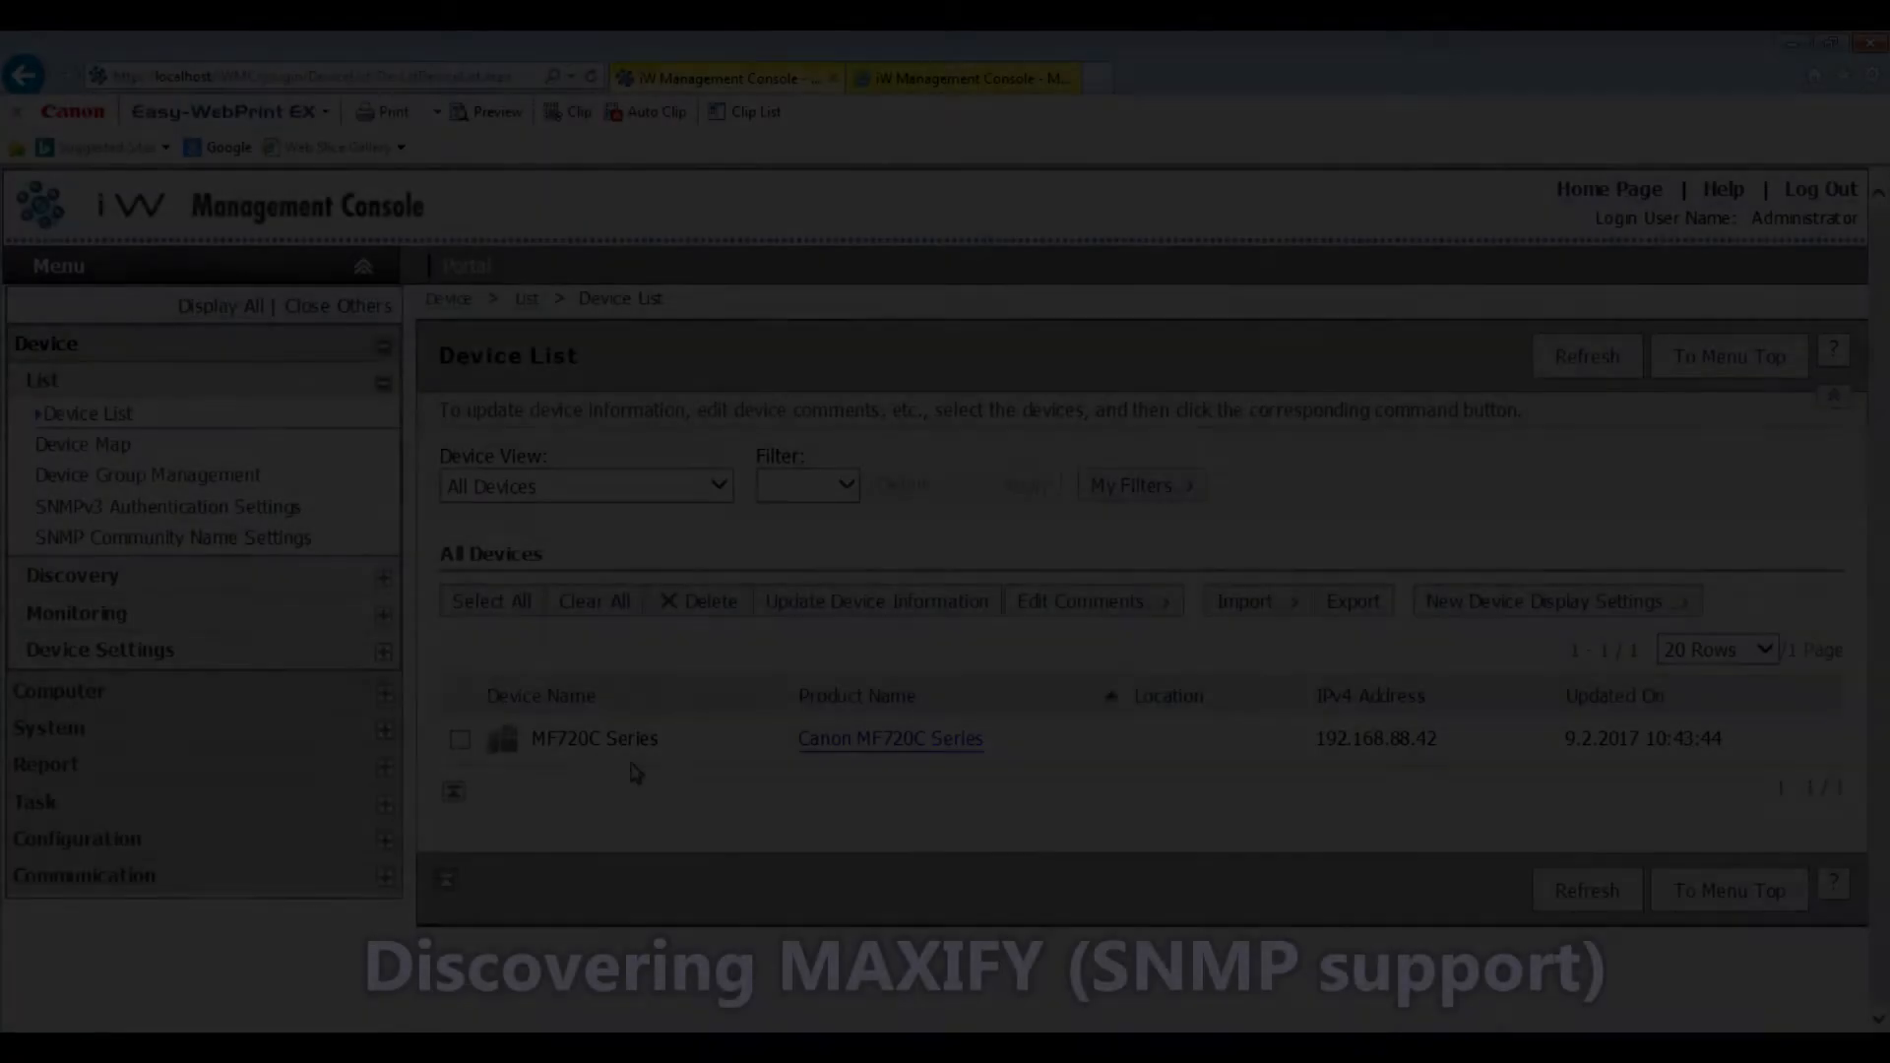
Run a new Quick Discovery for 192.168.88.45, finding the MB2700 series
click(71, 575)
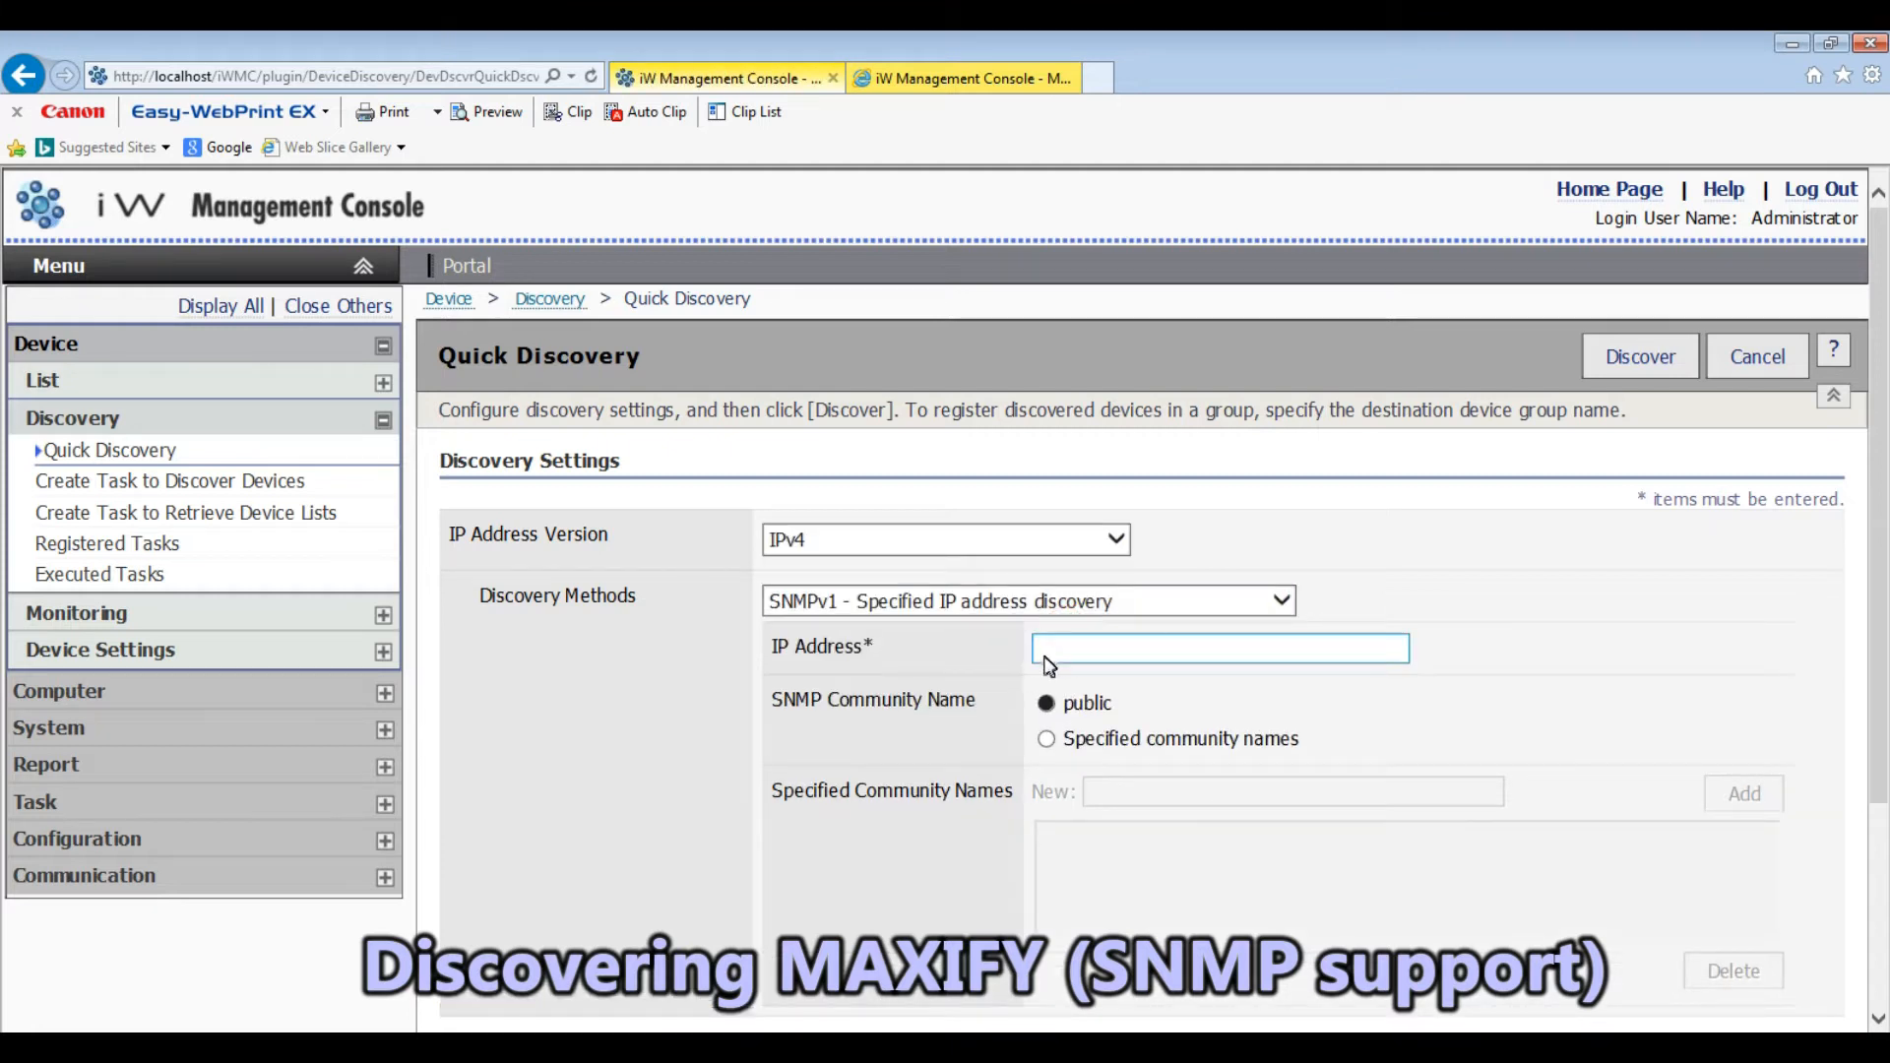
text(192.168.88.45)
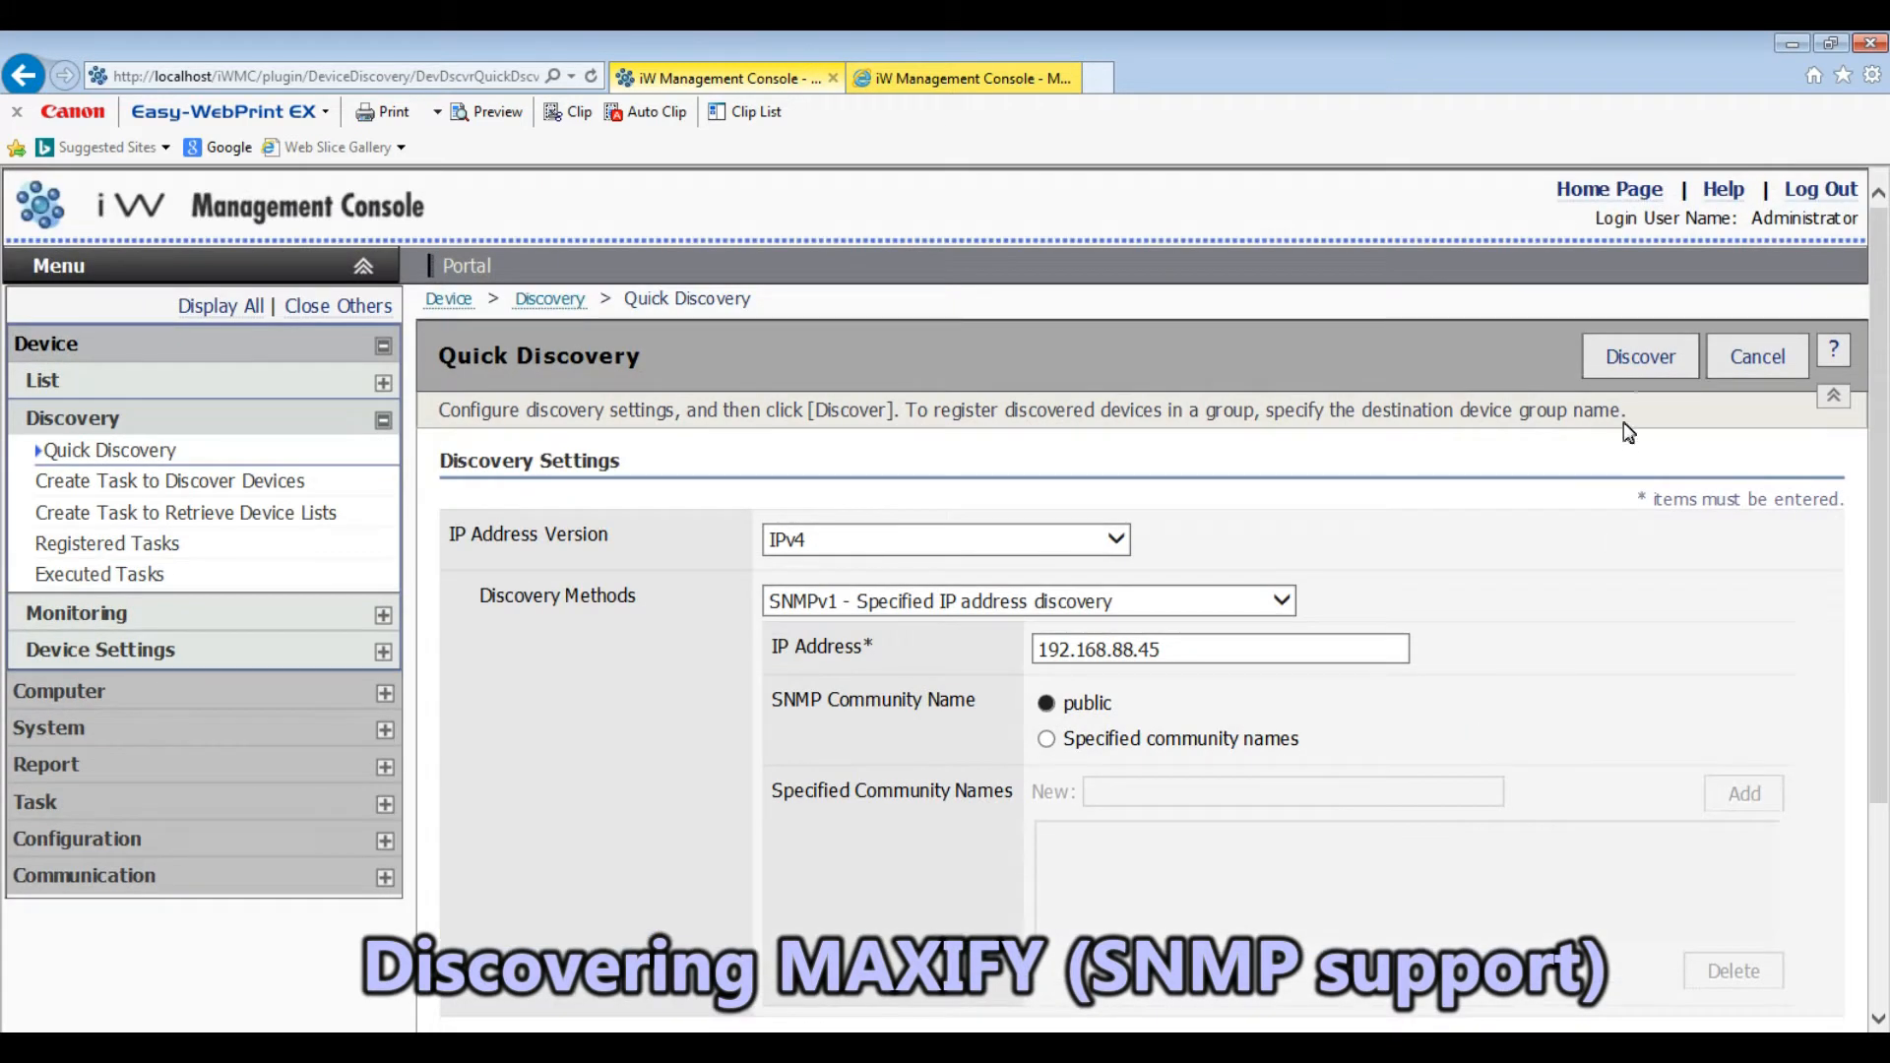
click(1638, 357)
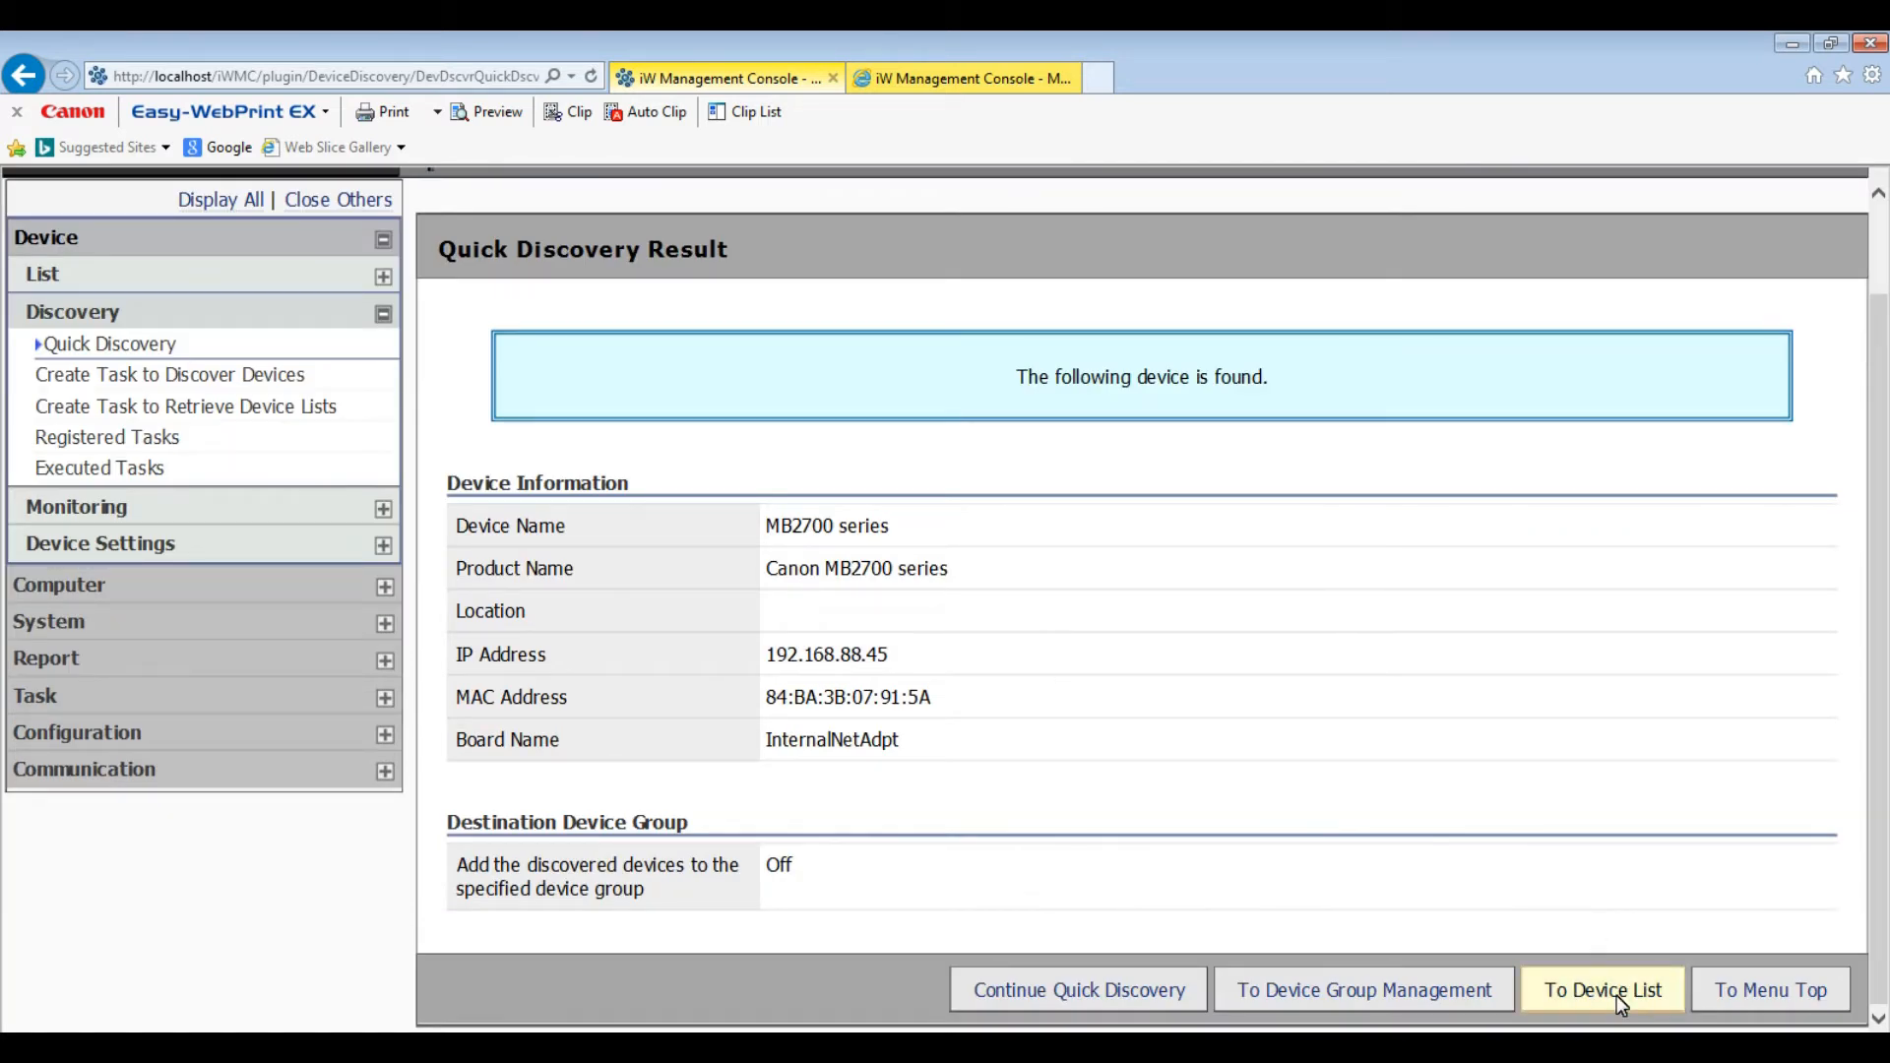
Review the device list with MB2700 series and MF720C Series, then open Device
click(1602, 989)
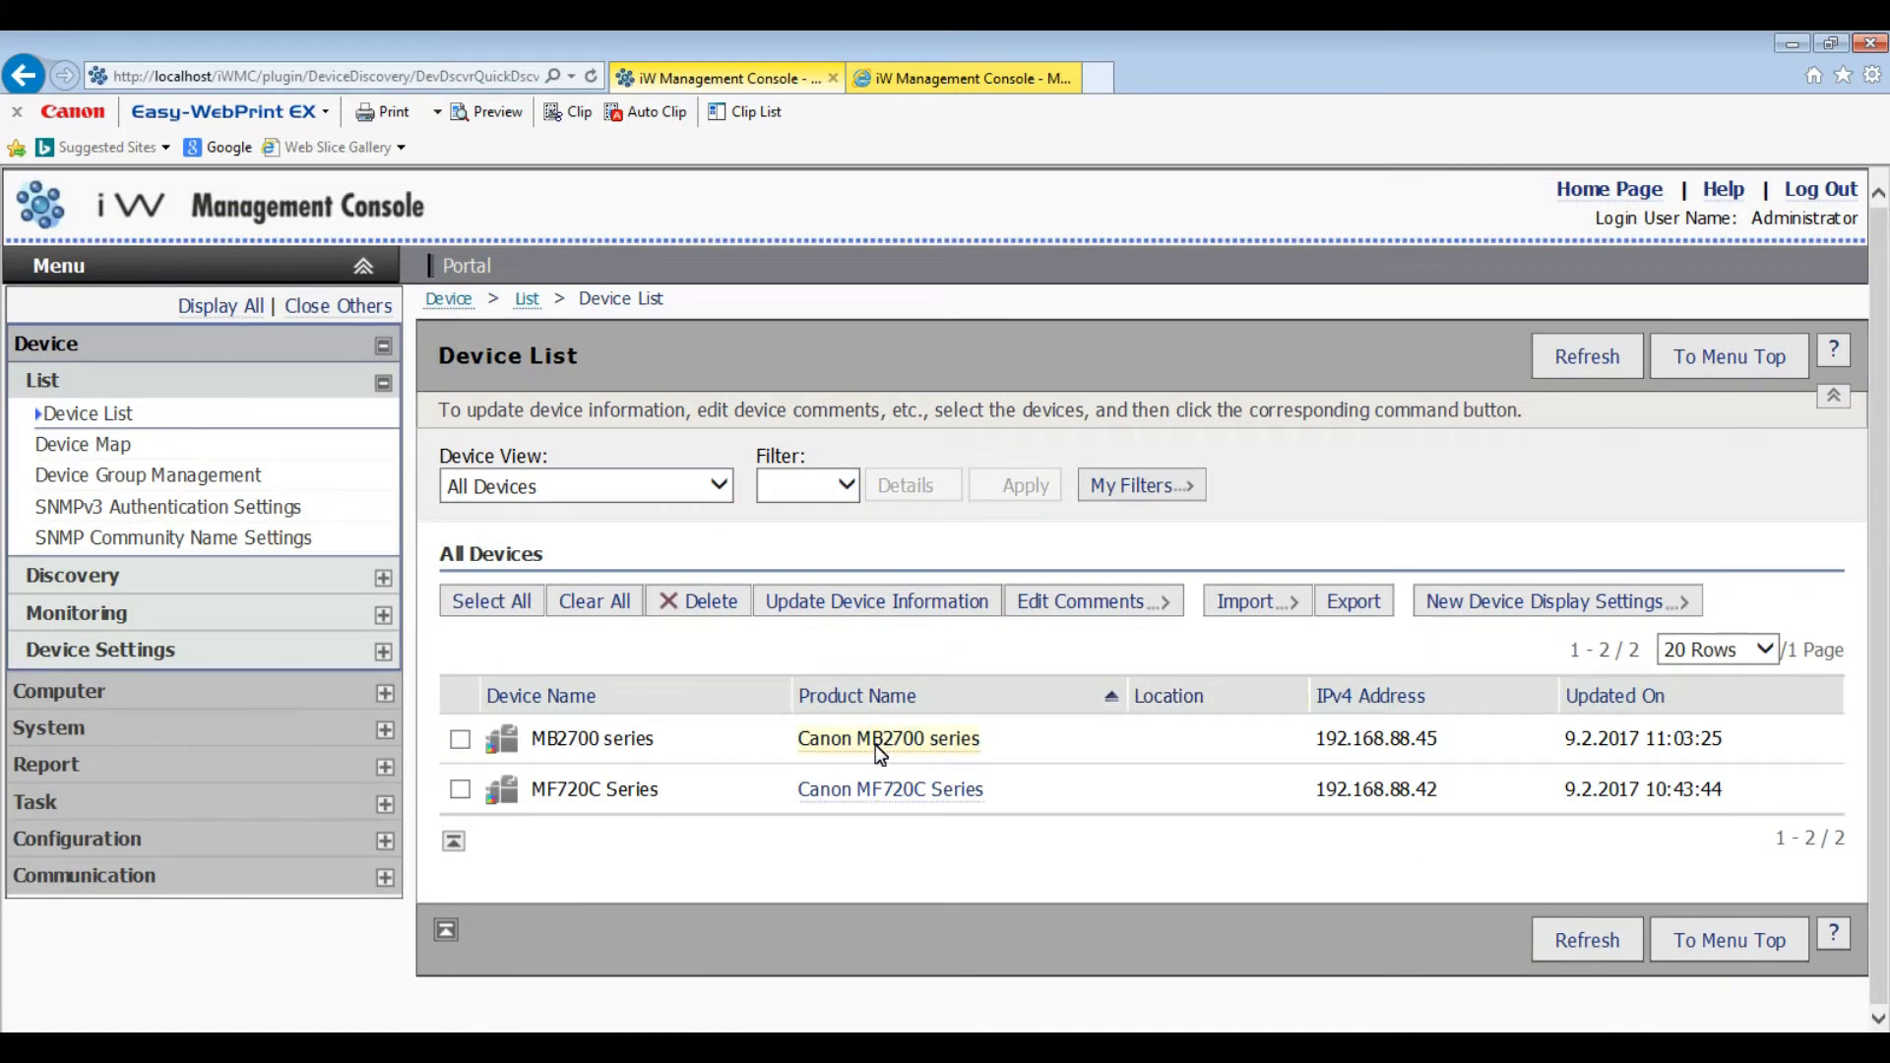
click(887, 738)
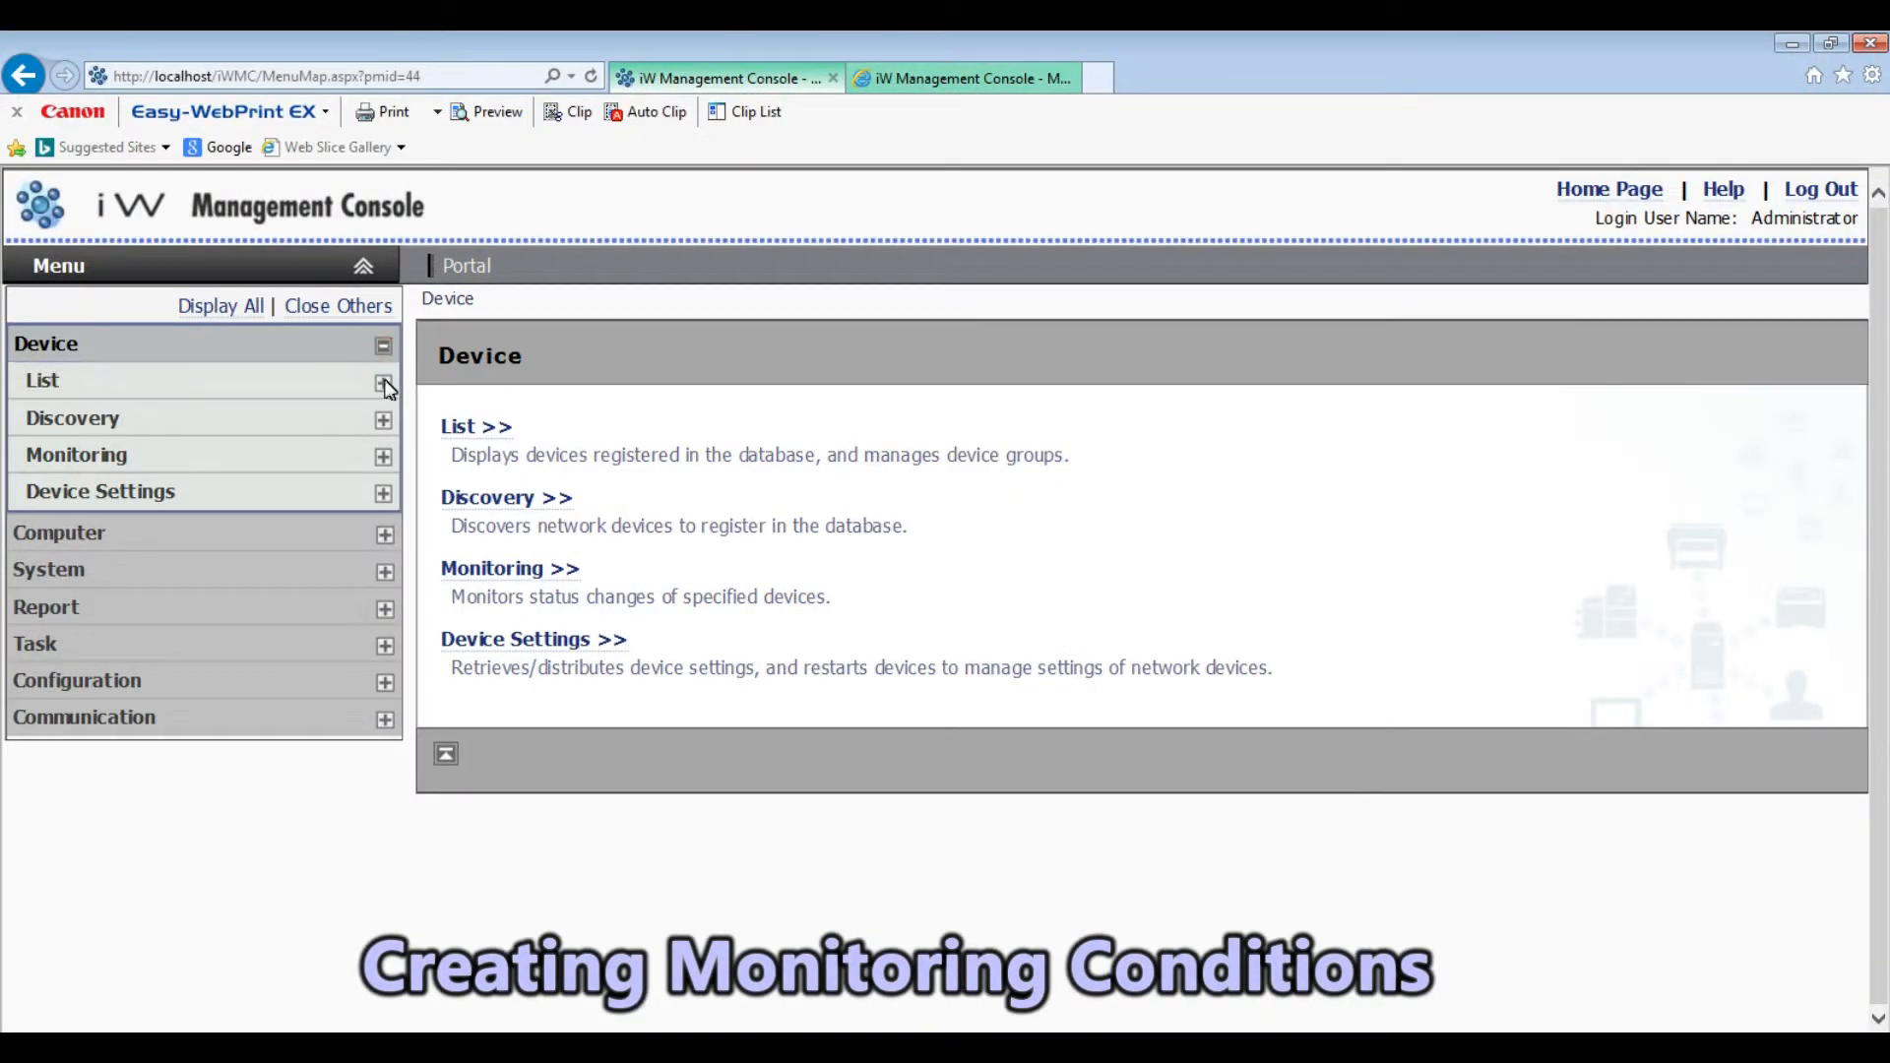
Create a monitoring condition targeting the MB2700 series and MF720C Series, advancing to Step 2
click(383, 454)
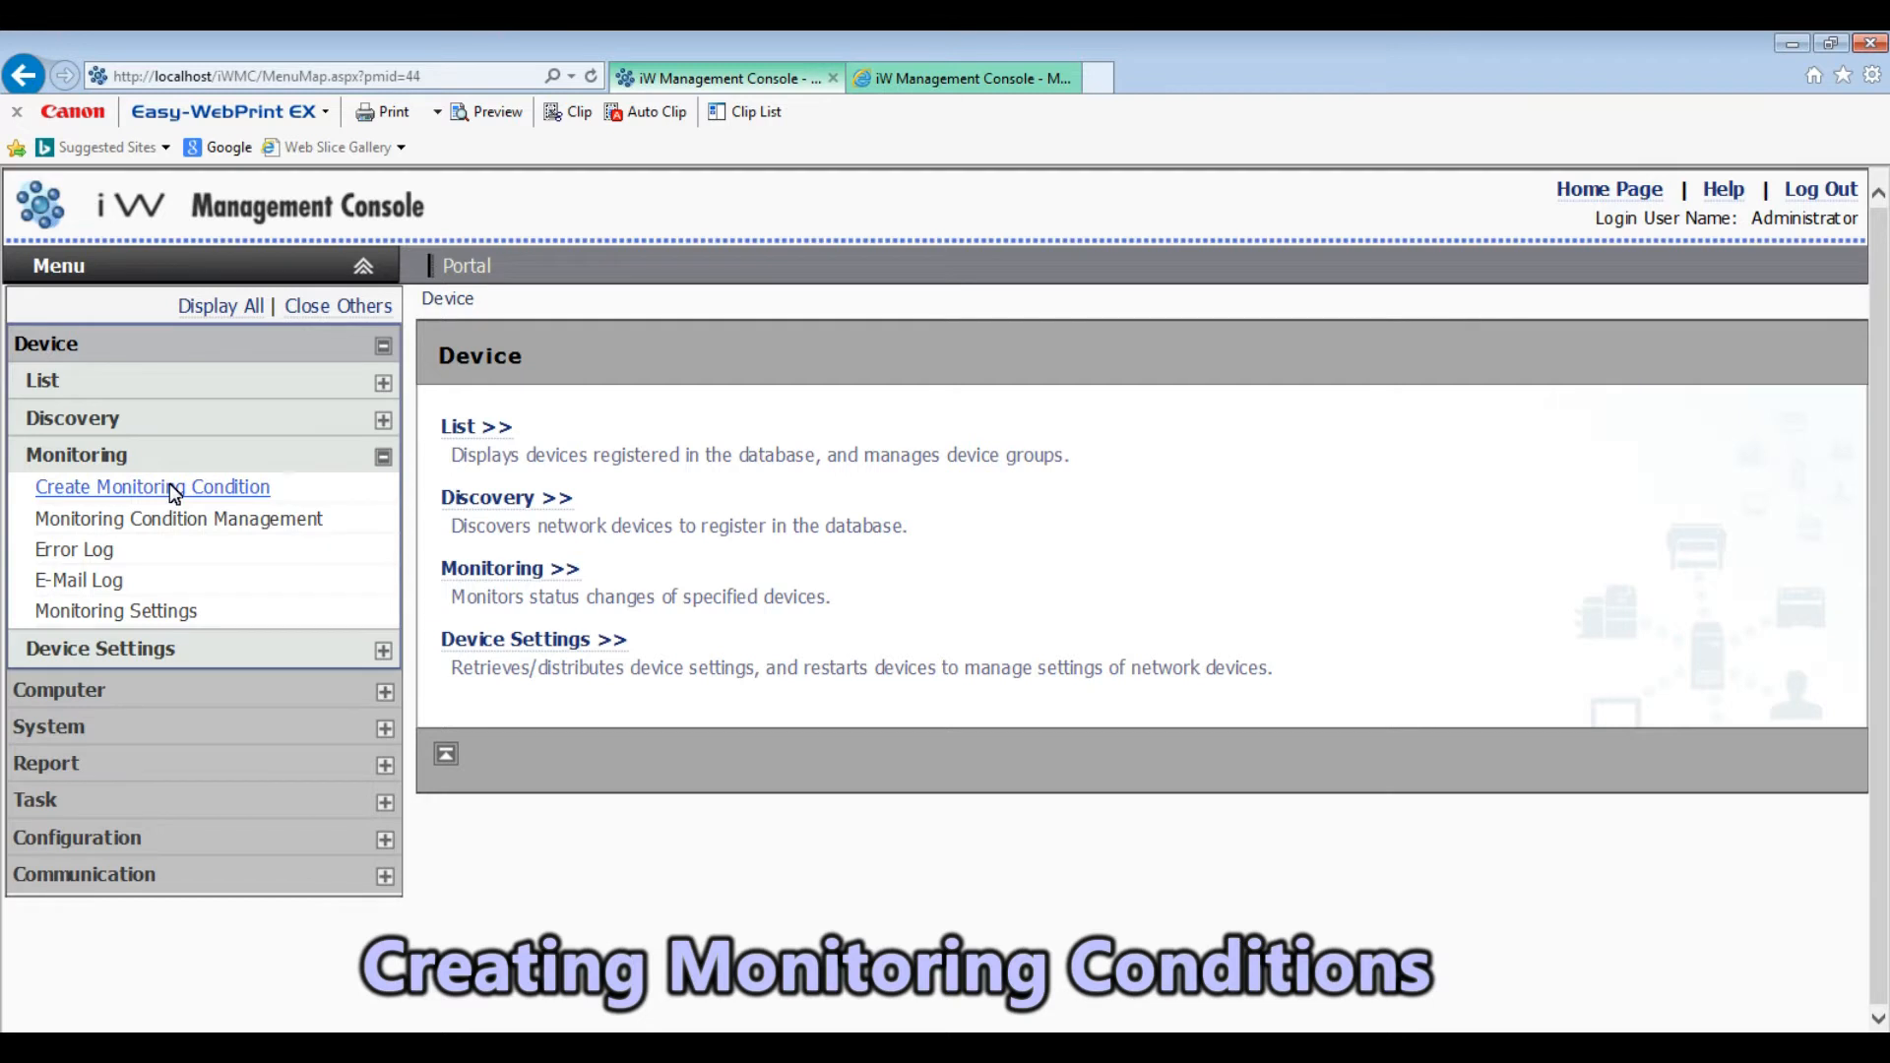
click(152, 485)
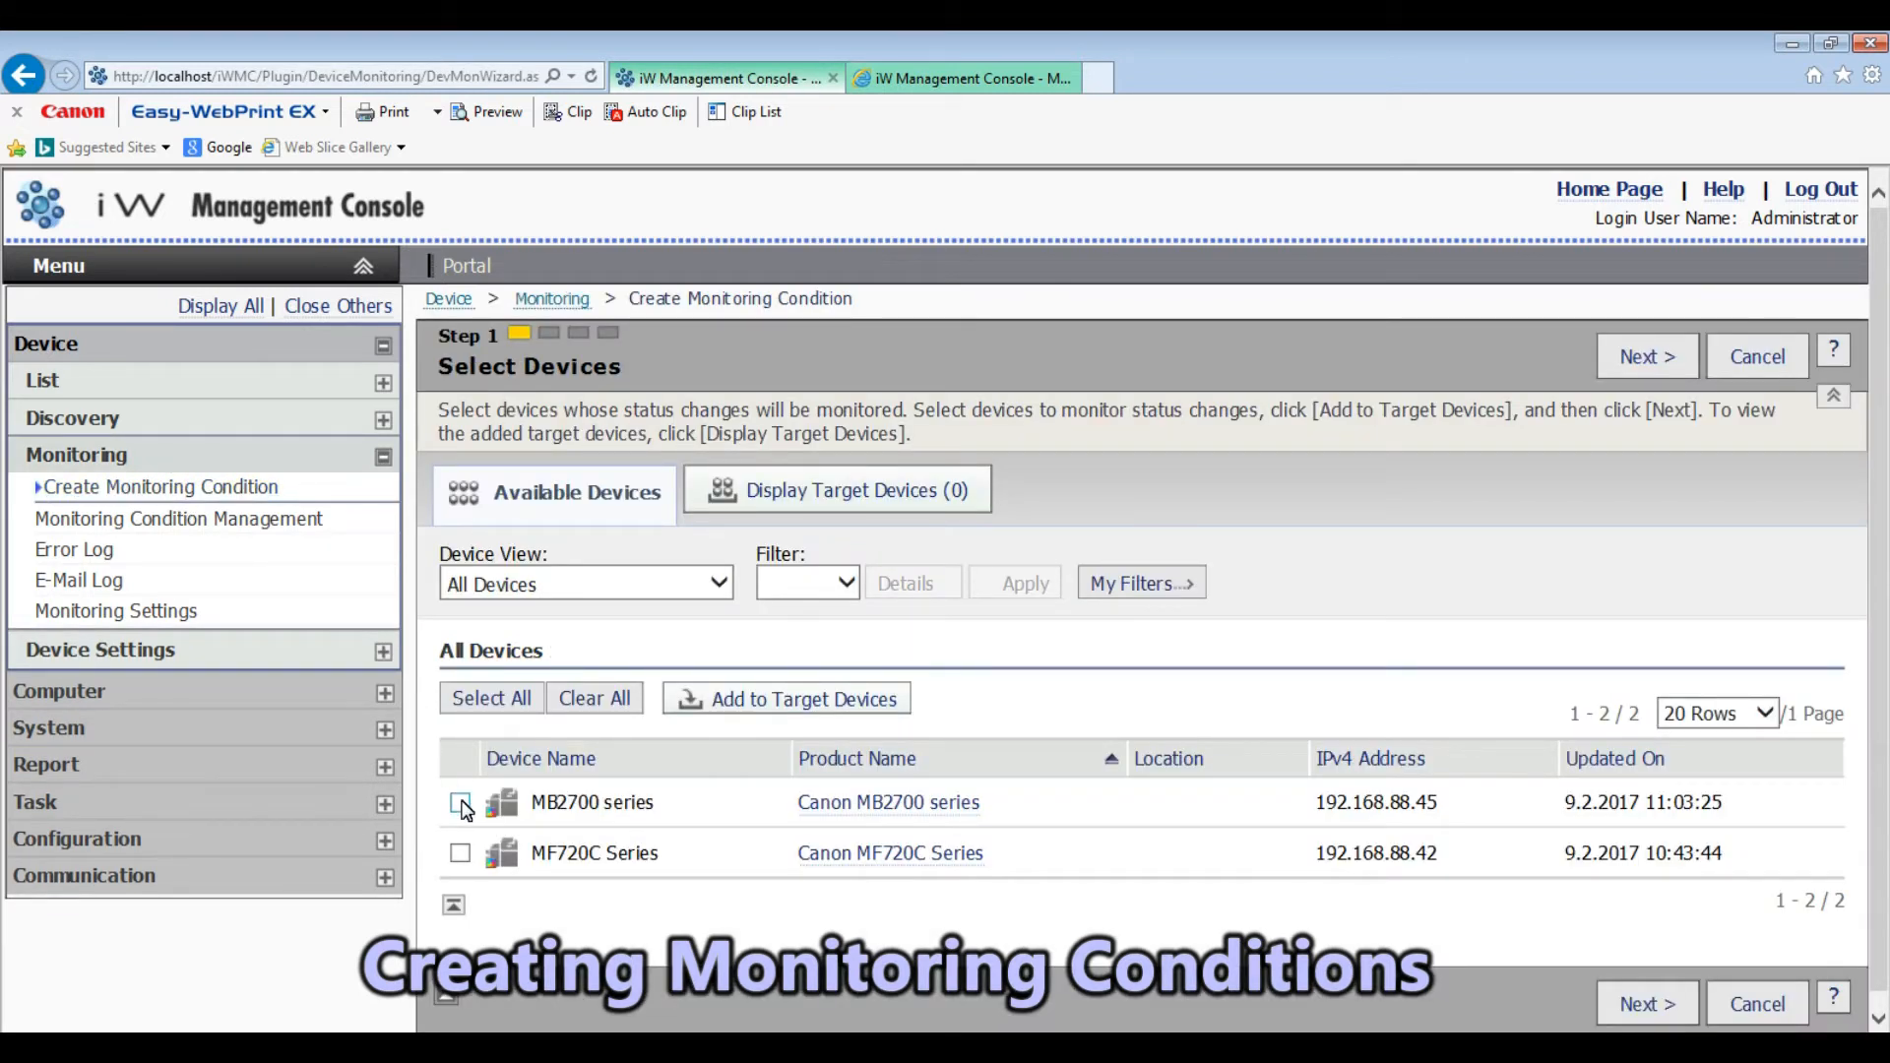
click(490, 698)
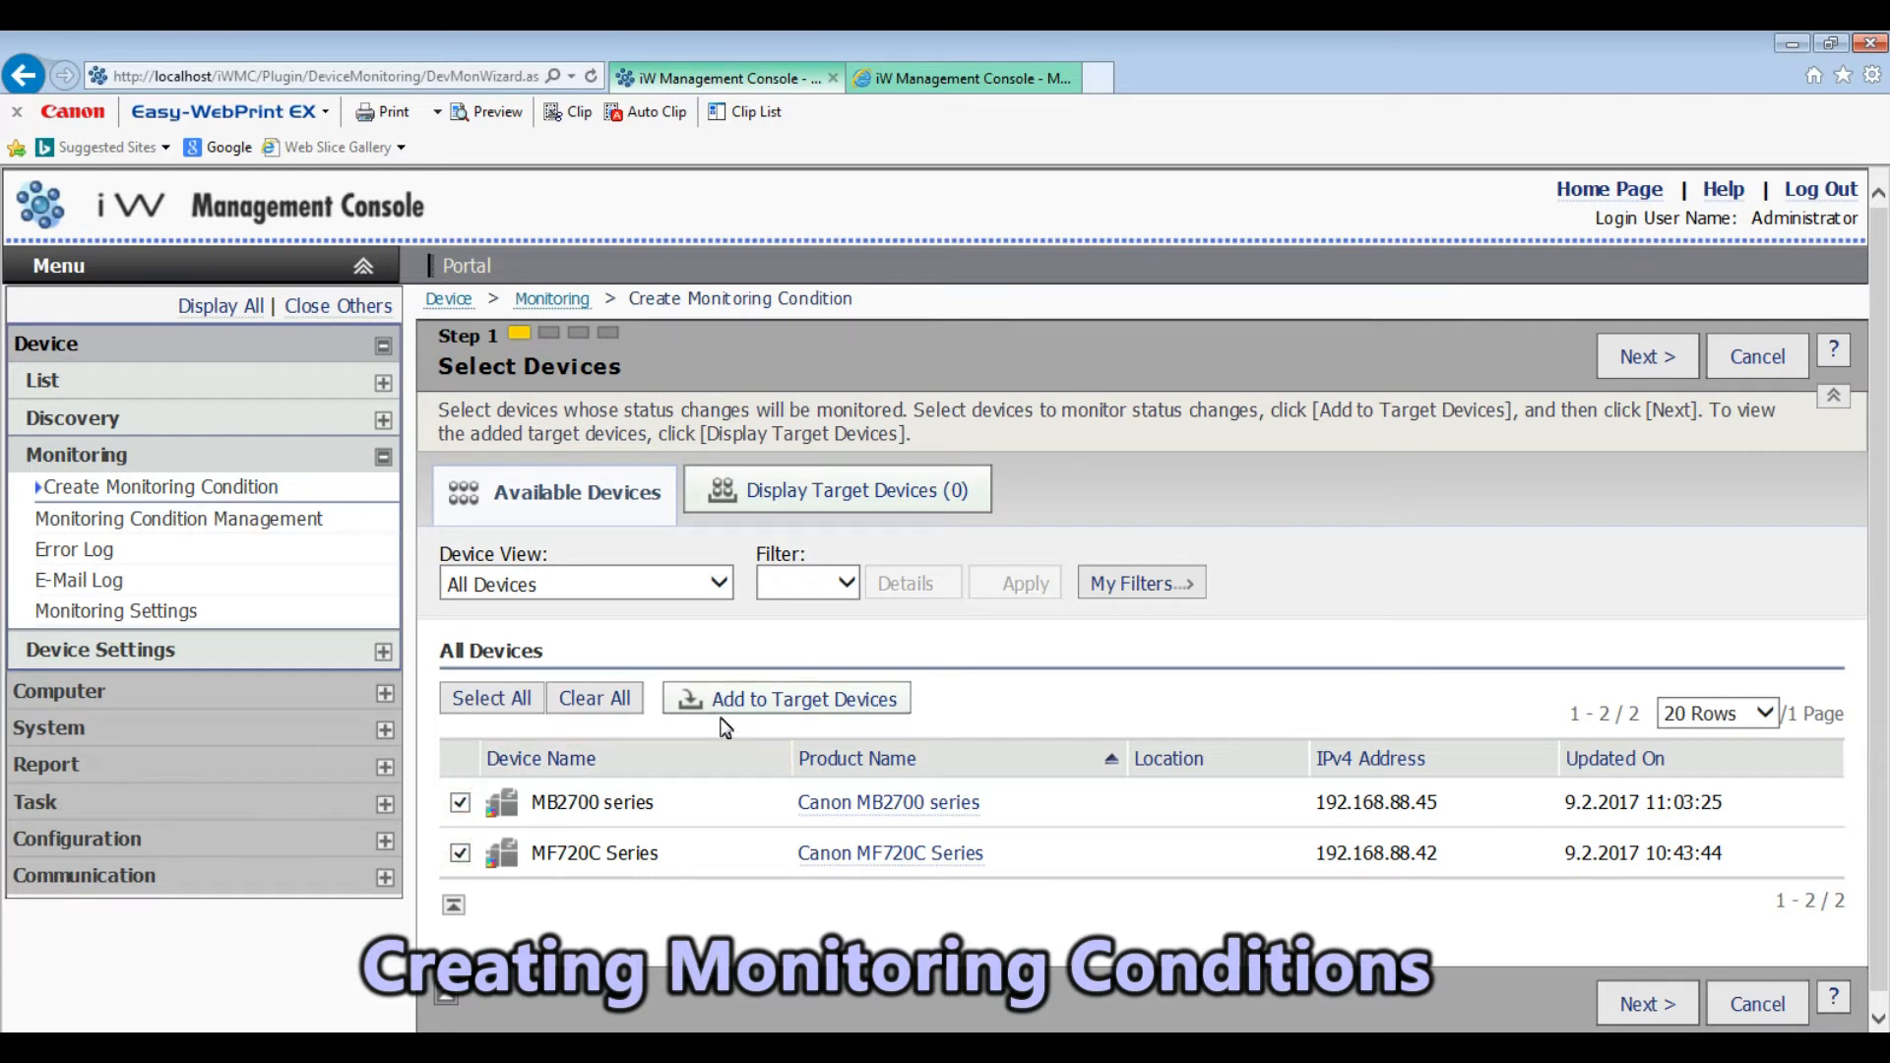
click(786, 699)
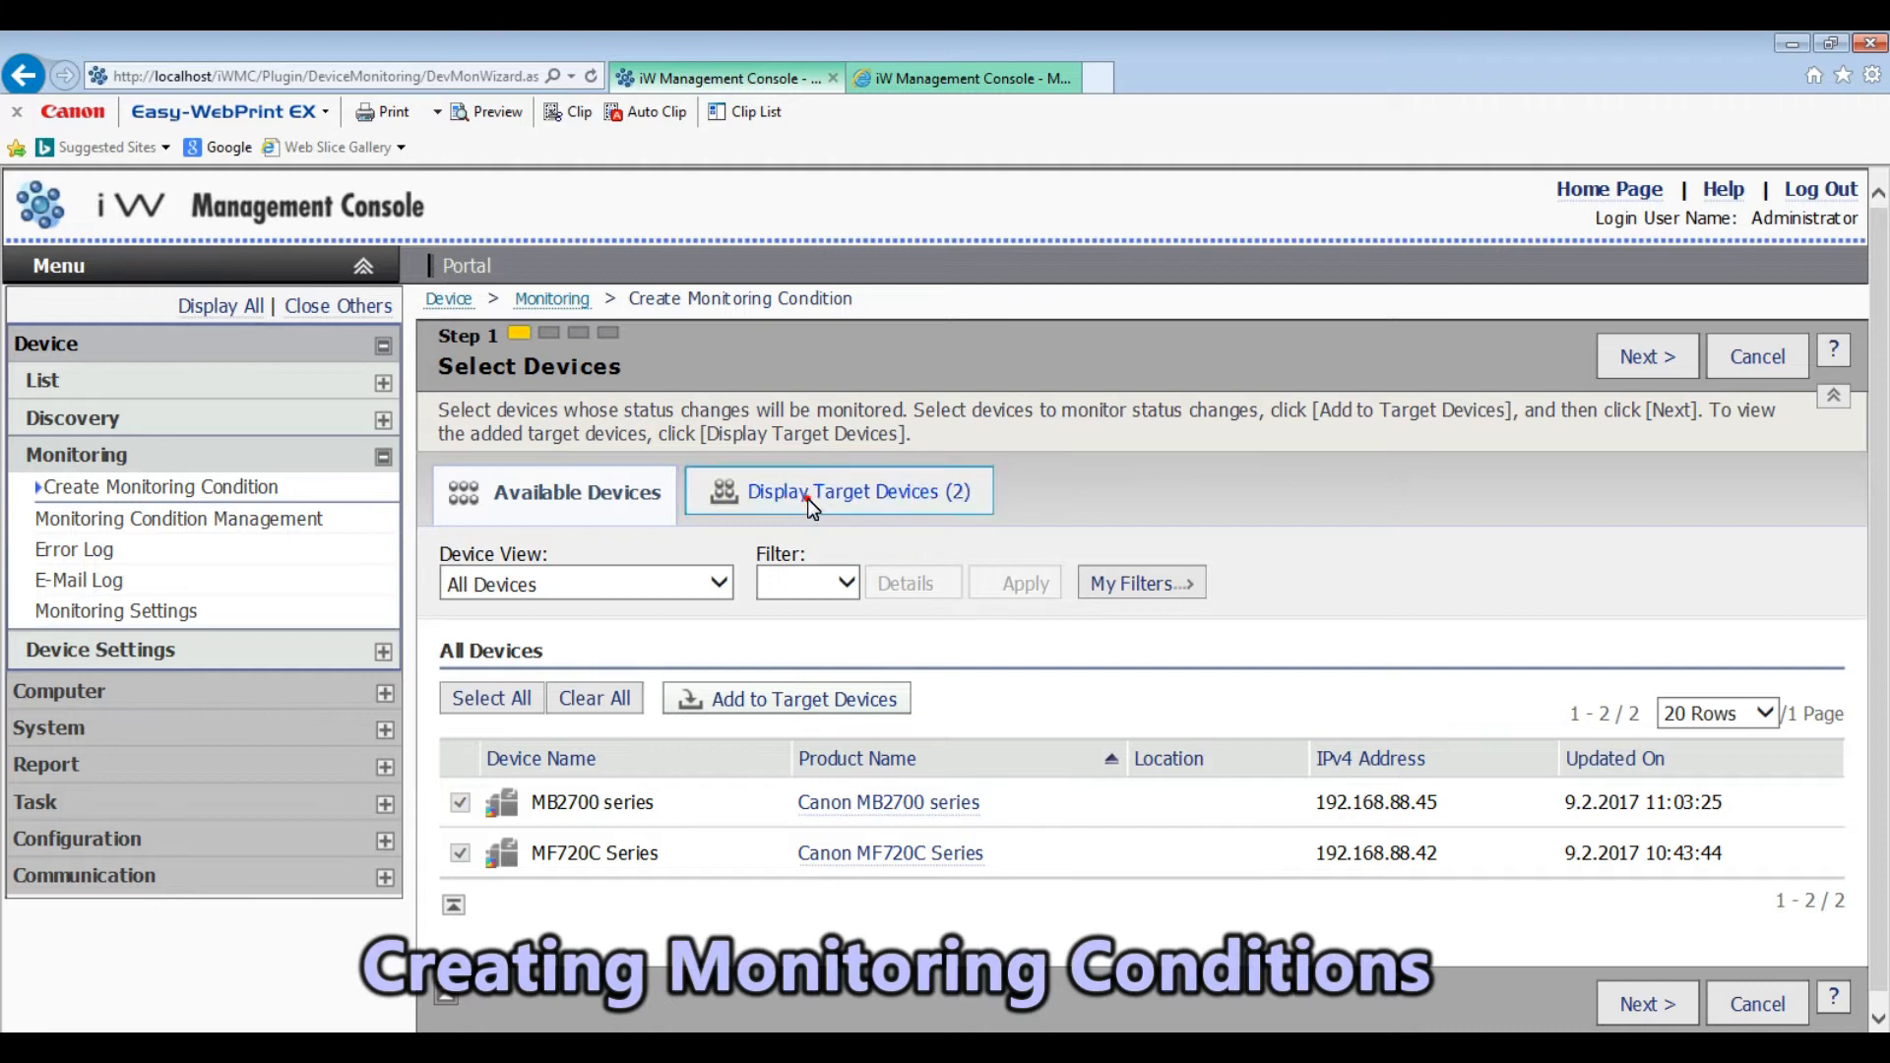
click(838, 493)
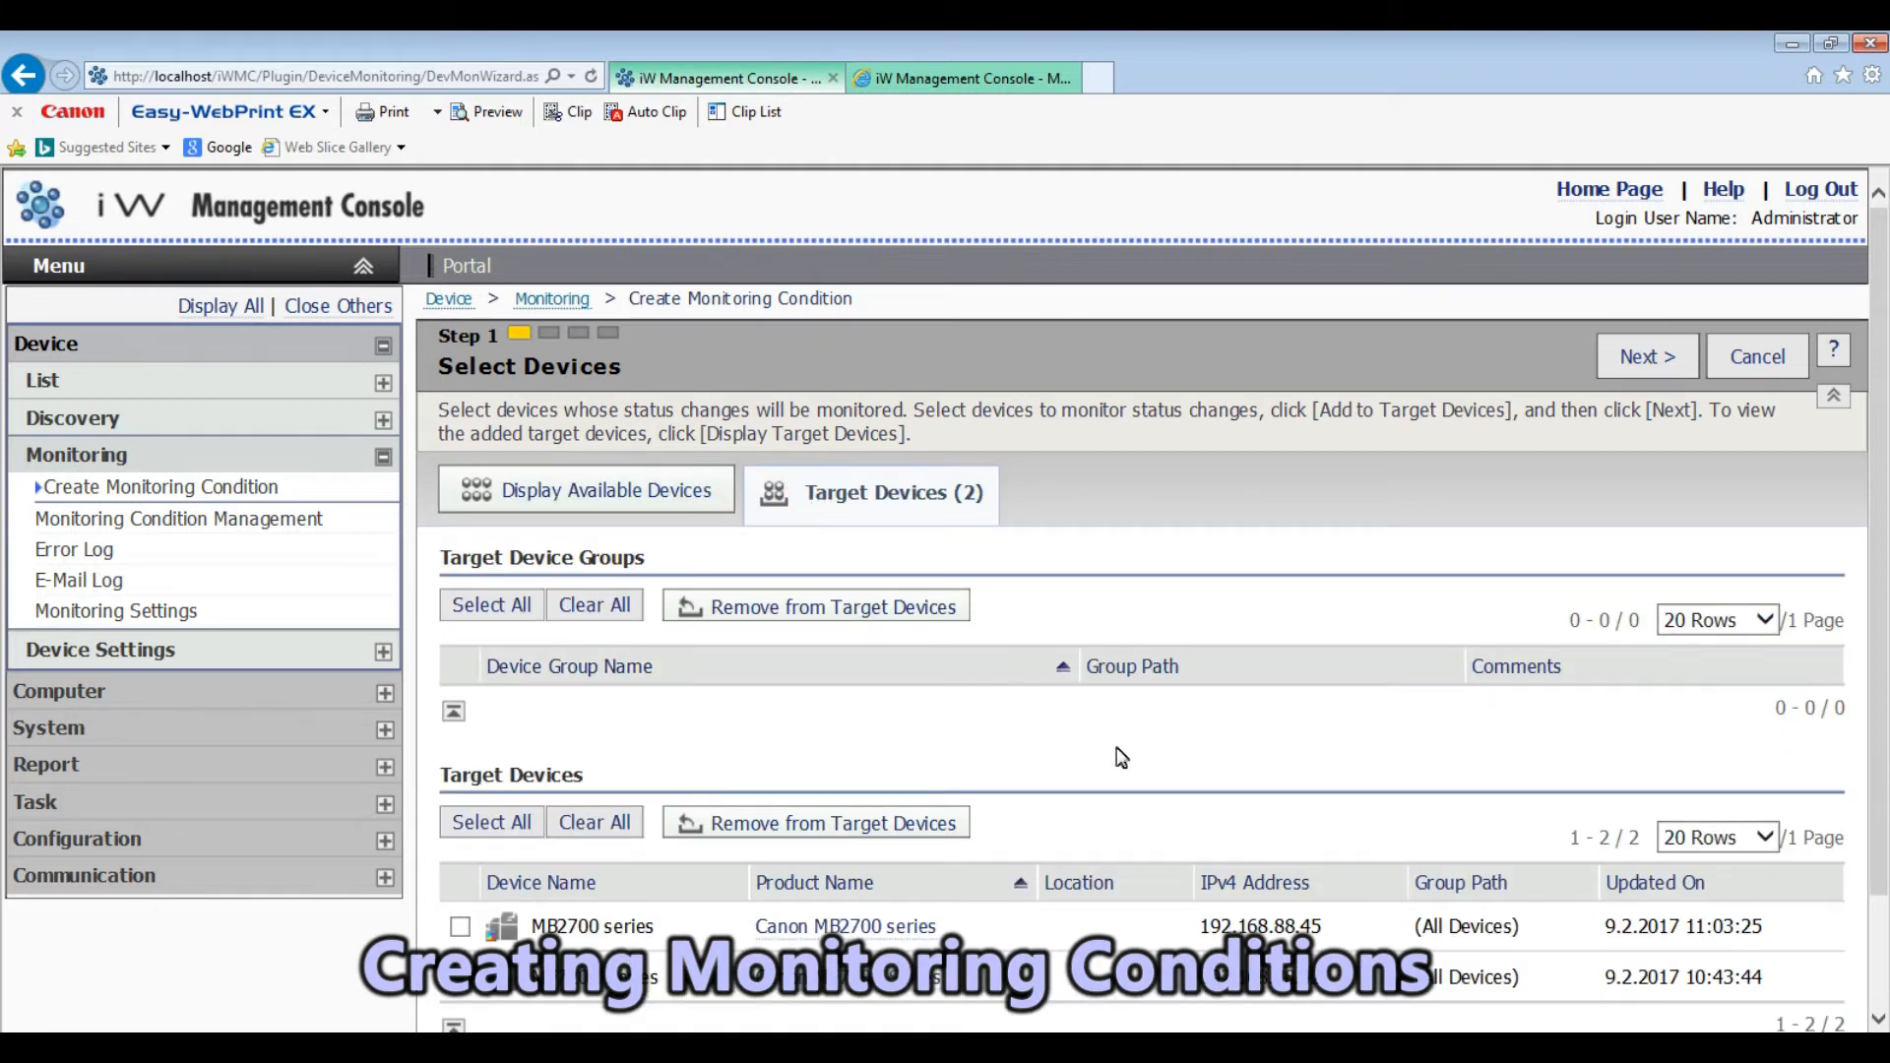
click(1646, 356)
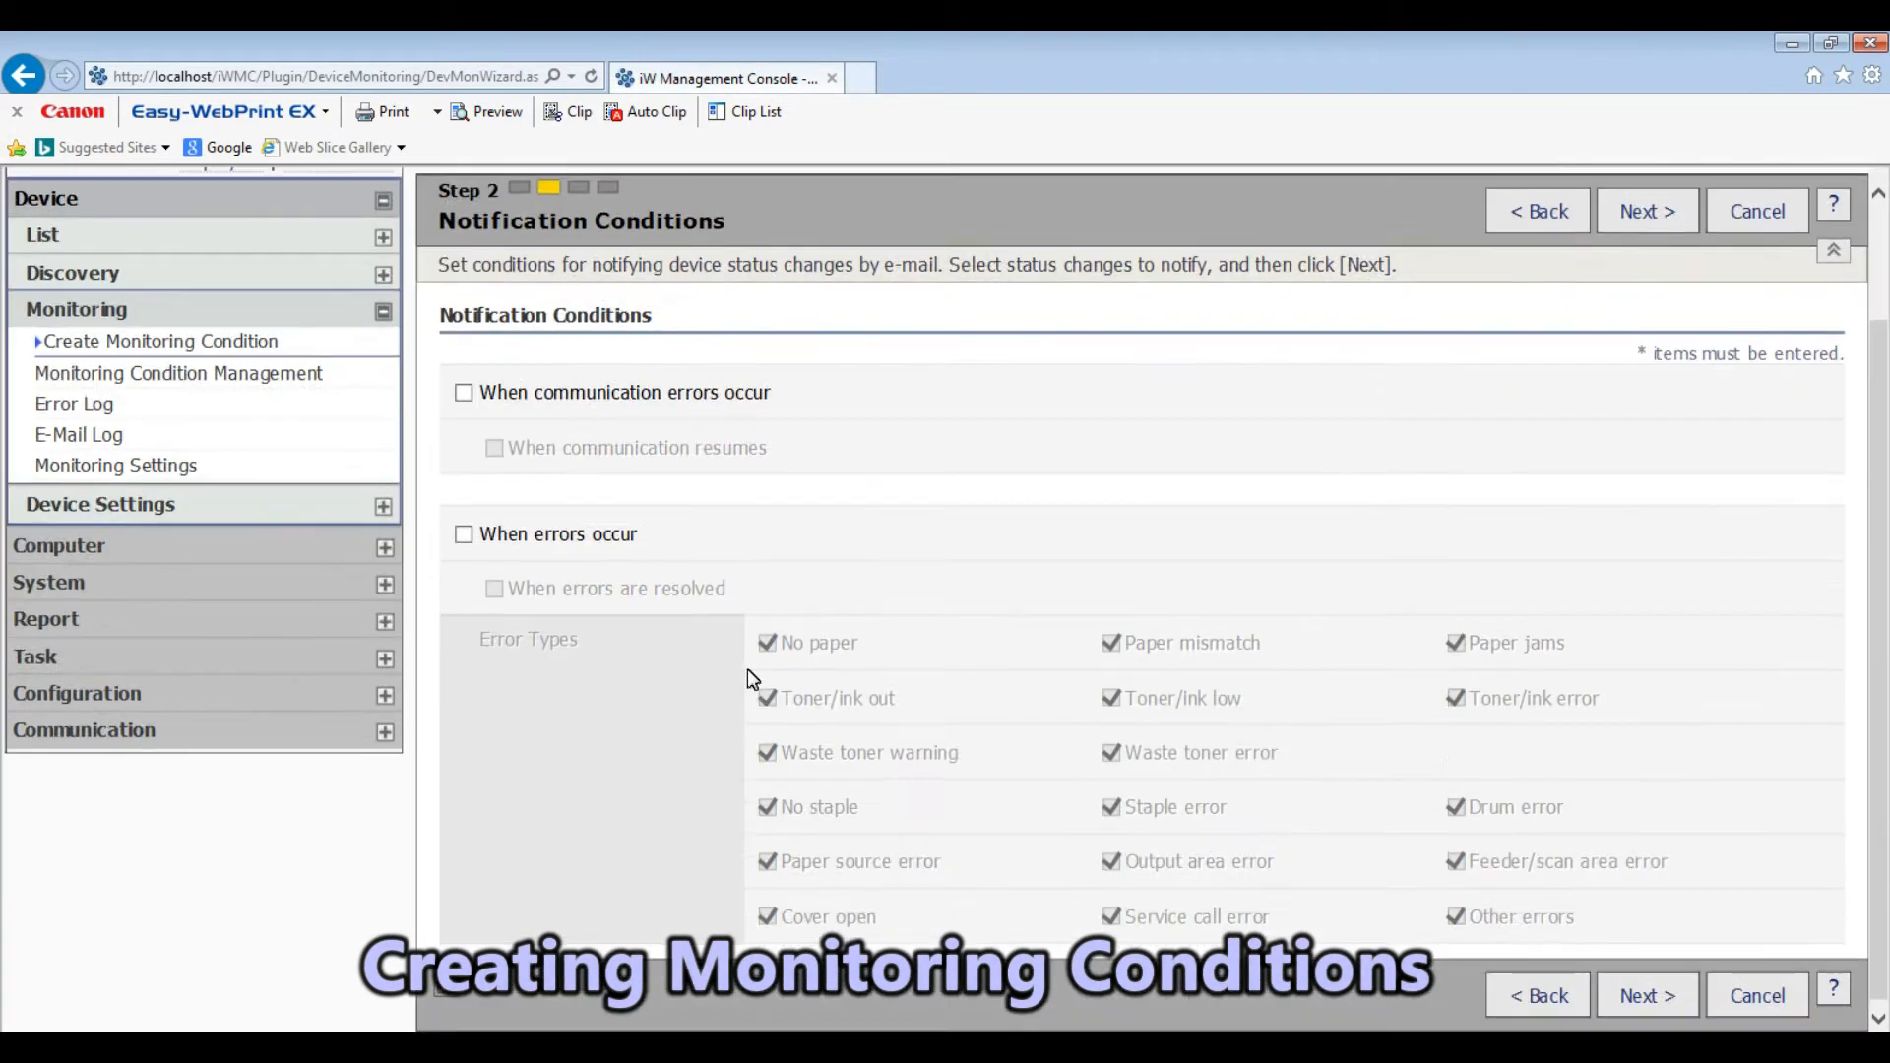
Notify on errors by e-mail, monitoring 24 hours daily, and advance to confirmation
click(463, 534)
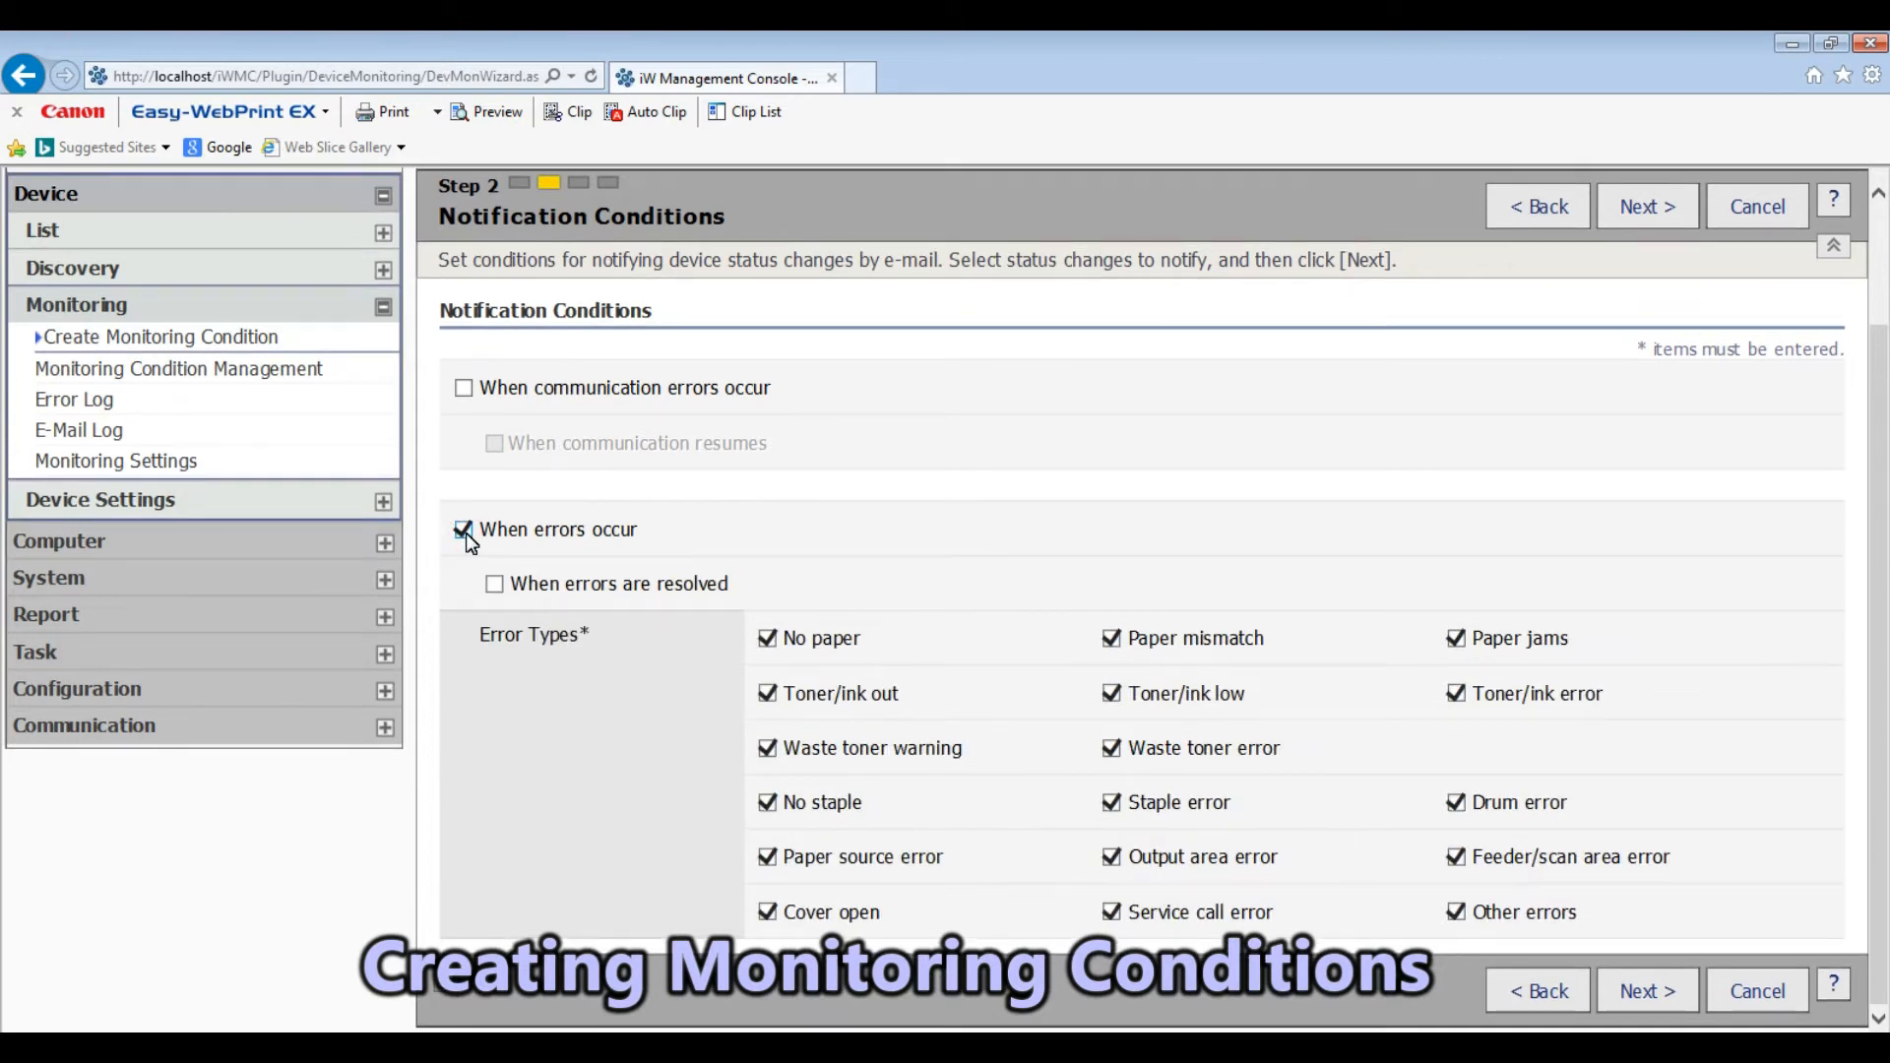
click(493, 584)
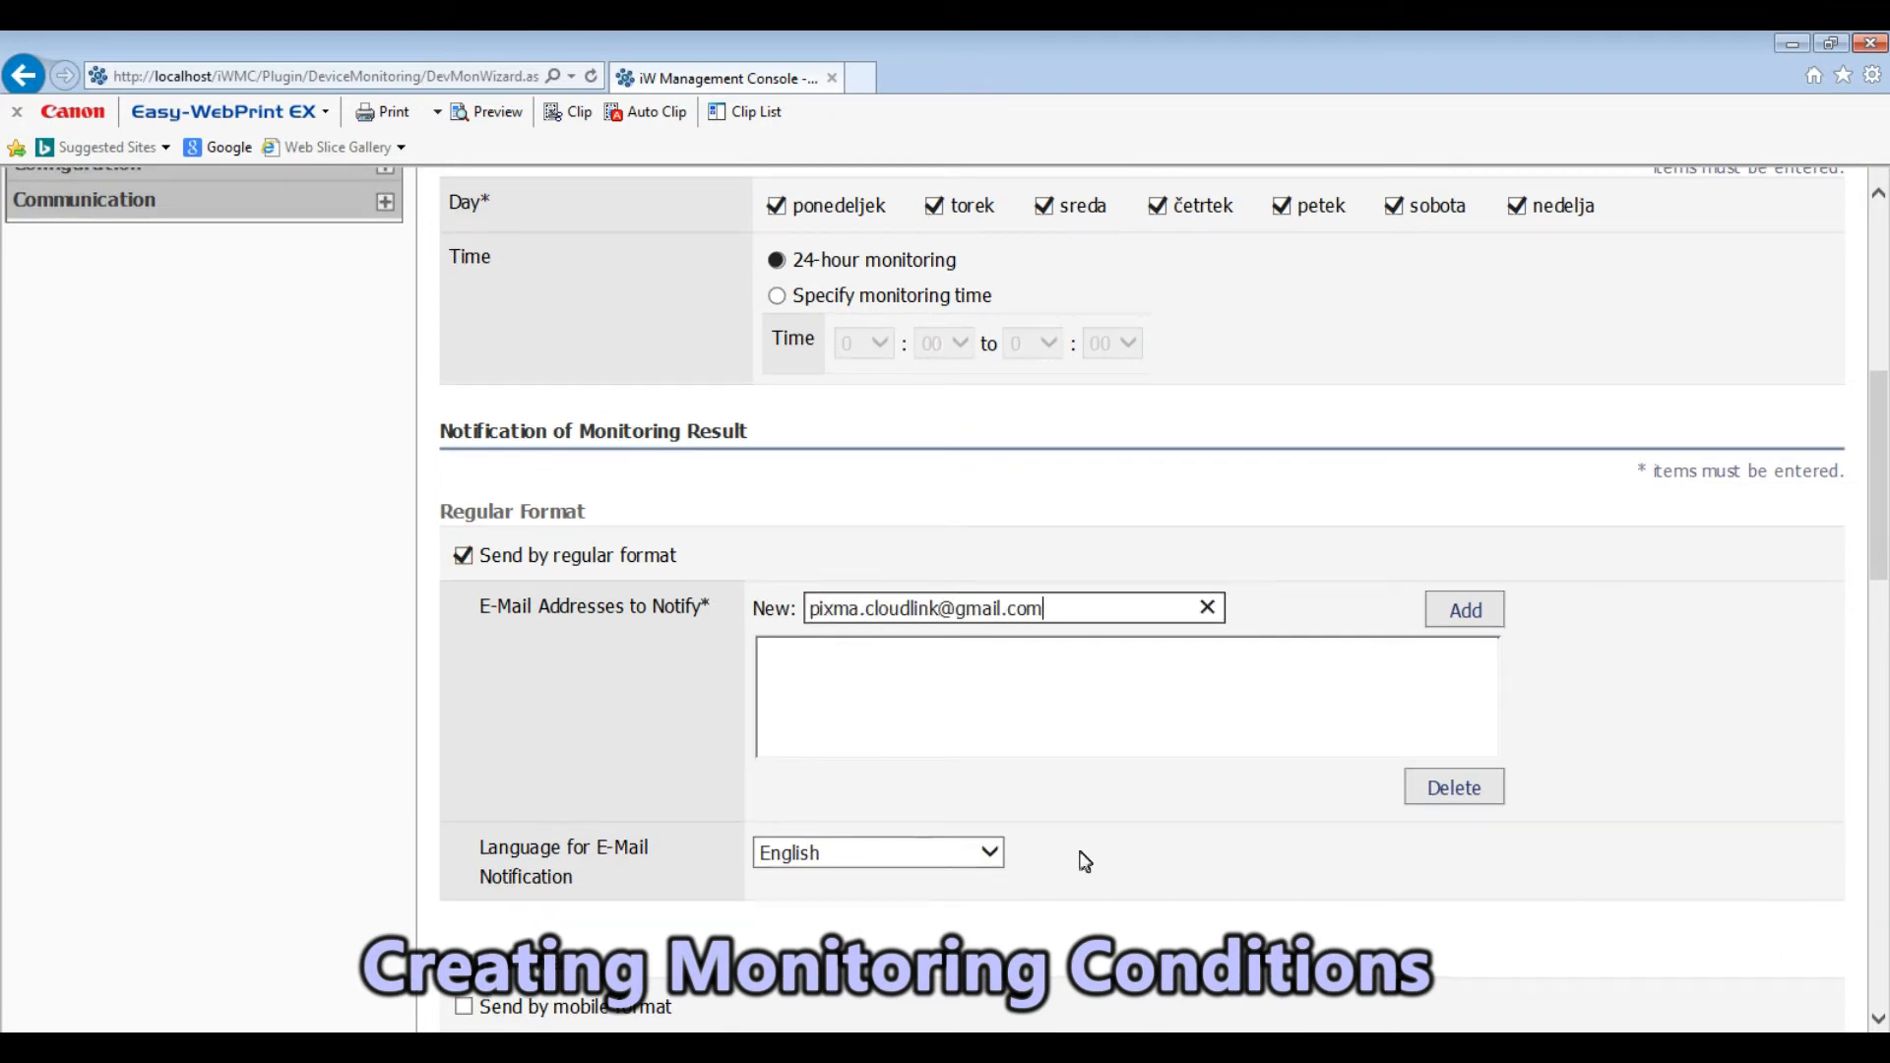
scroll(down, 3)
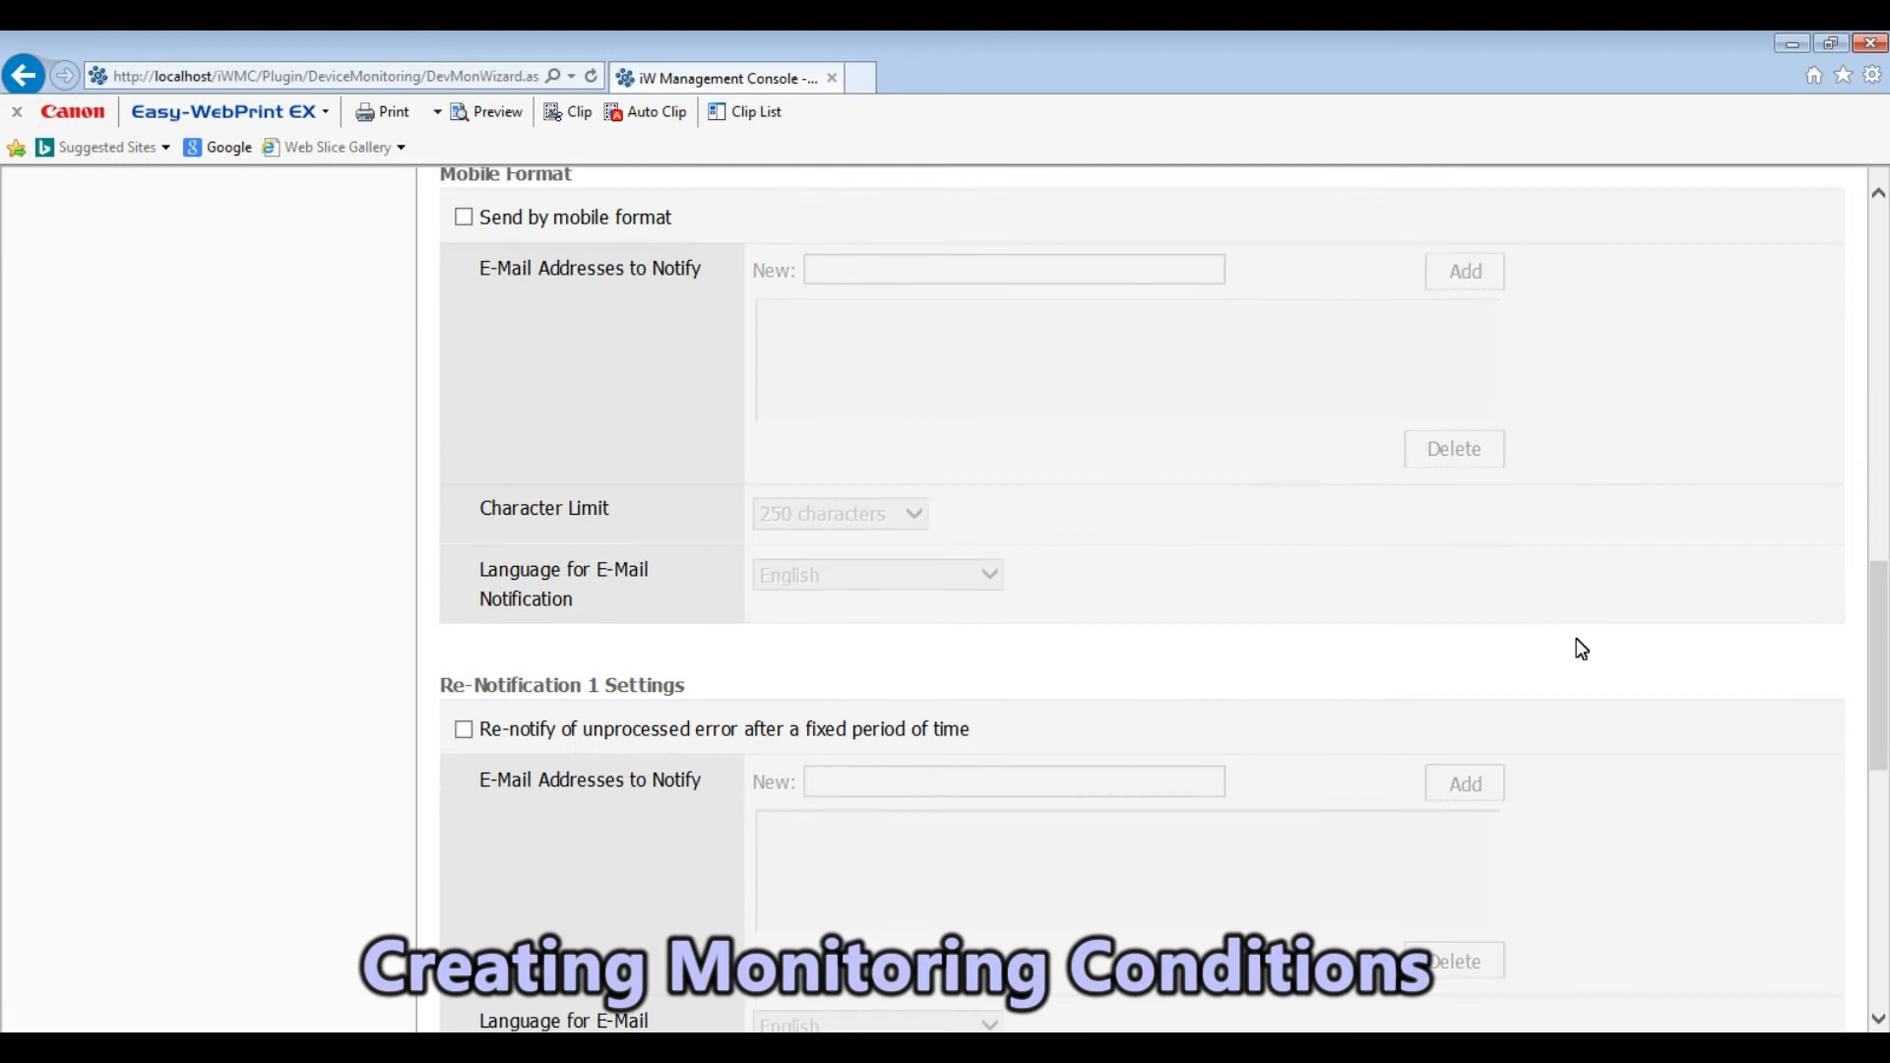
scroll(down, 3)
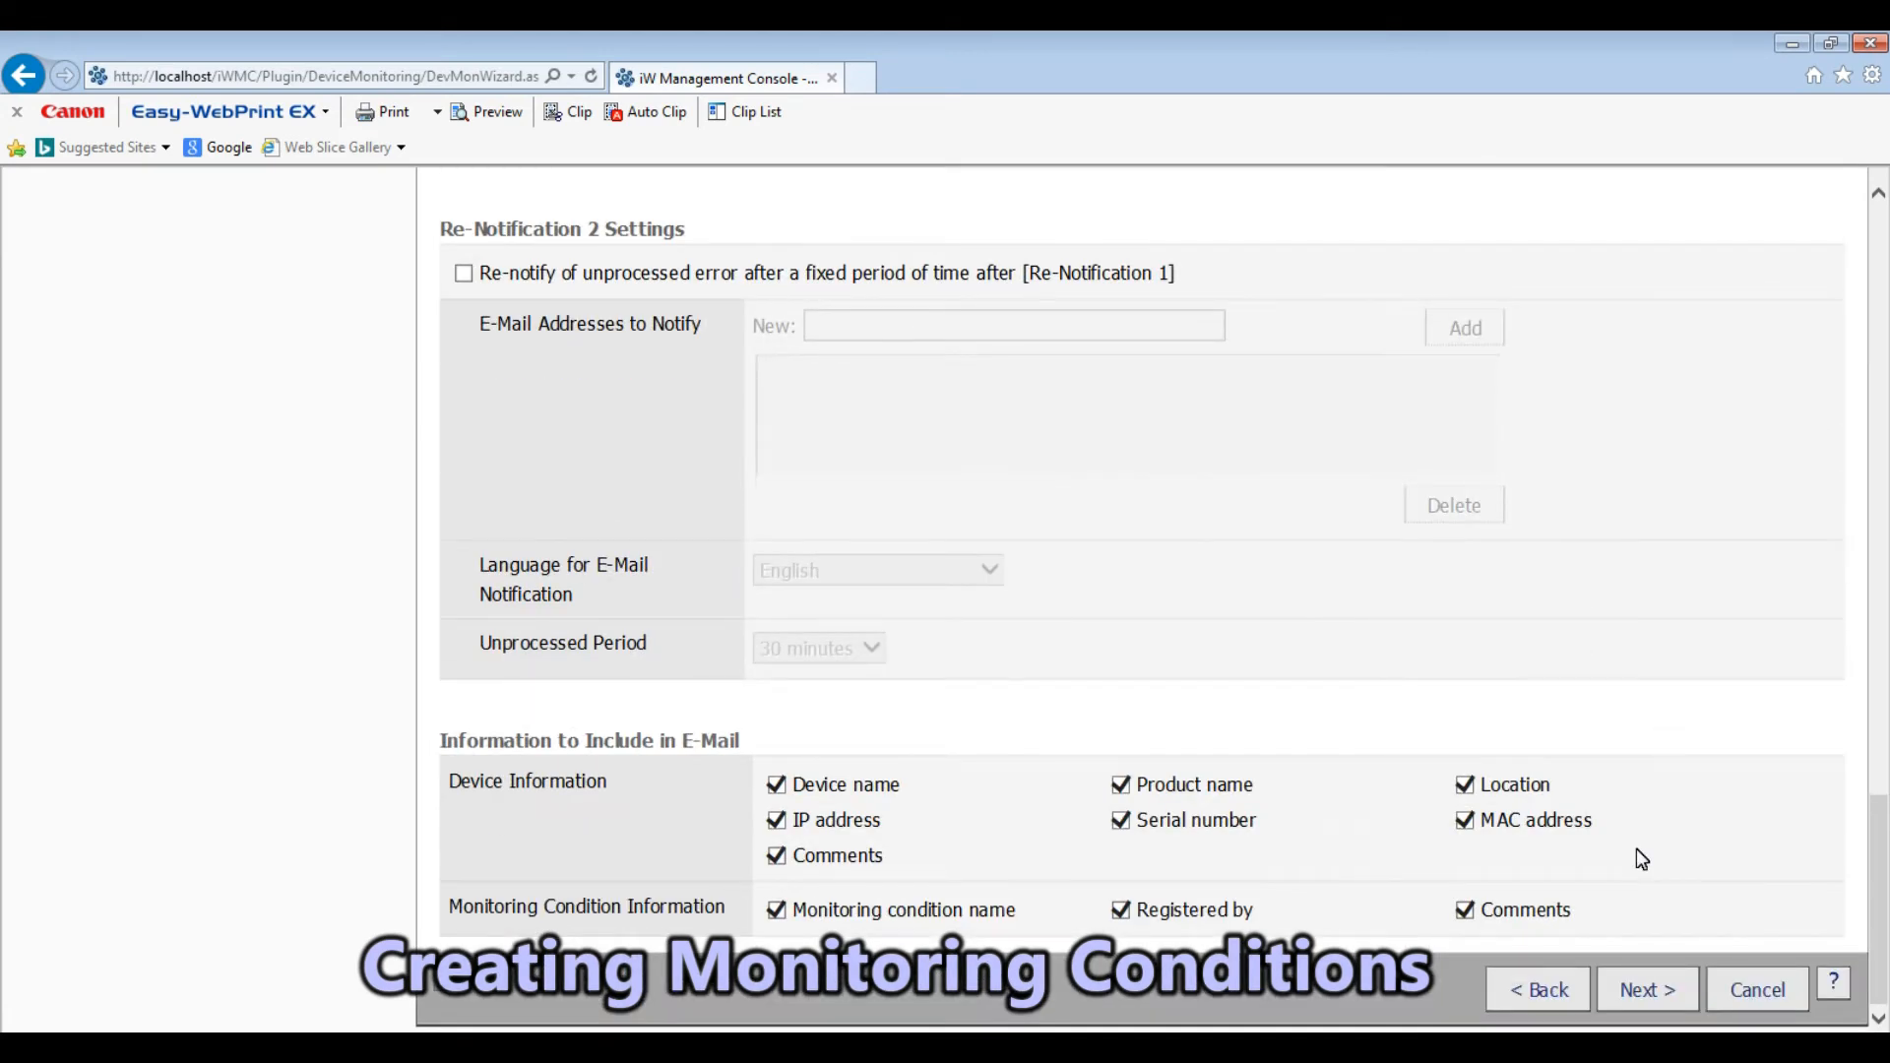
click(1648, 989)
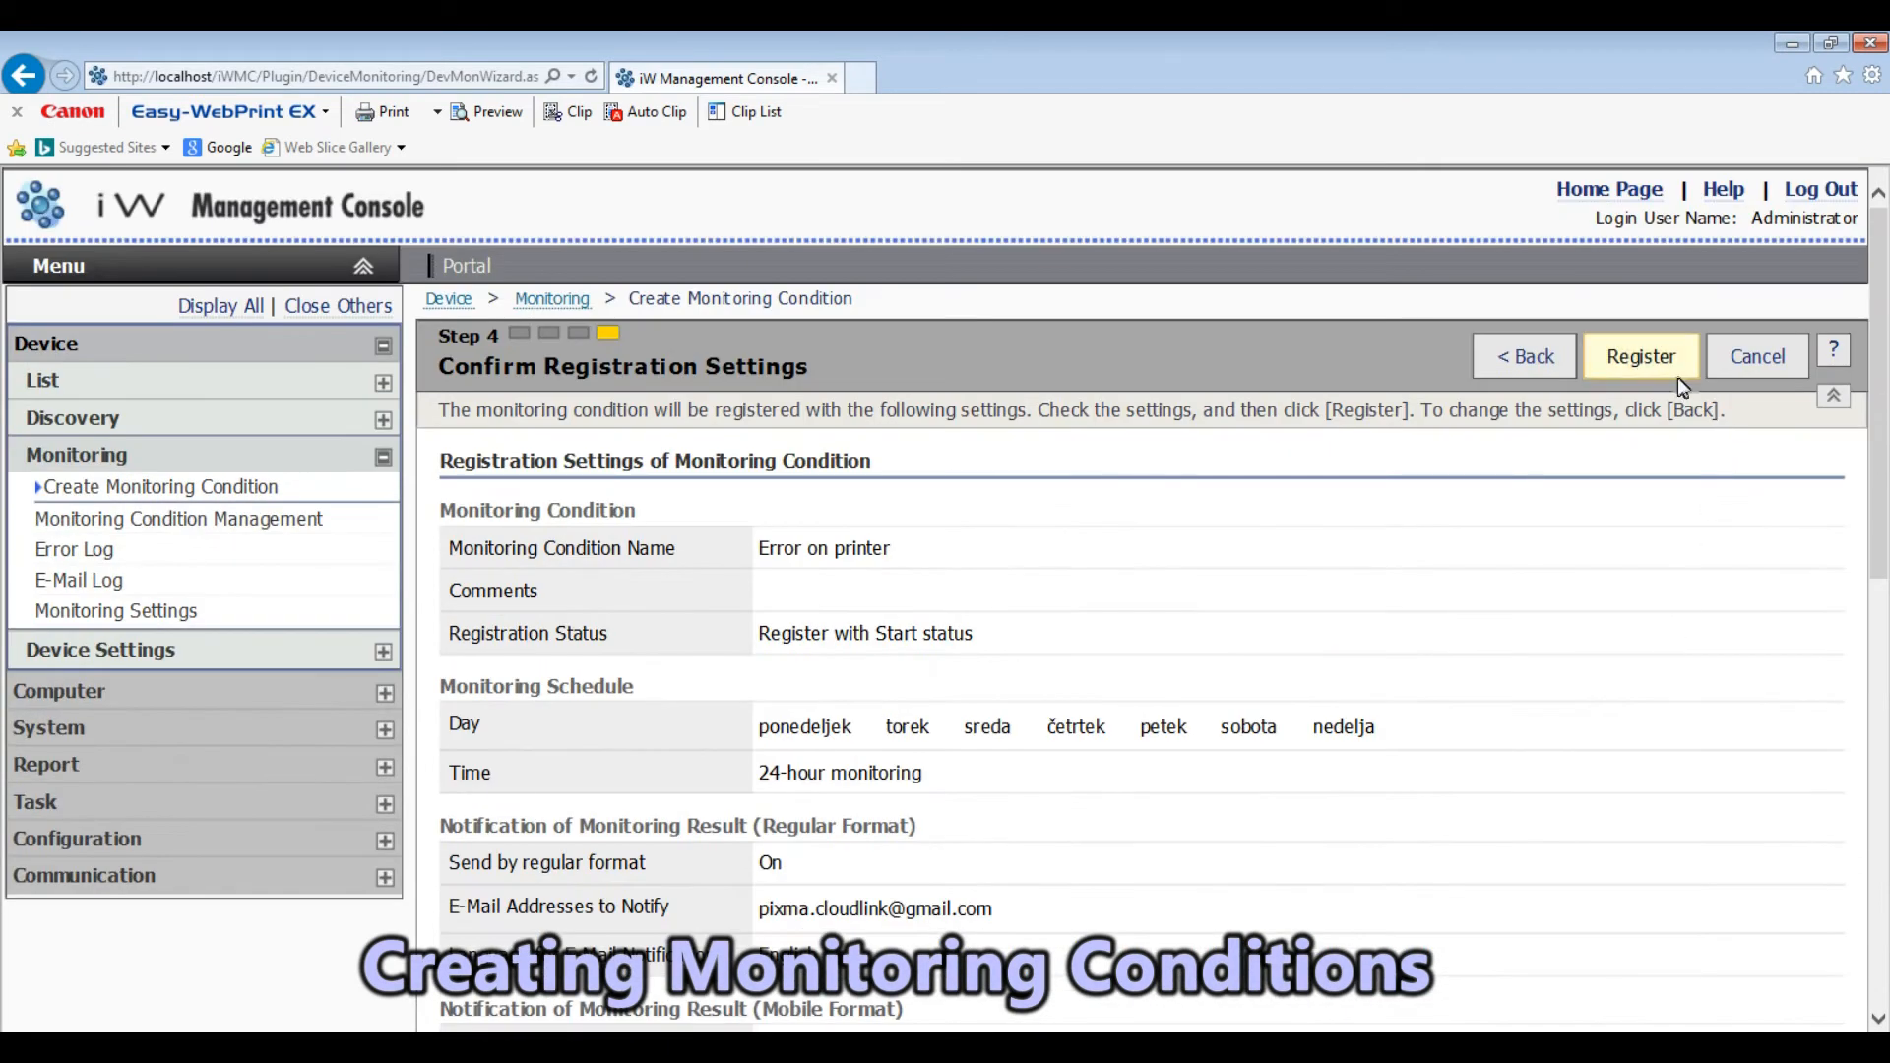
Register the 'Error on printer' monitoring condition and review the result page
click(1639, 356)
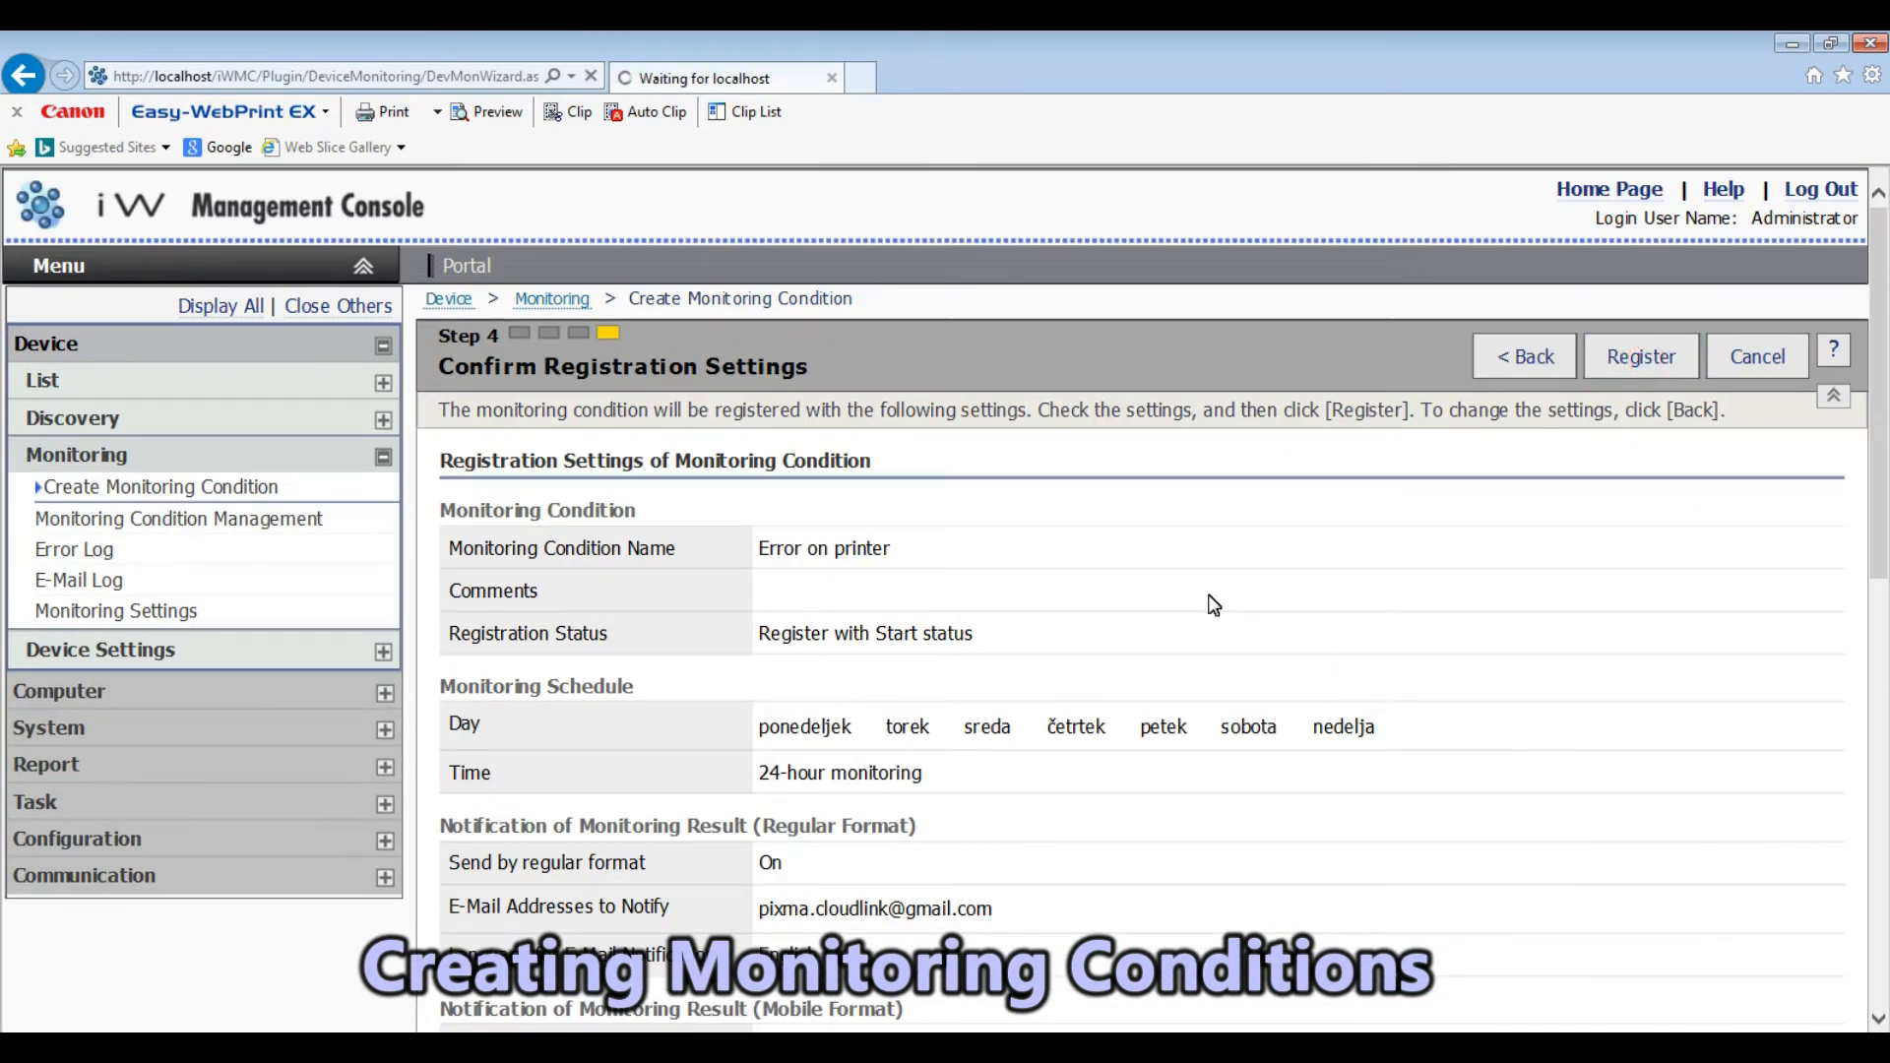
click(1641, 355)
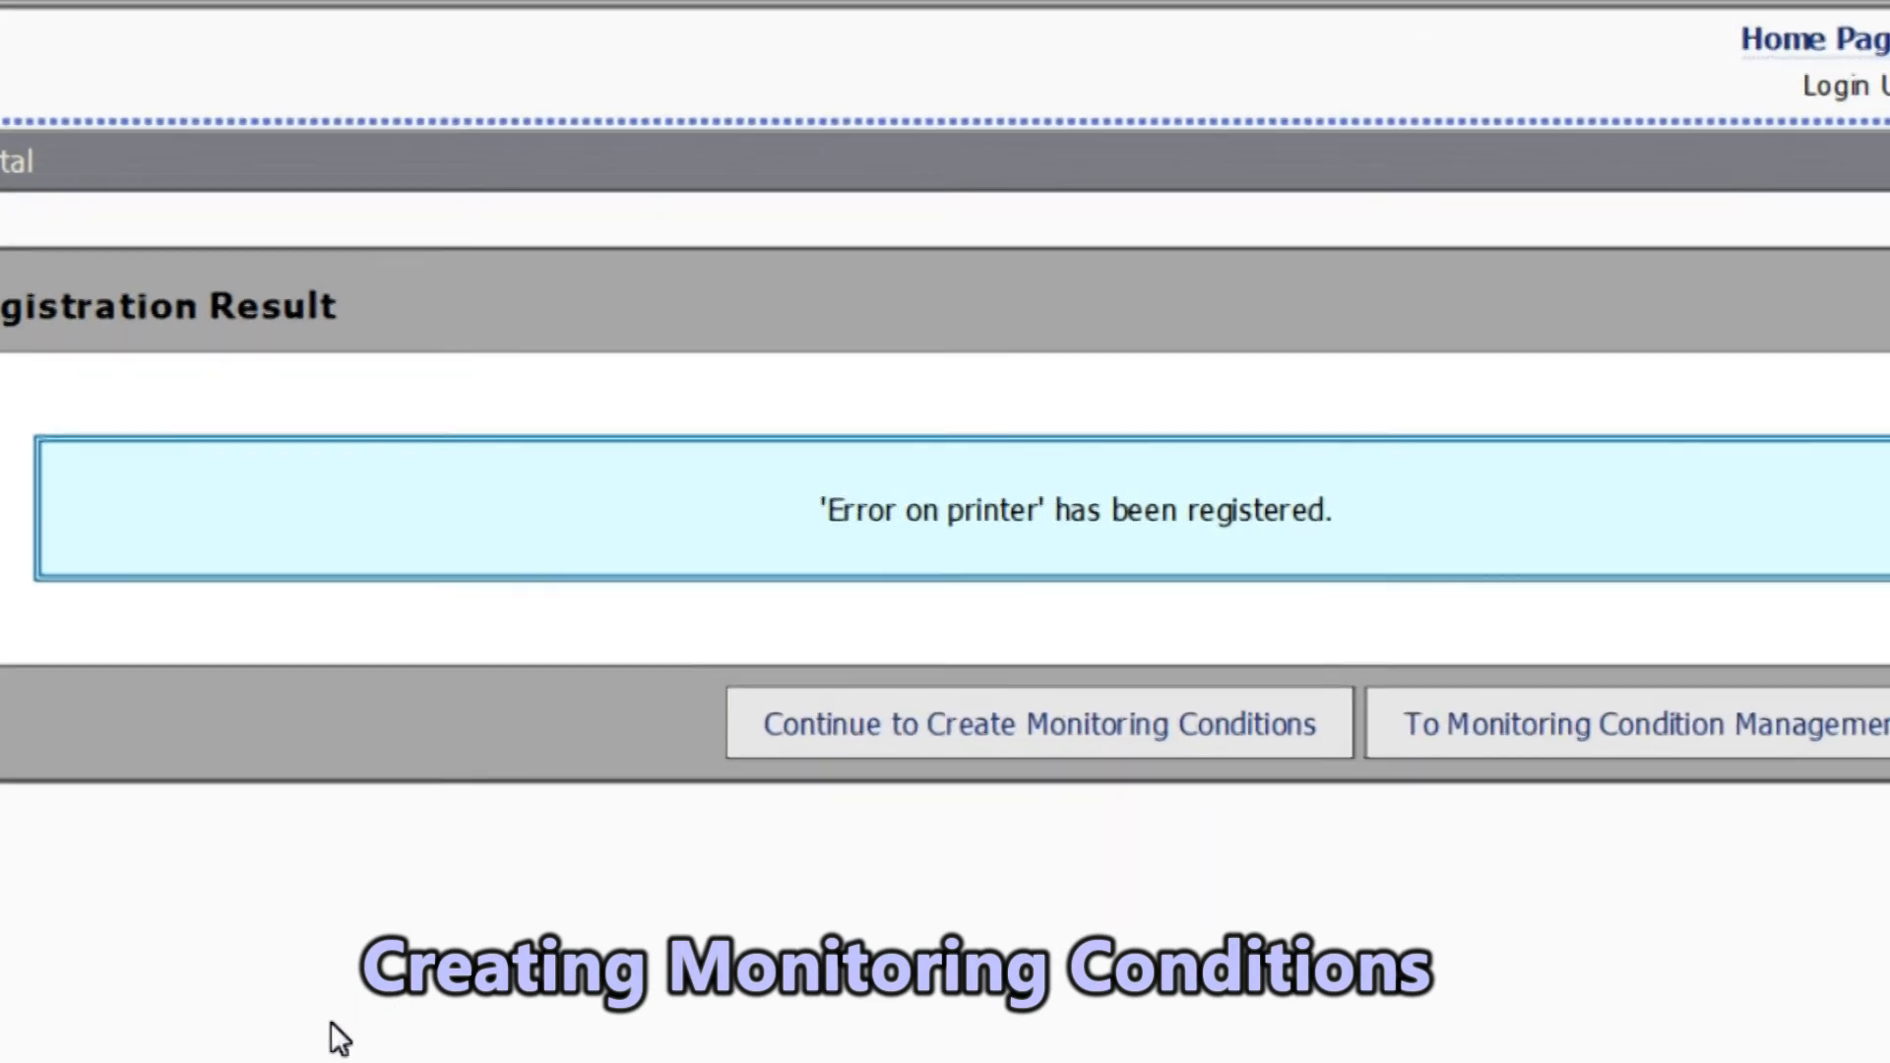
scroll(down, 3)
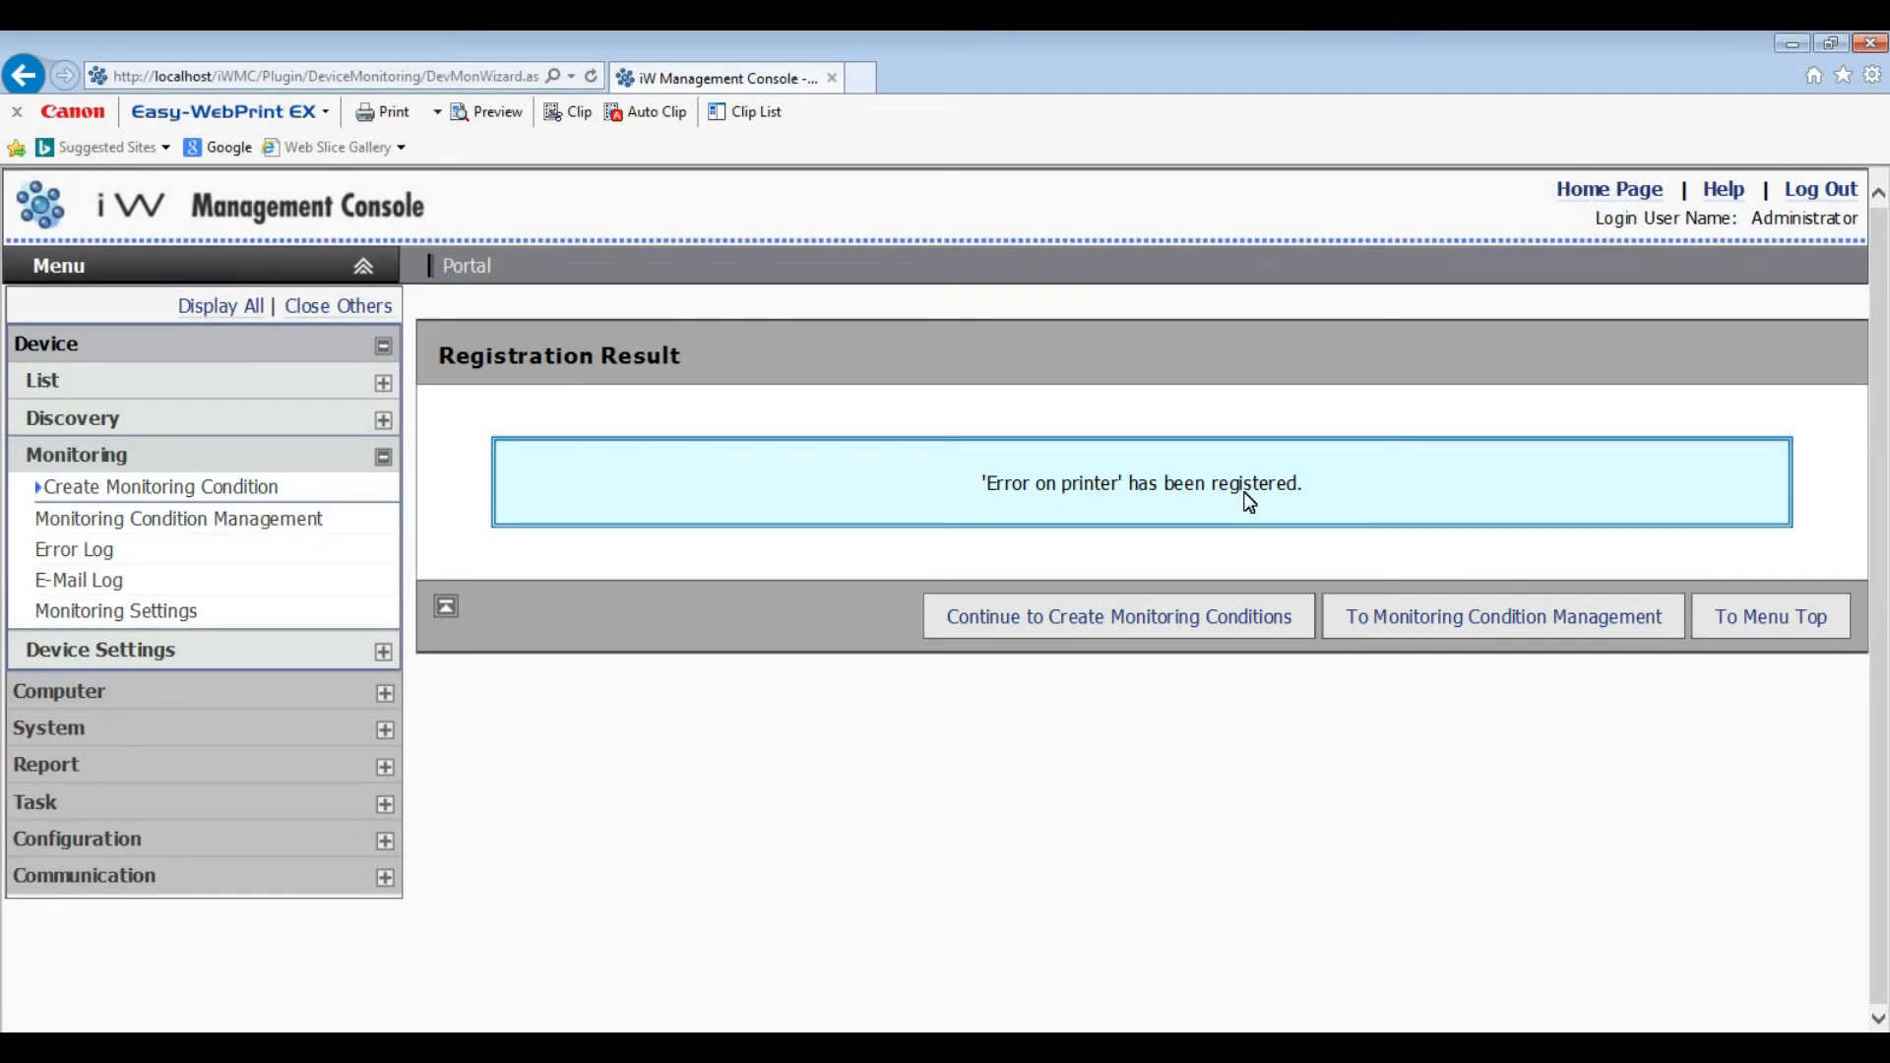
mouse_move(1276, 519)
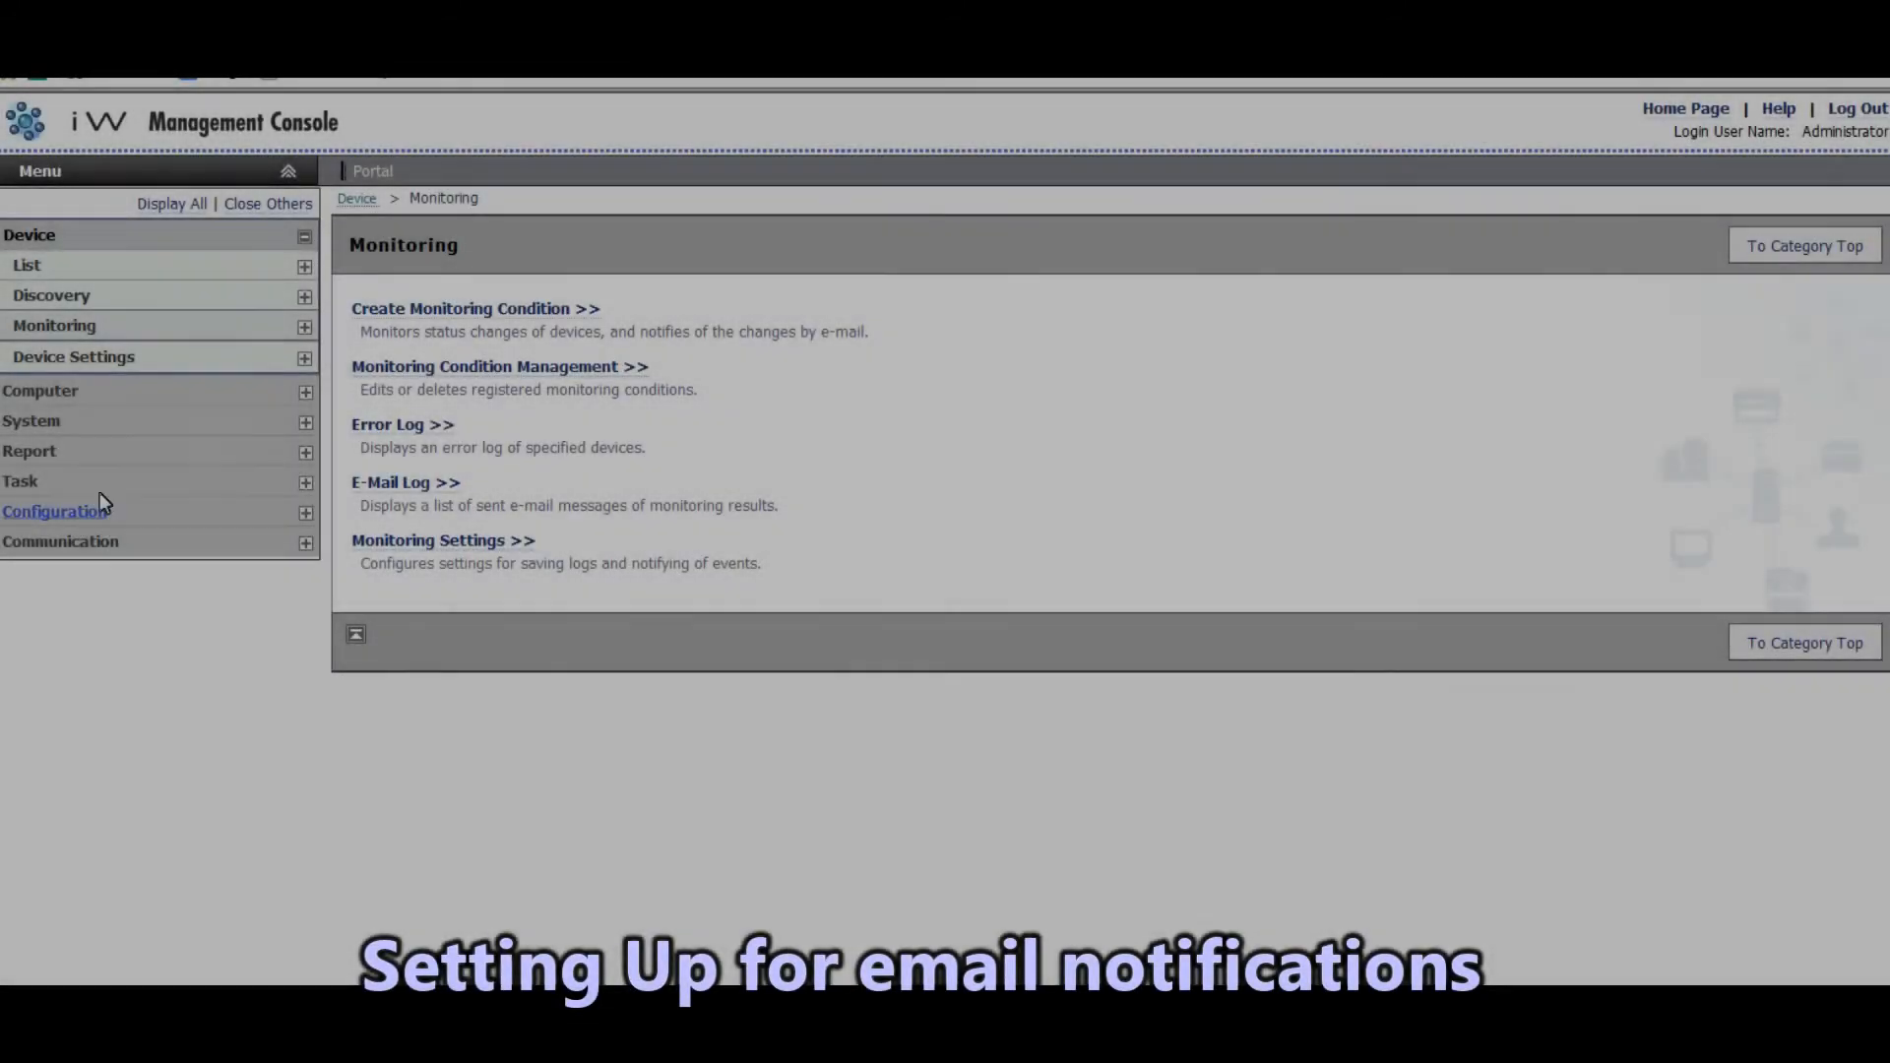
Open Common Settings from the Configuration category in the left menu
click(54, 510)
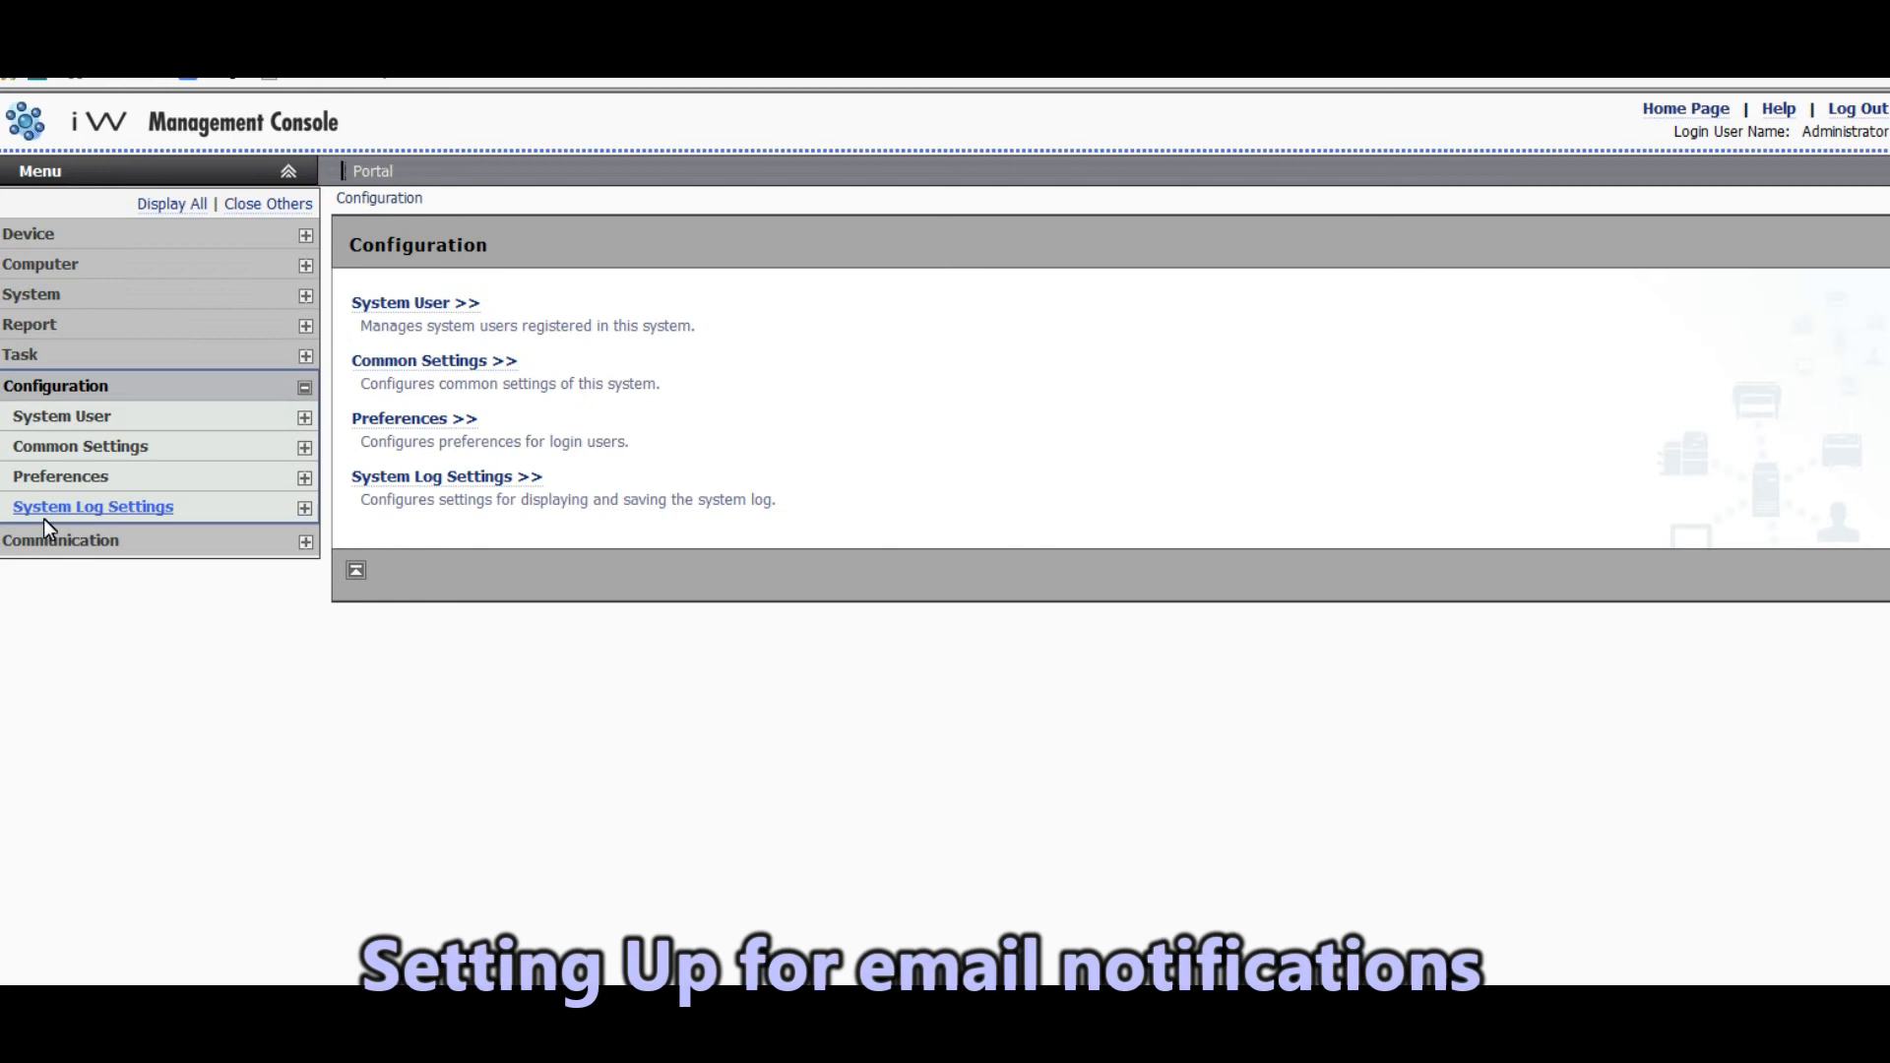
mouse_move(81, 446)
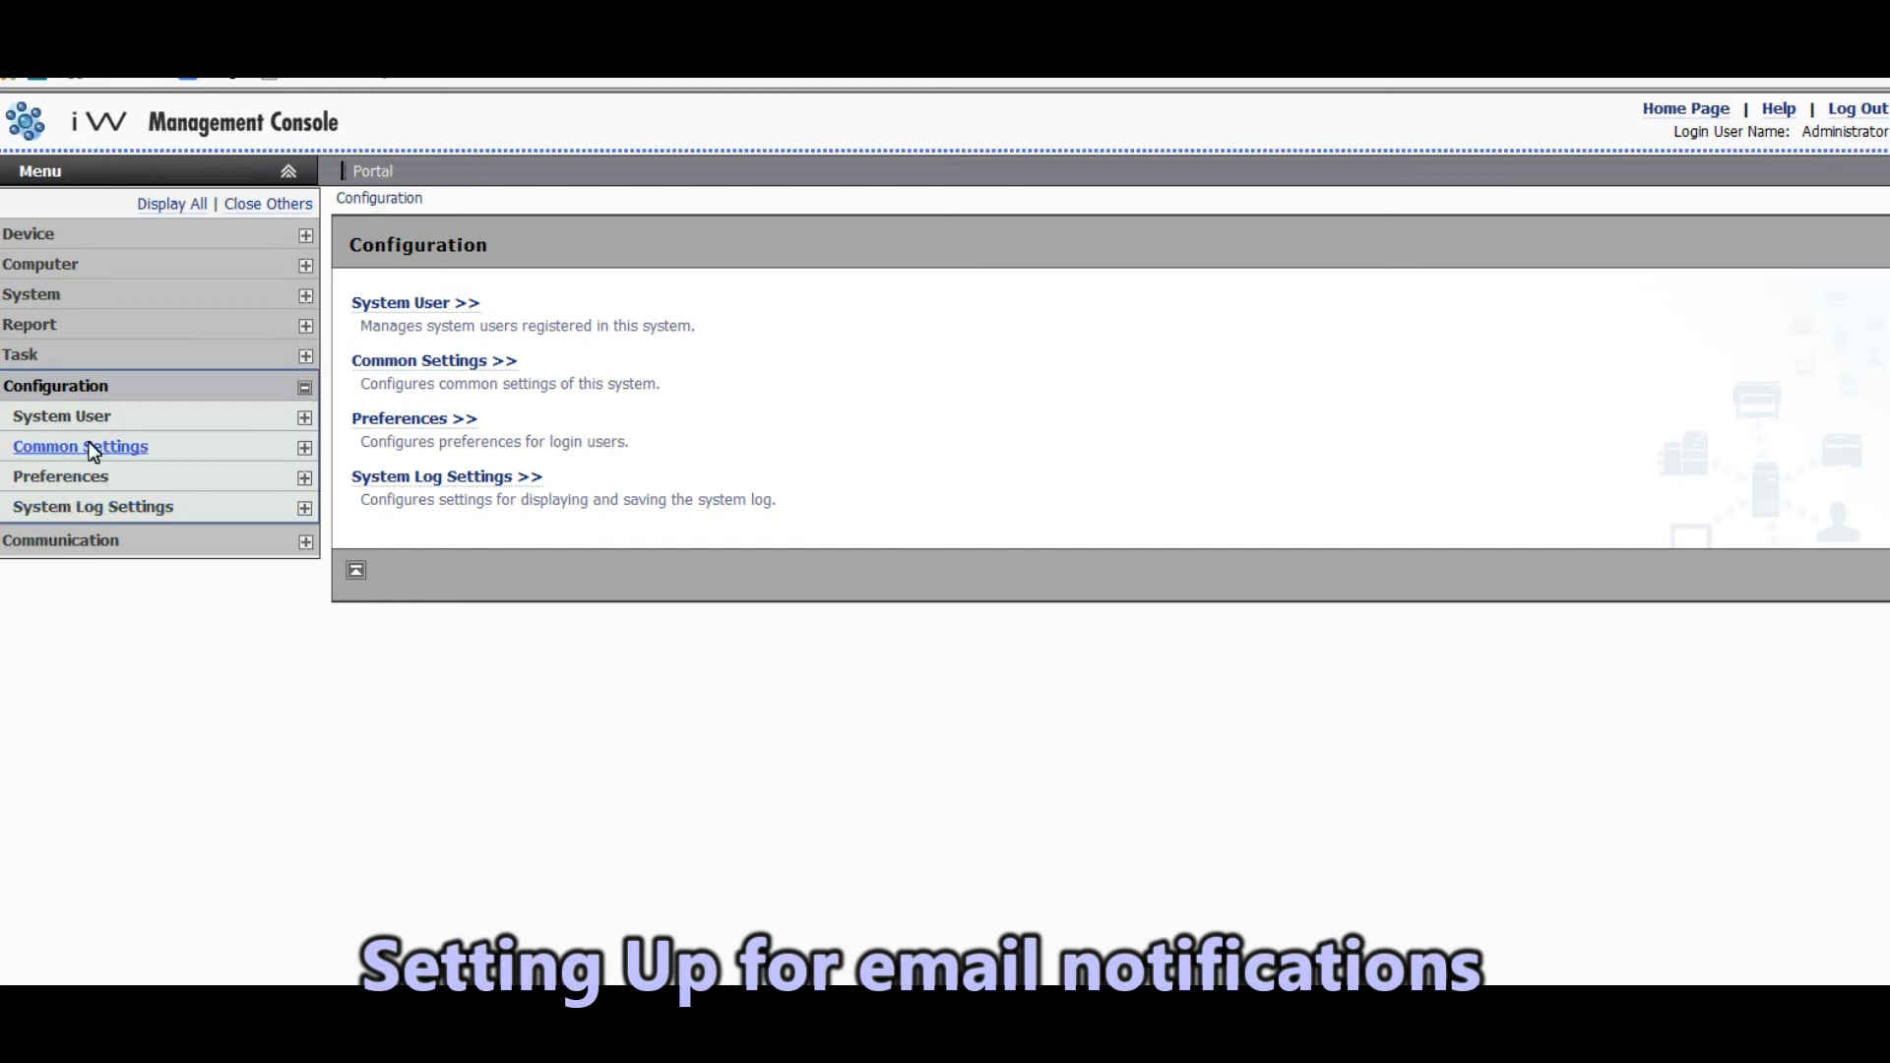
click(80, 446)
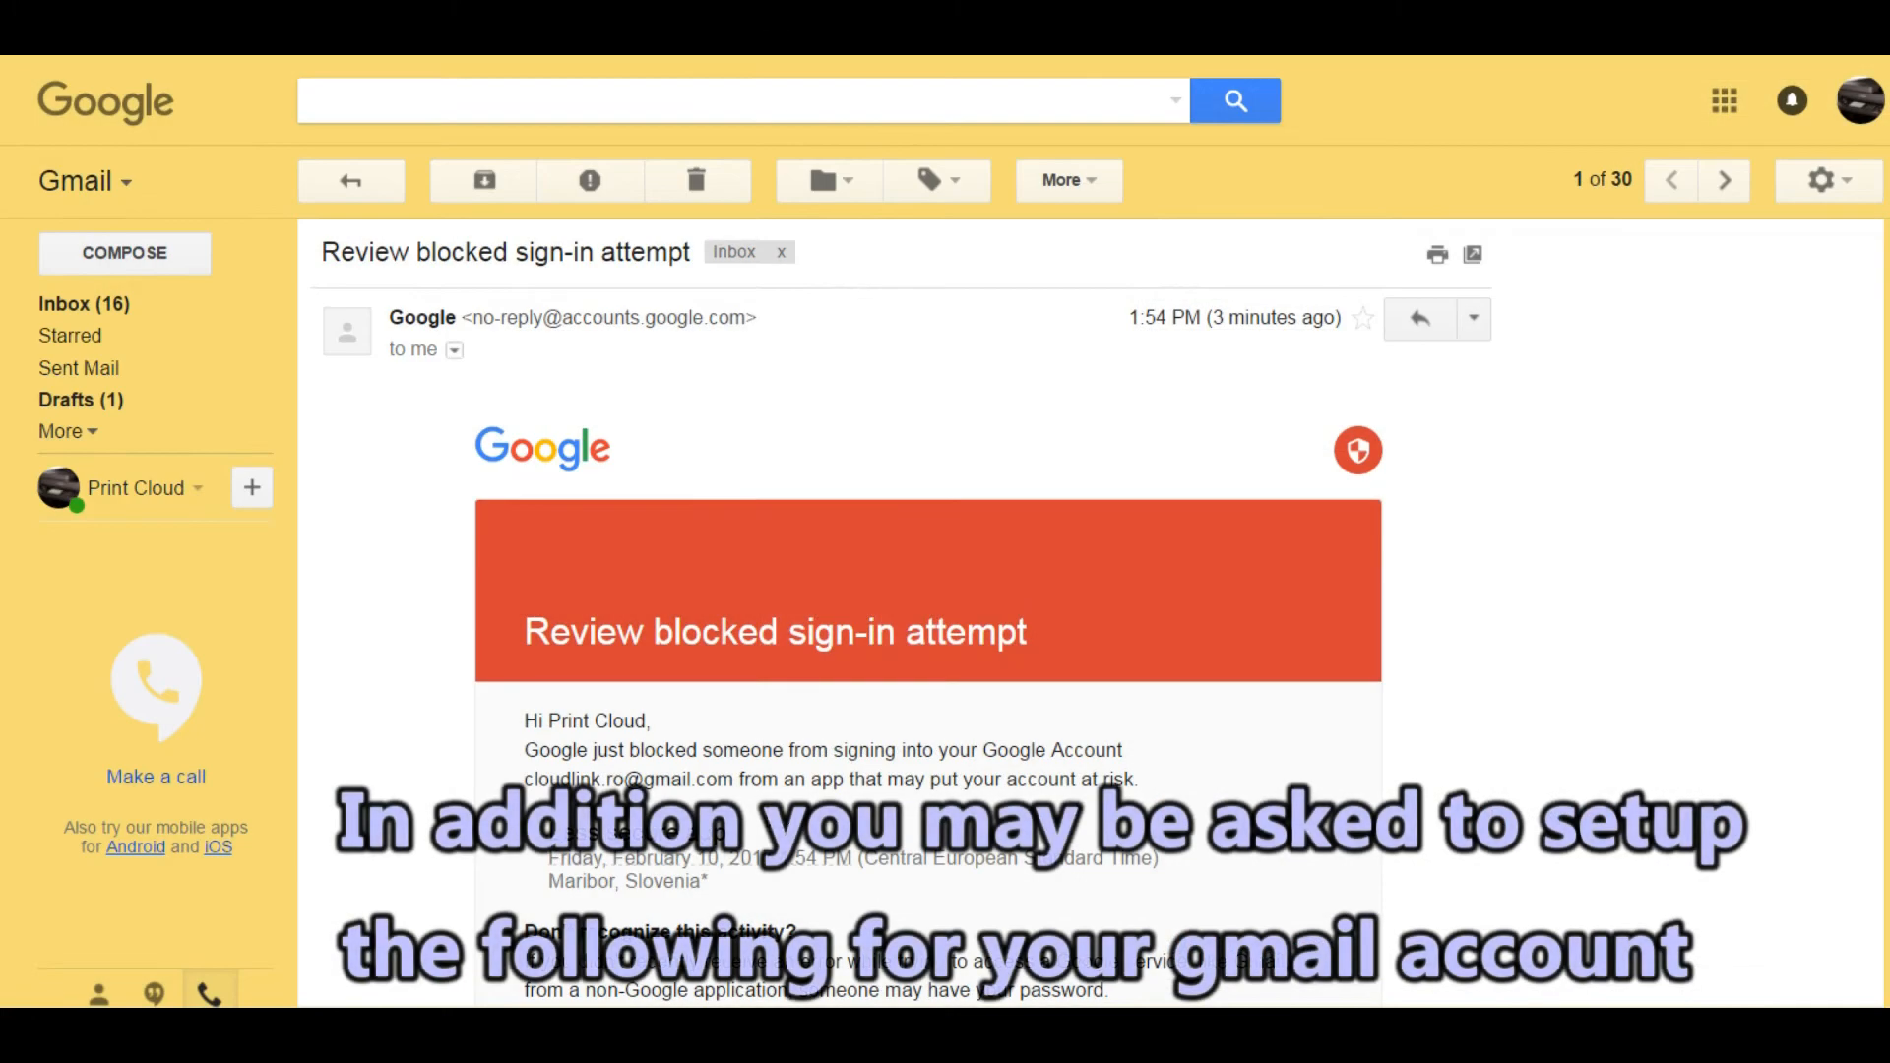
Follow the blocked sign-in email's link and turn on access for less secure apps
scroll(down, 3)
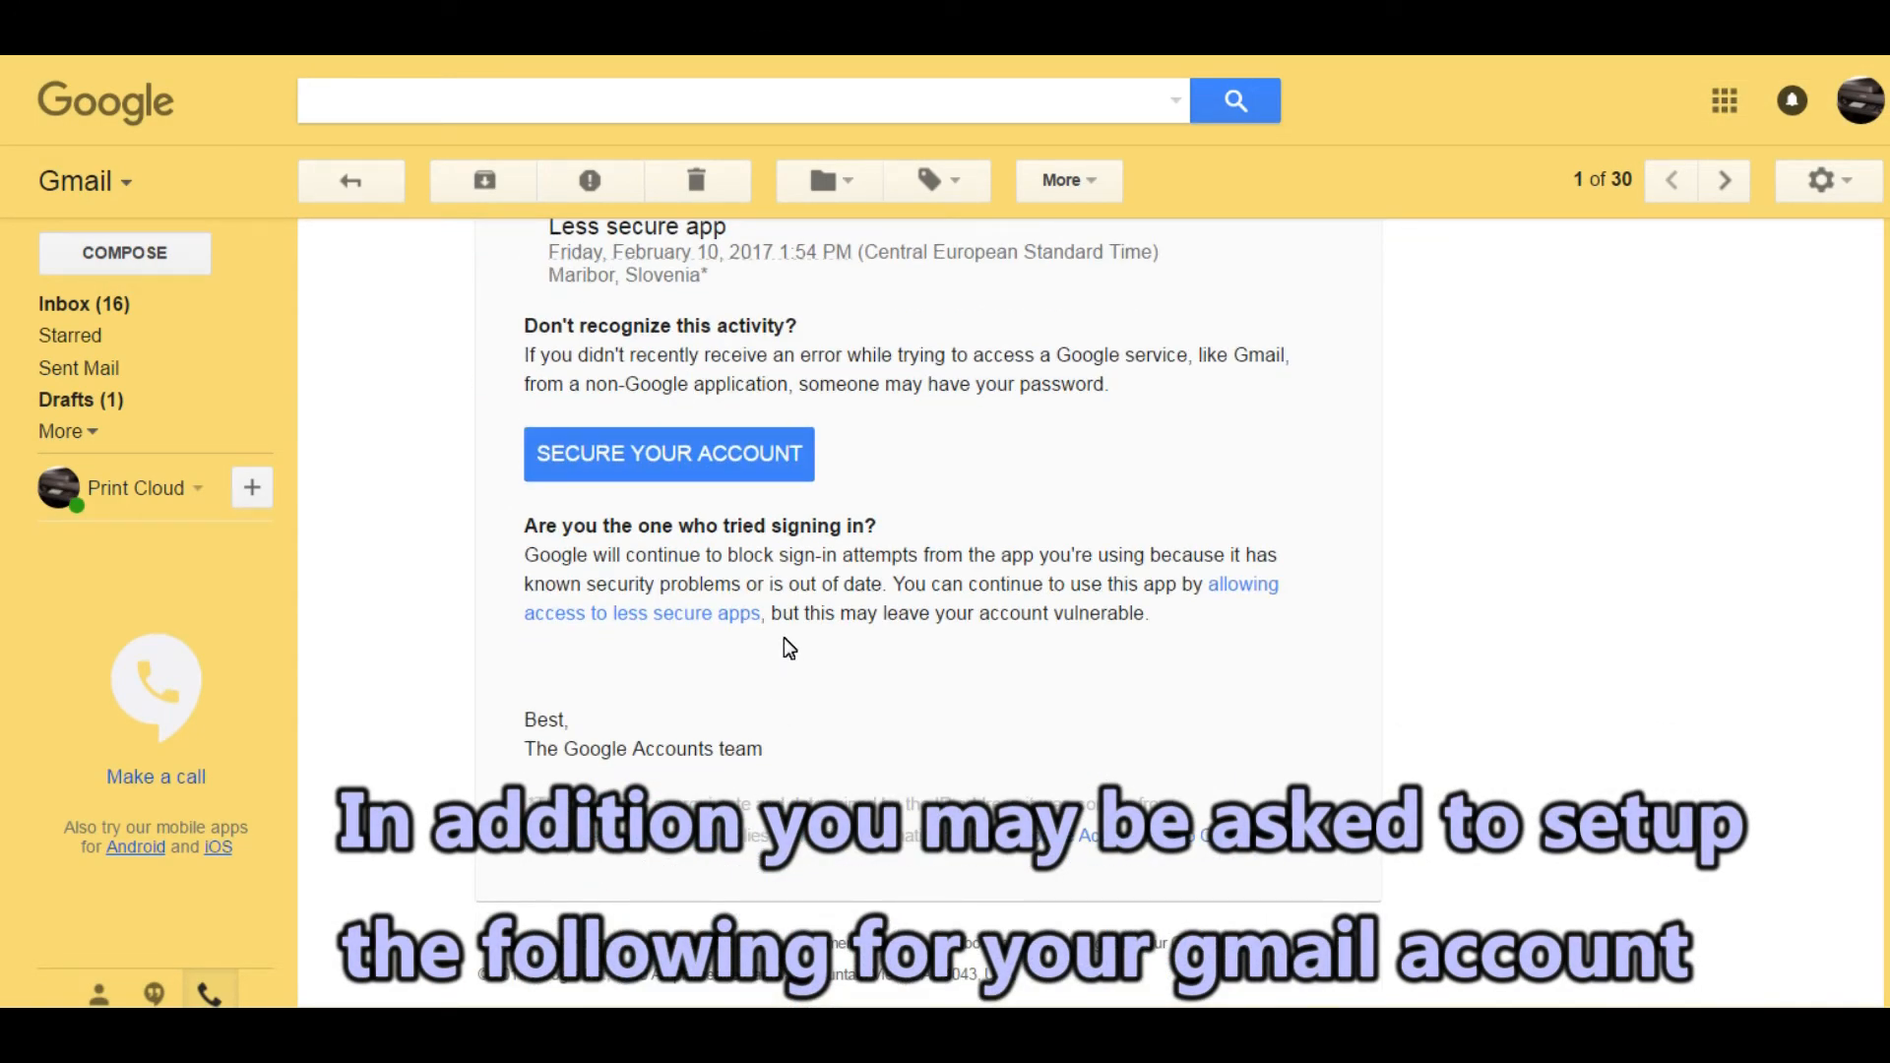
mouse_move(1242, 599)
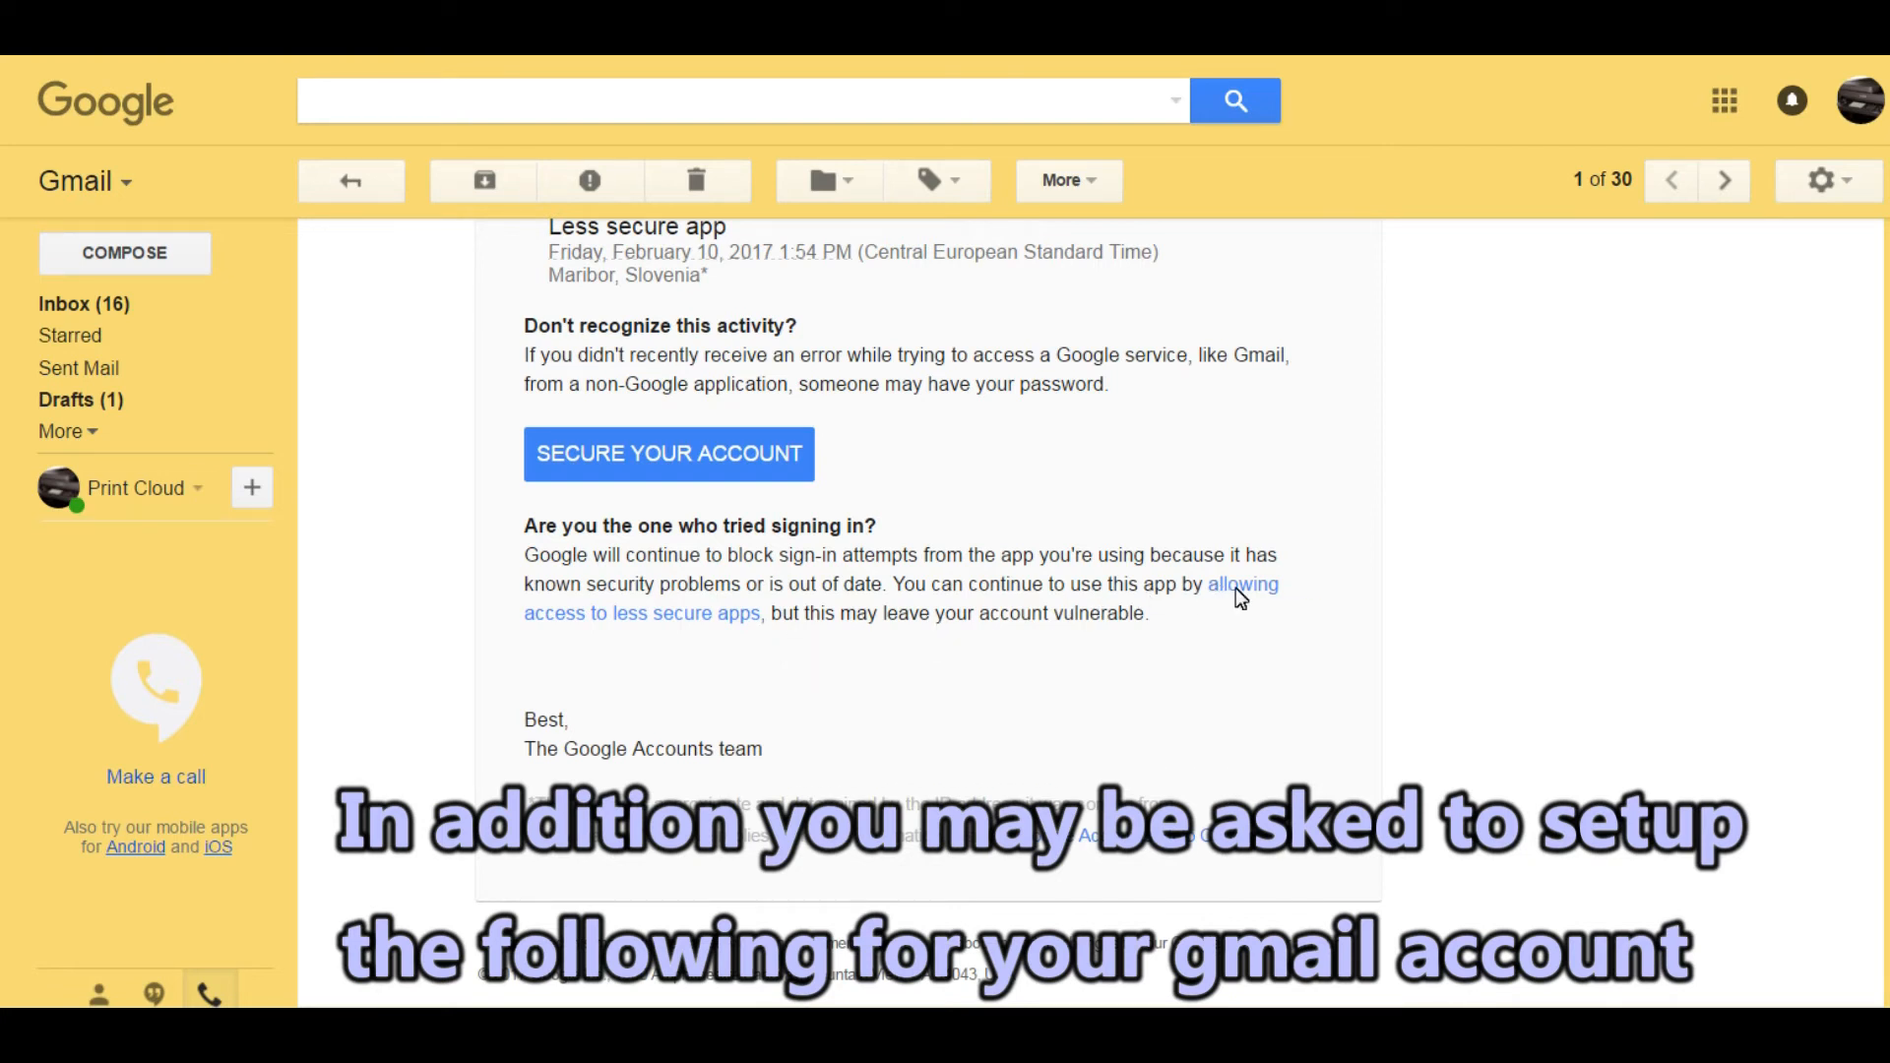
click(1241, 584)
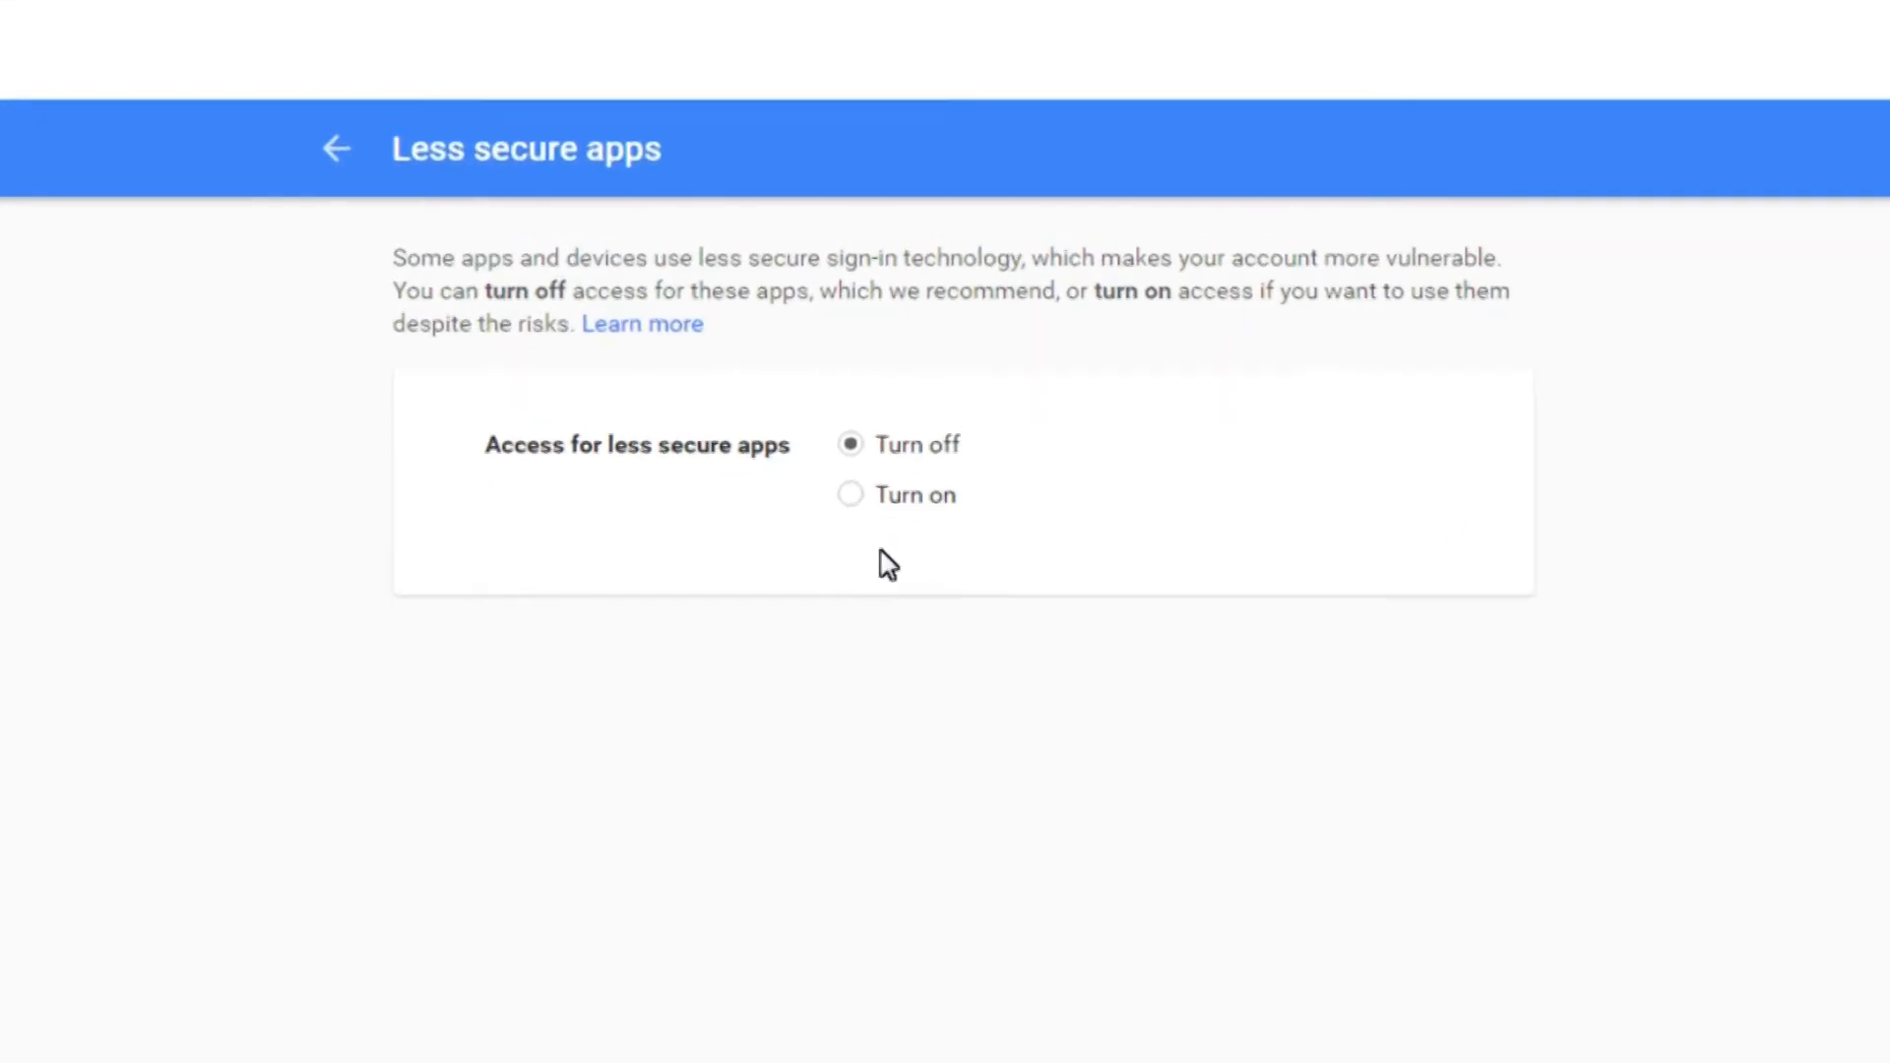
click(850, 494)
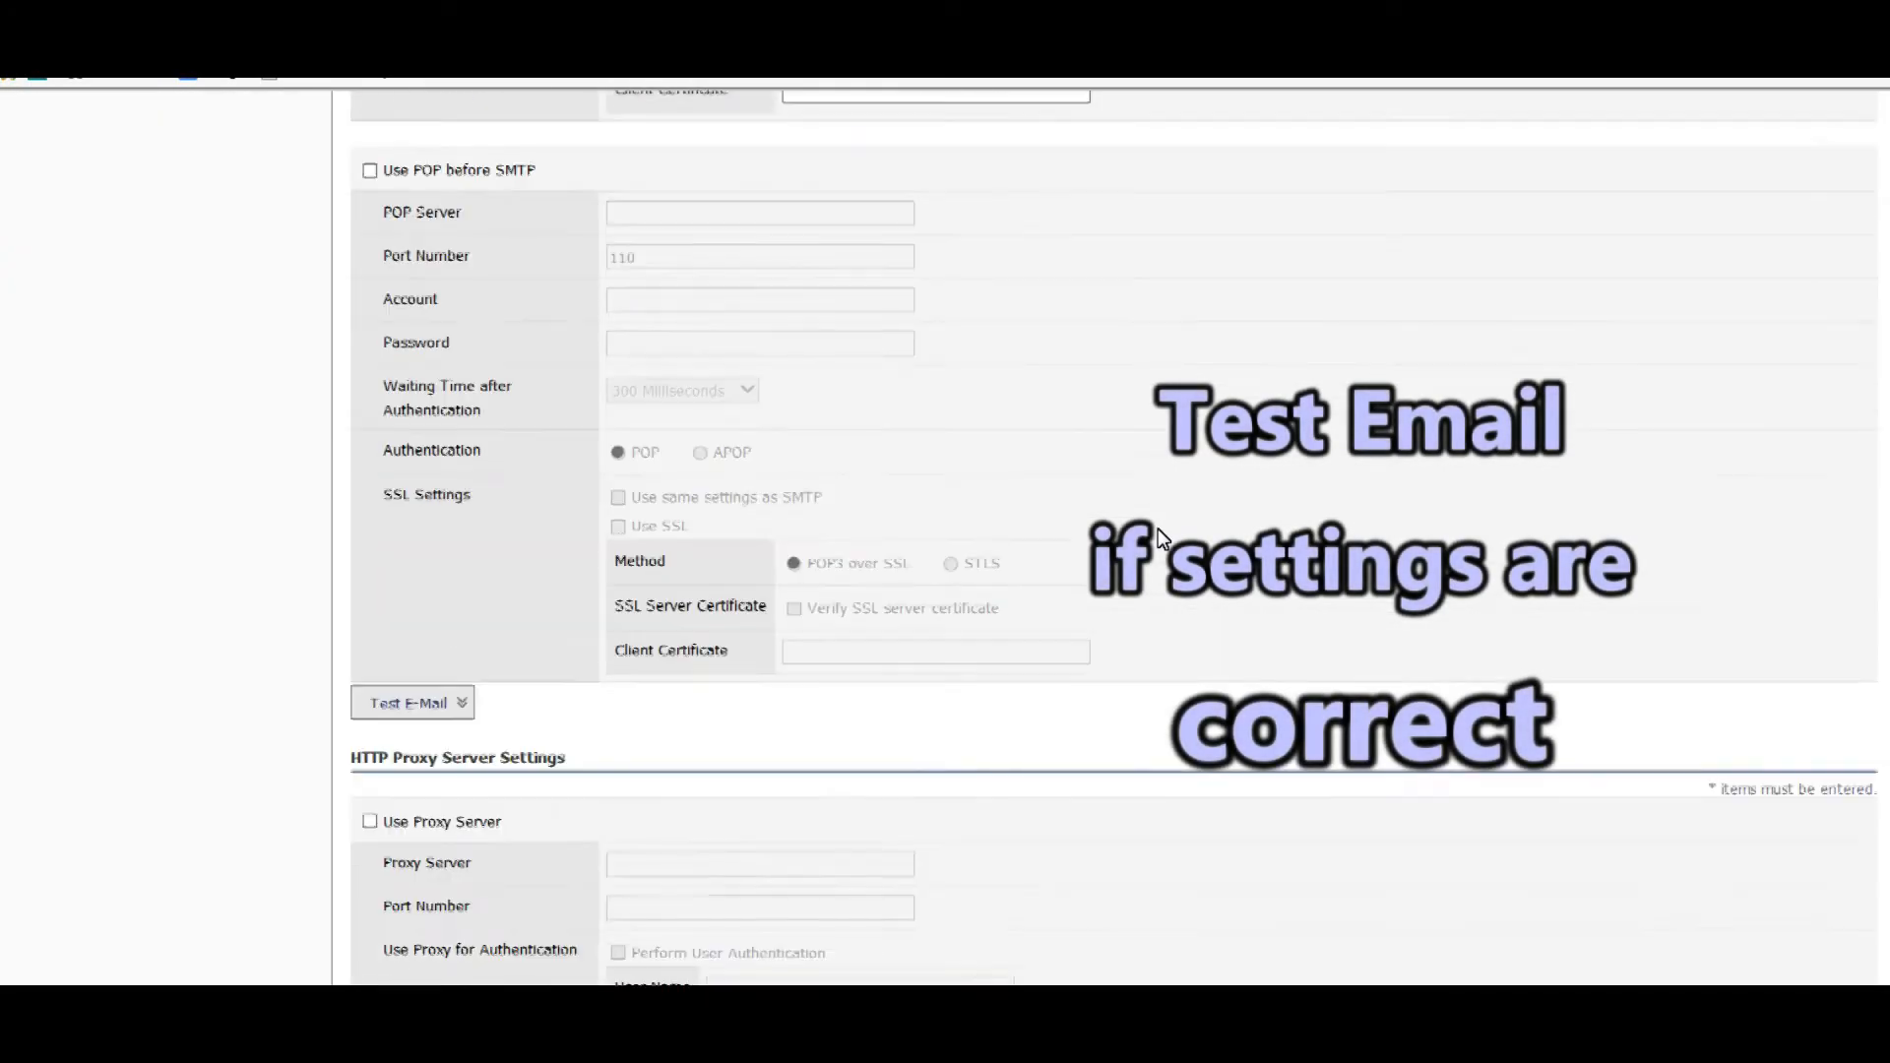
click(412, 703)
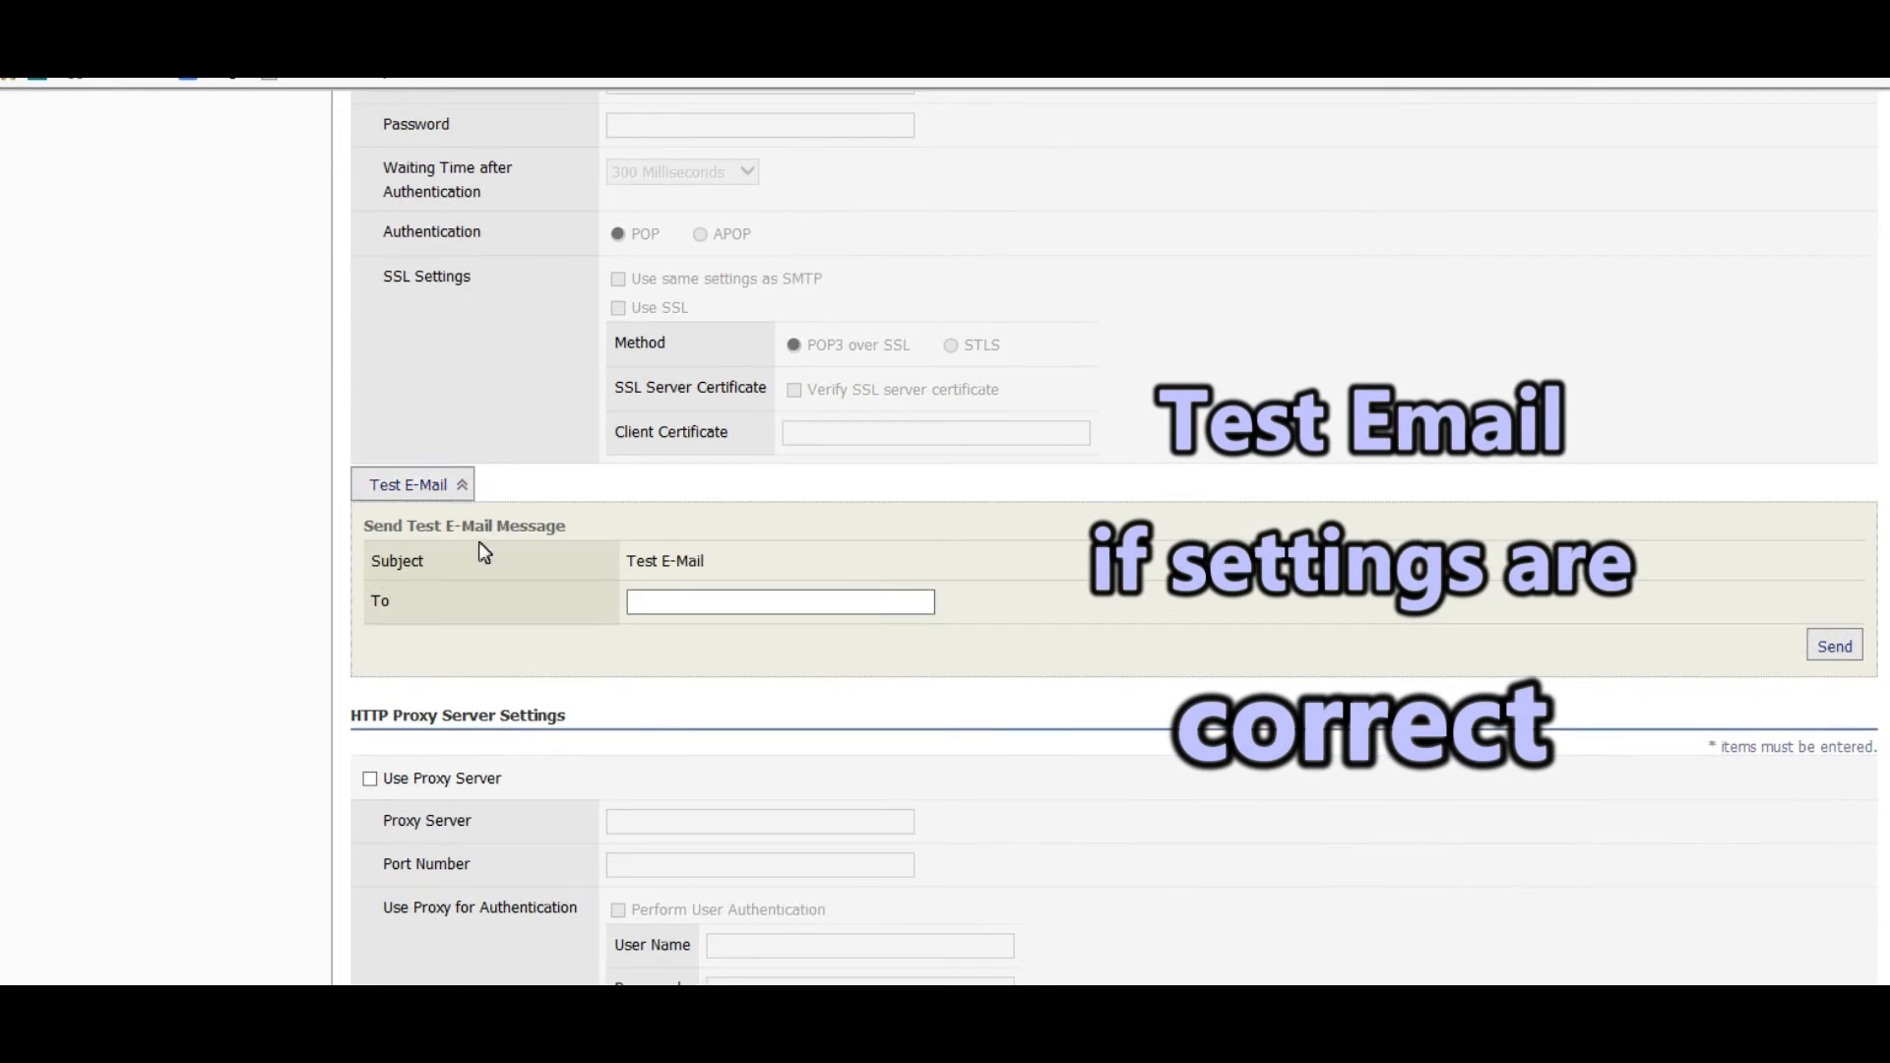
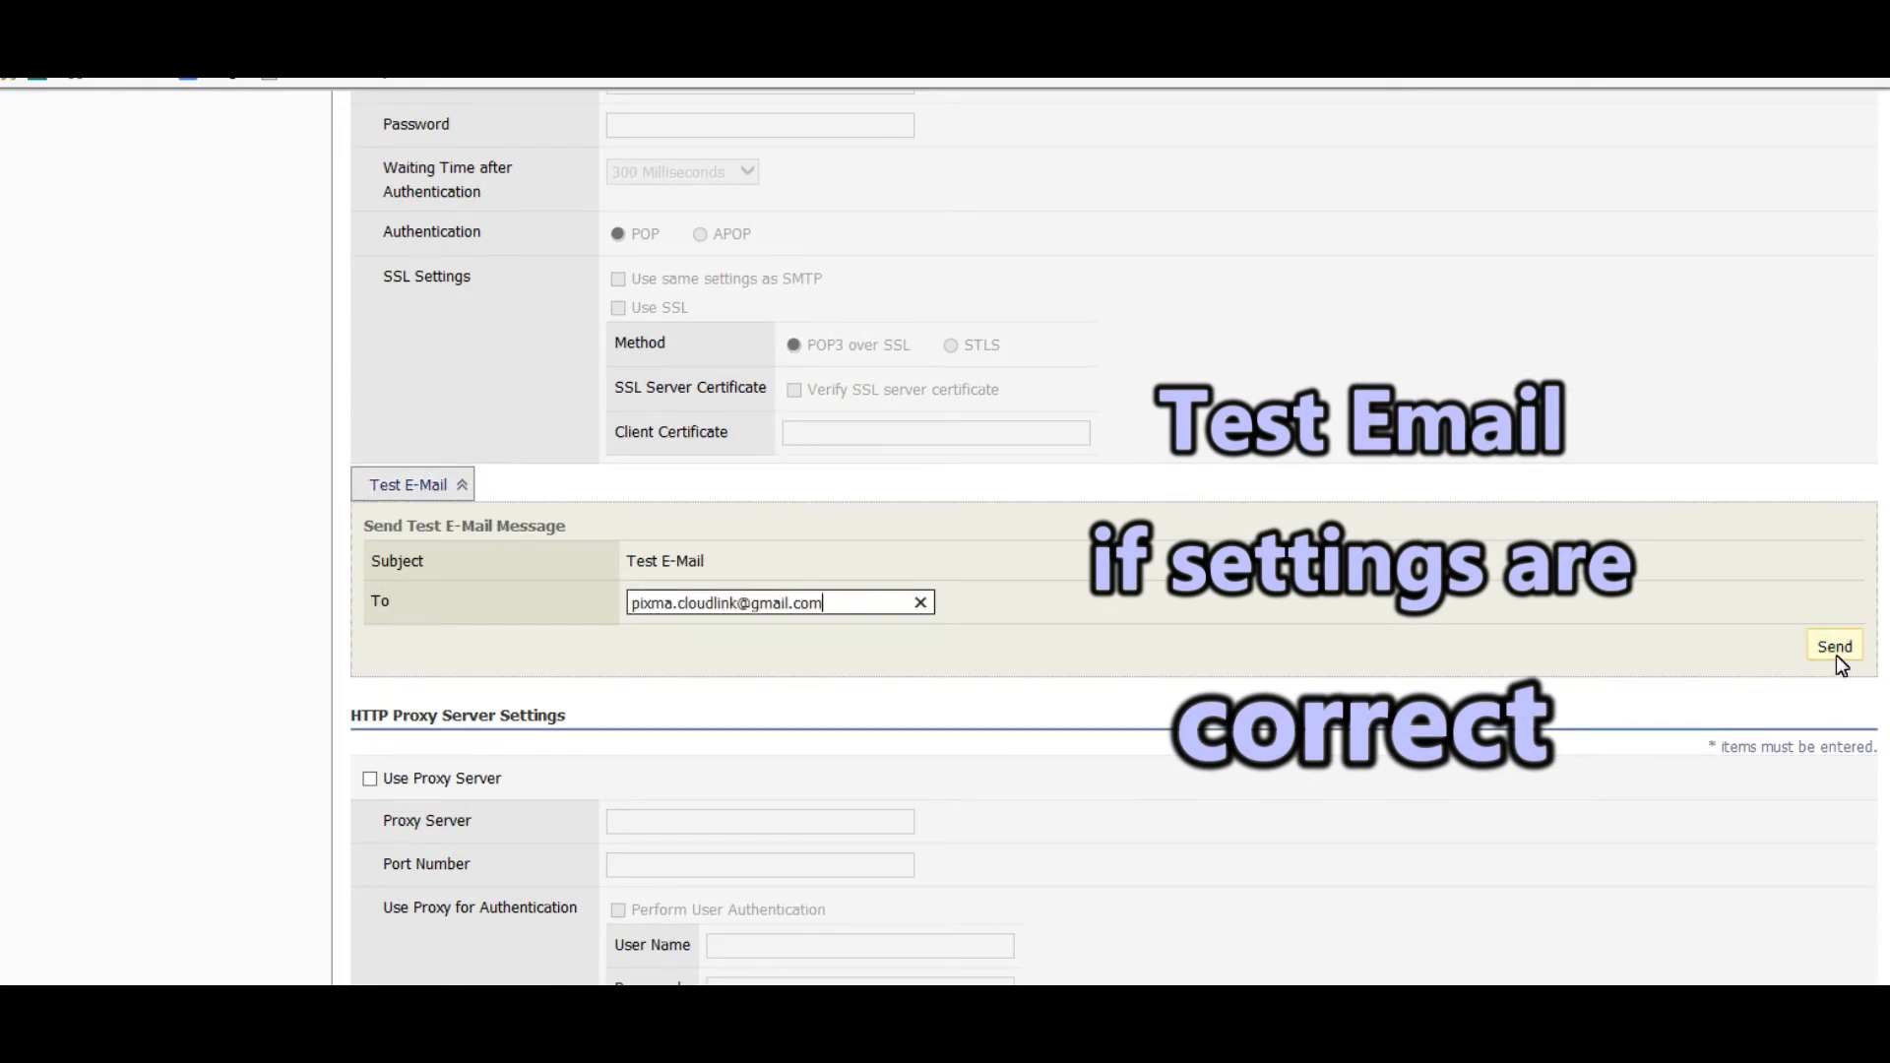
click(1833, 646)
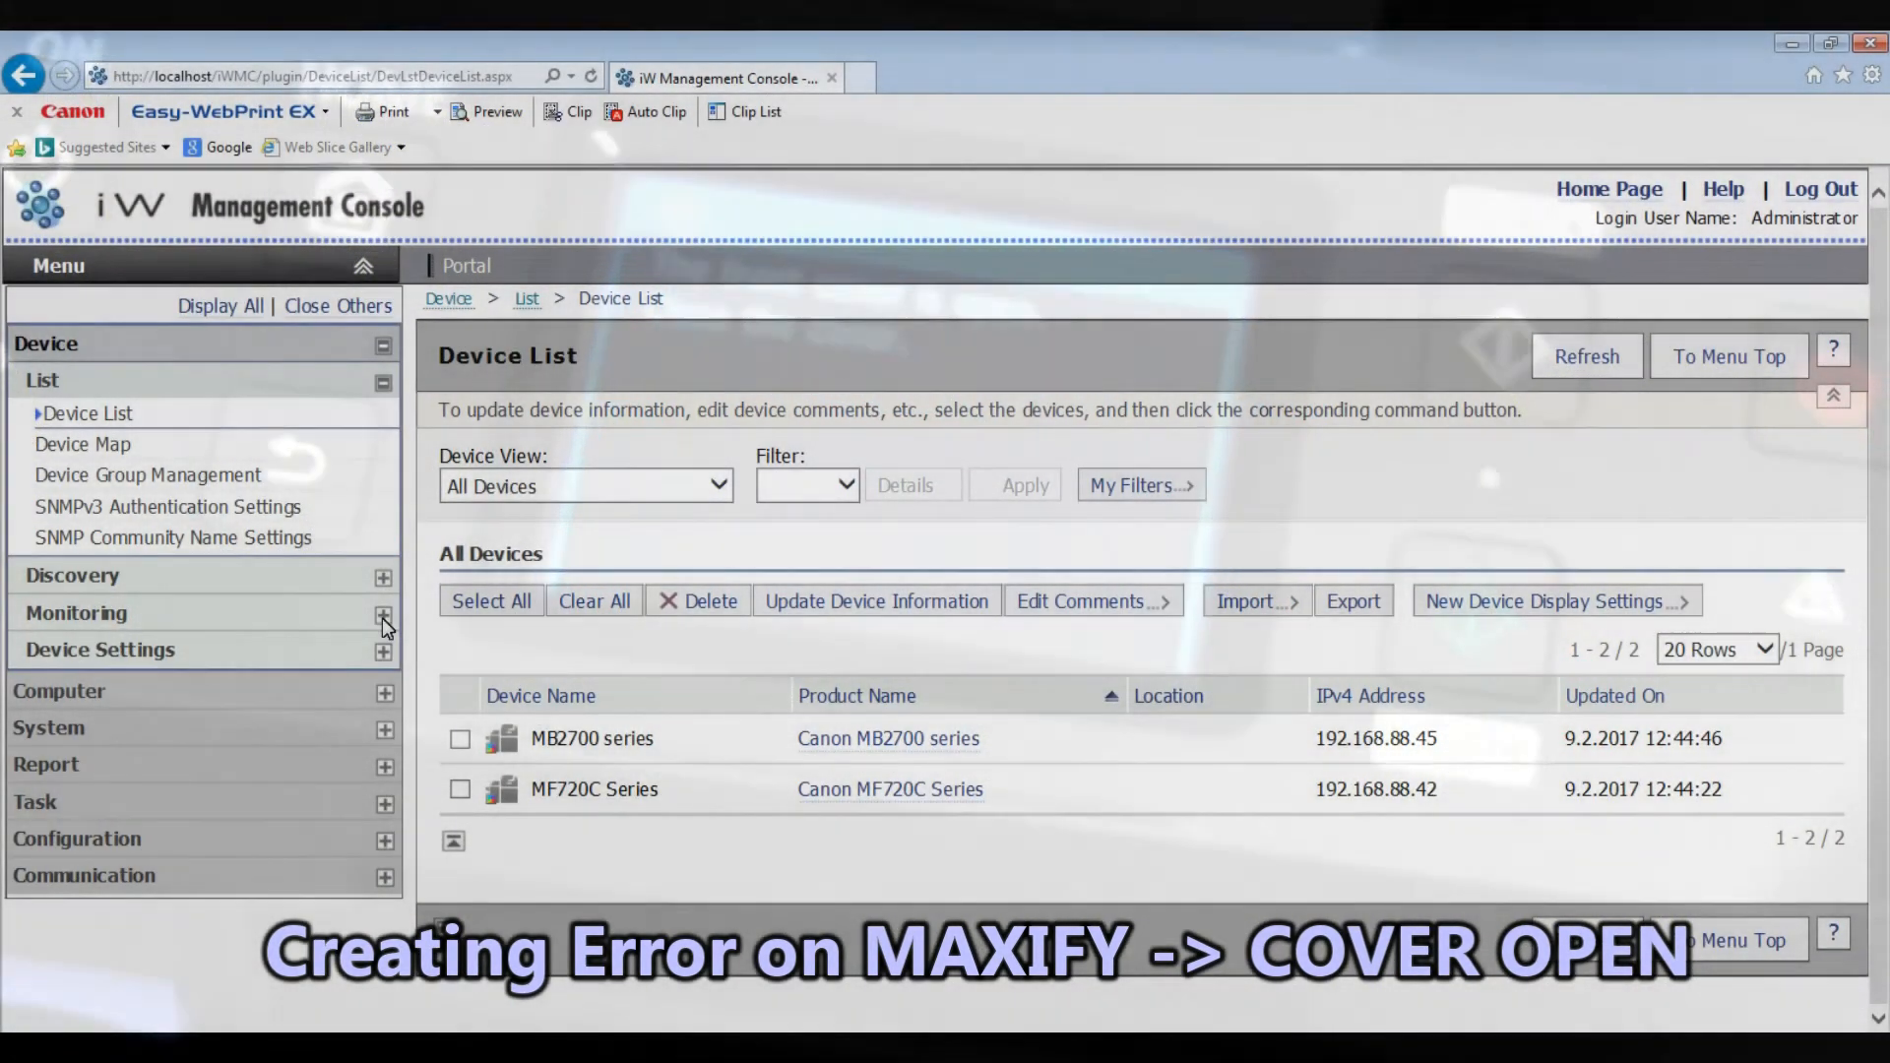
Open Monitoring's Error Log and view details of the MB2700 series Cover Open error
click(383, 614)
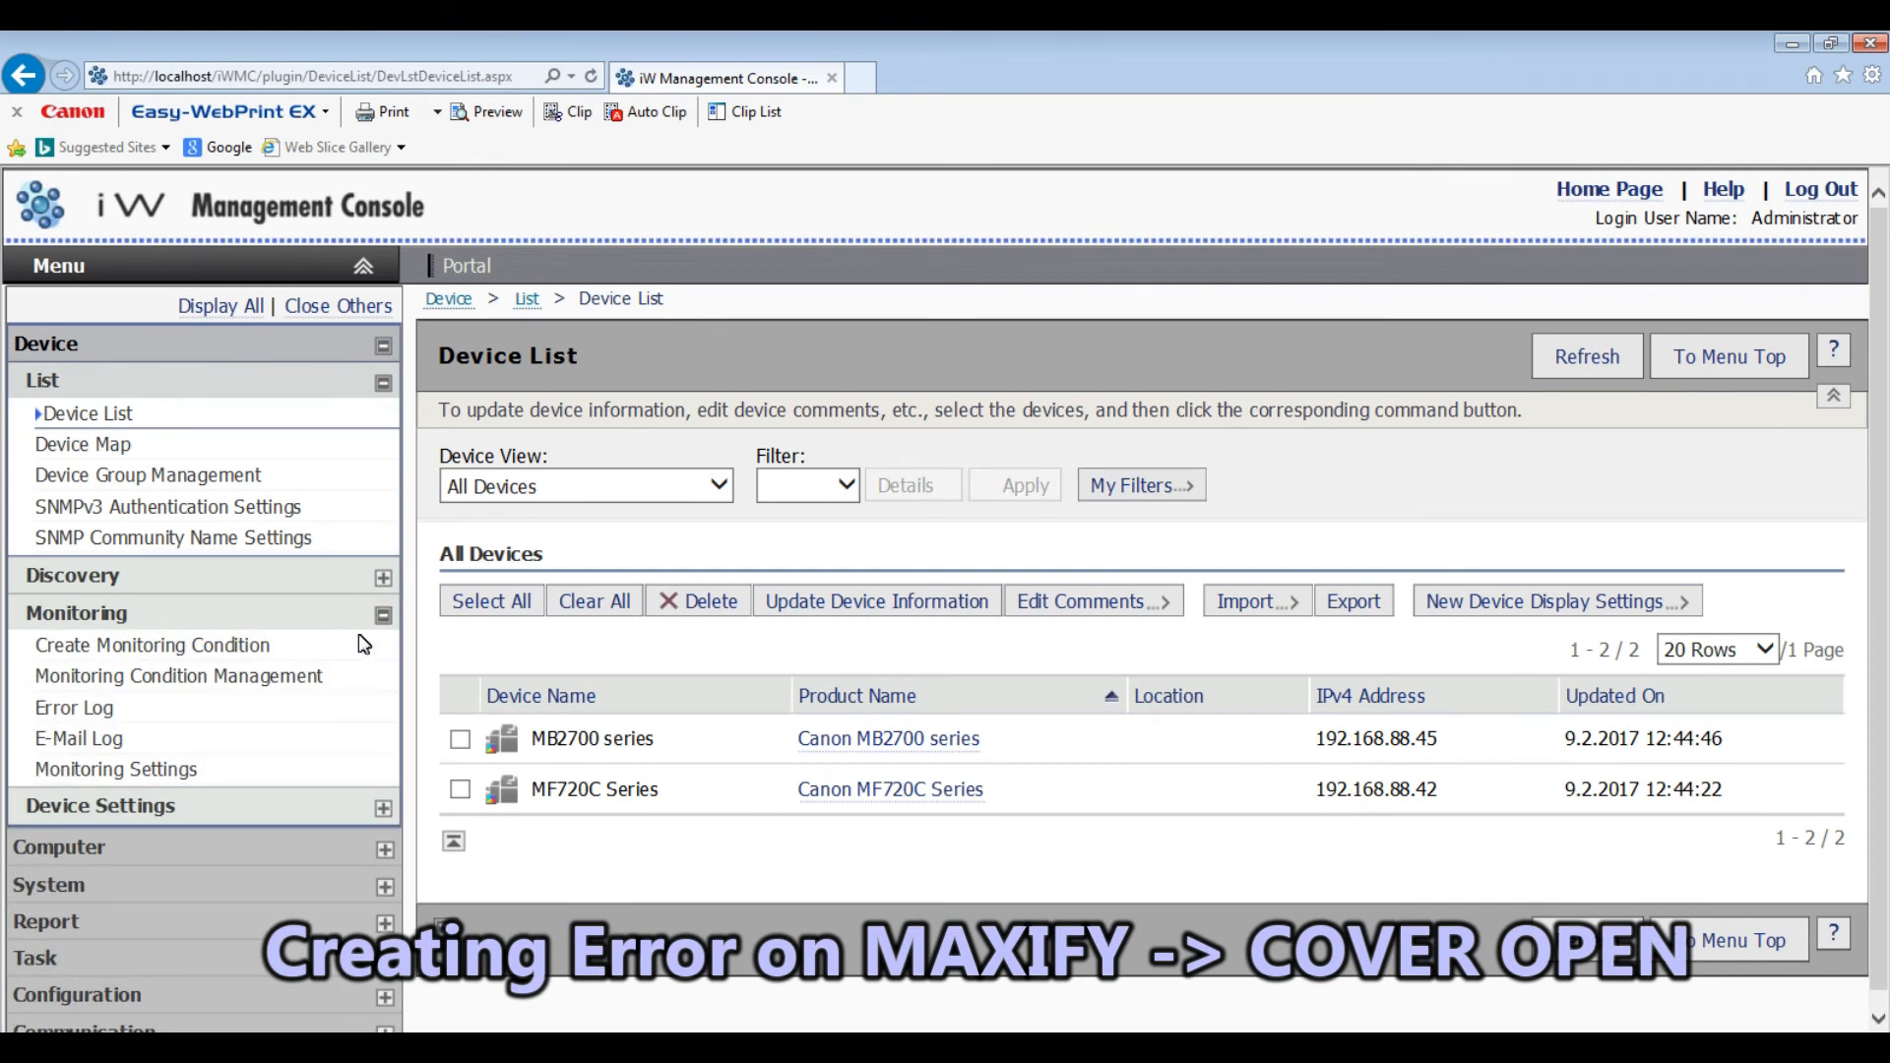
click(74, 708)
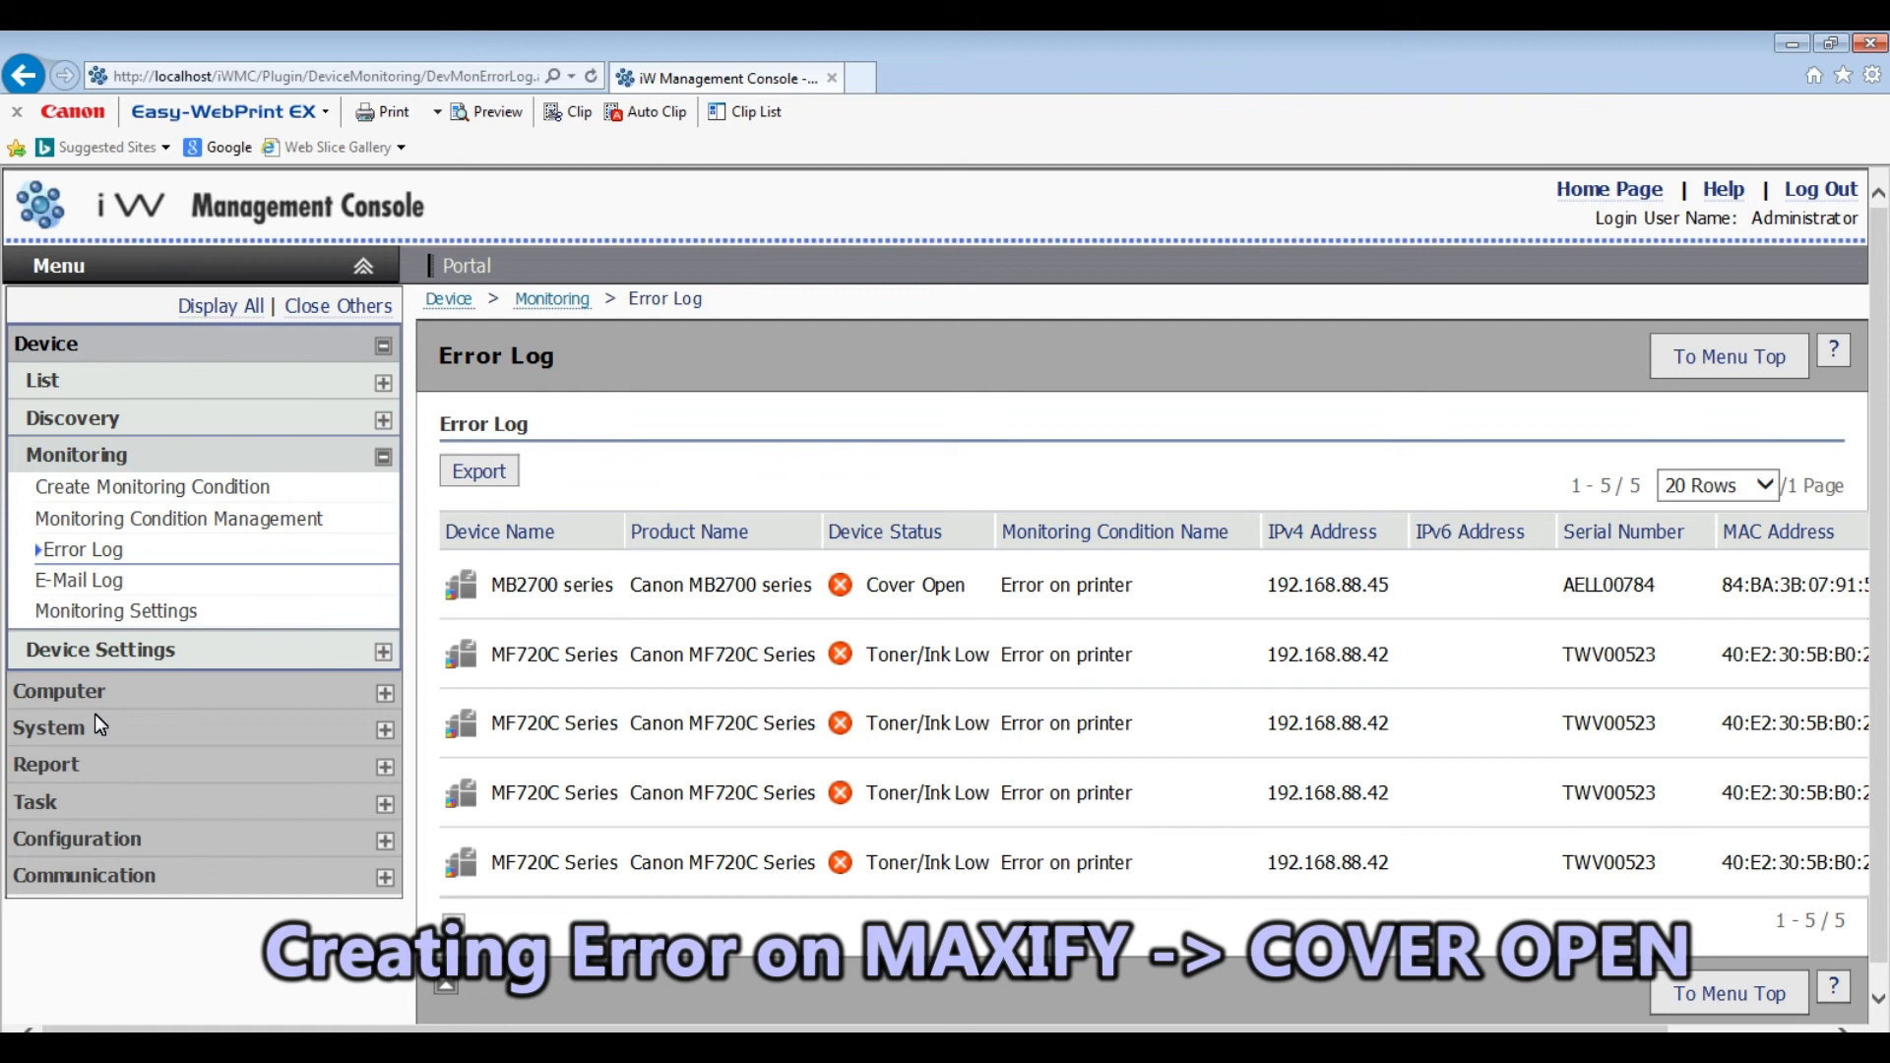
mouse_move(882, 603)
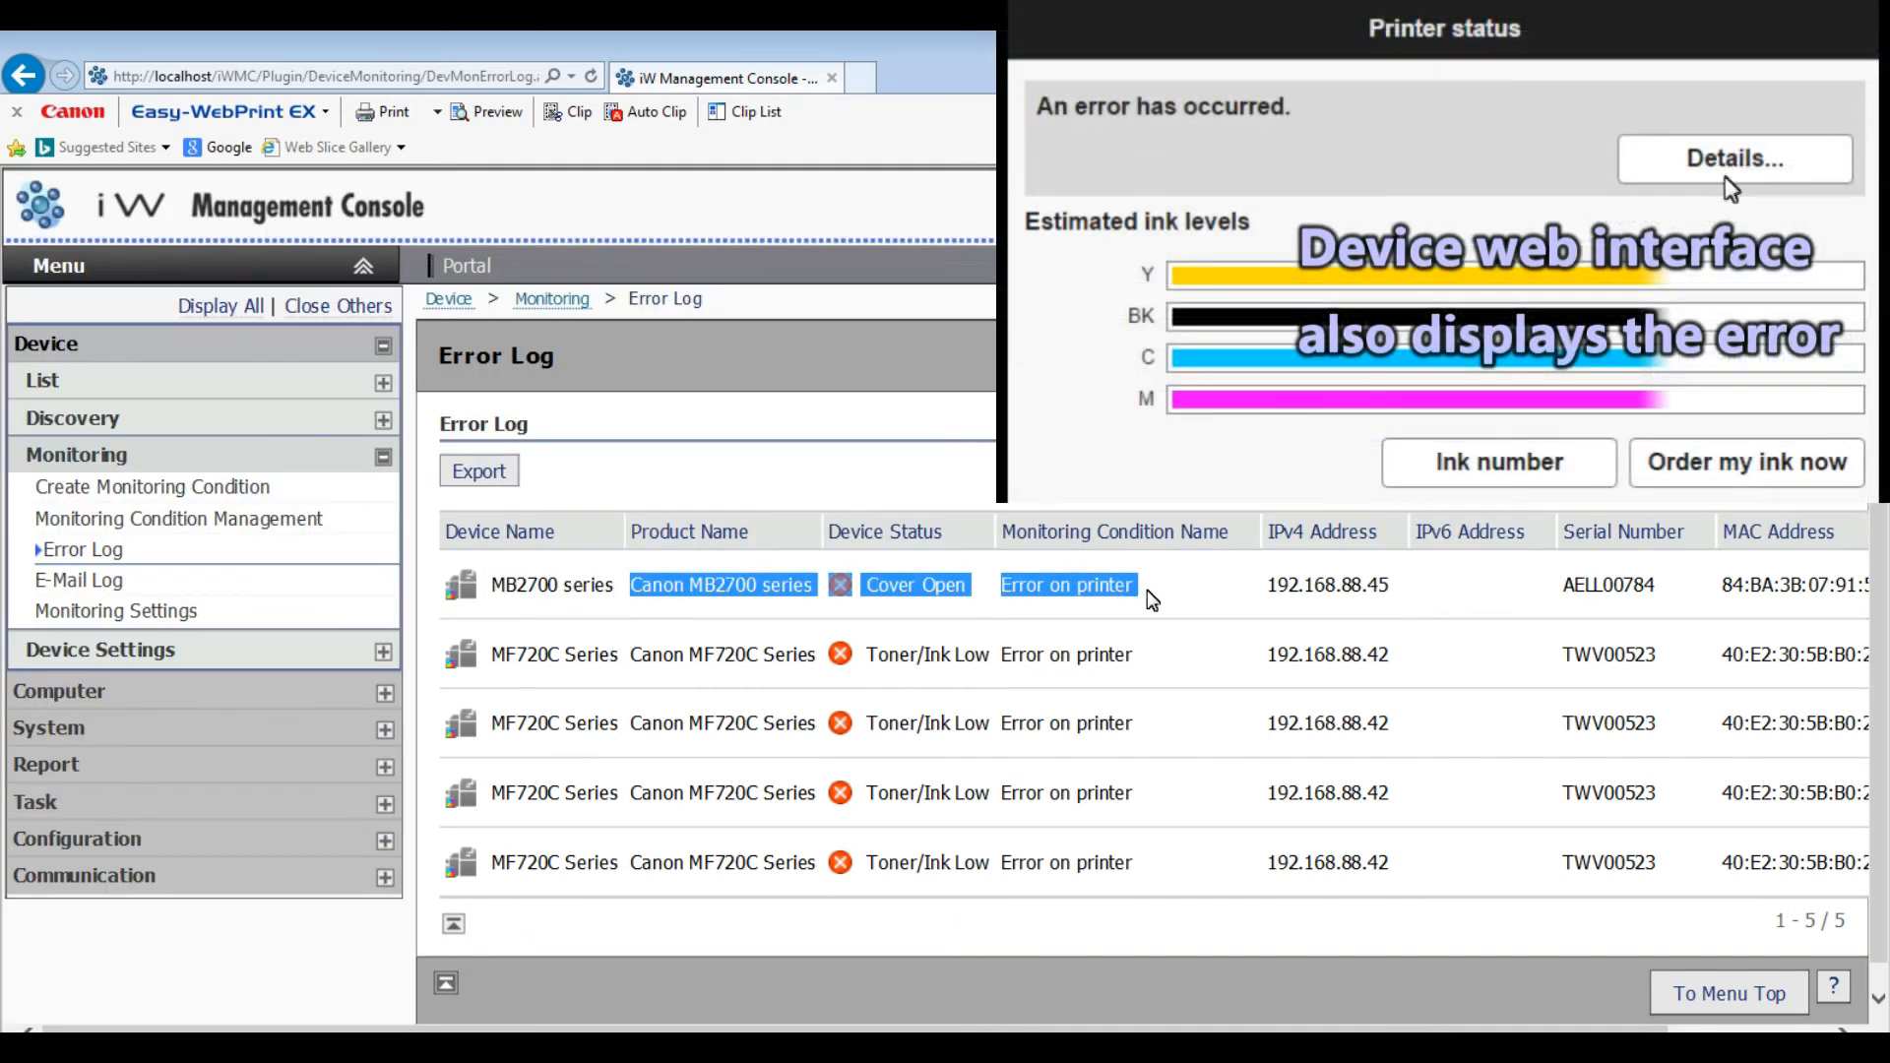
click(1734, 158)
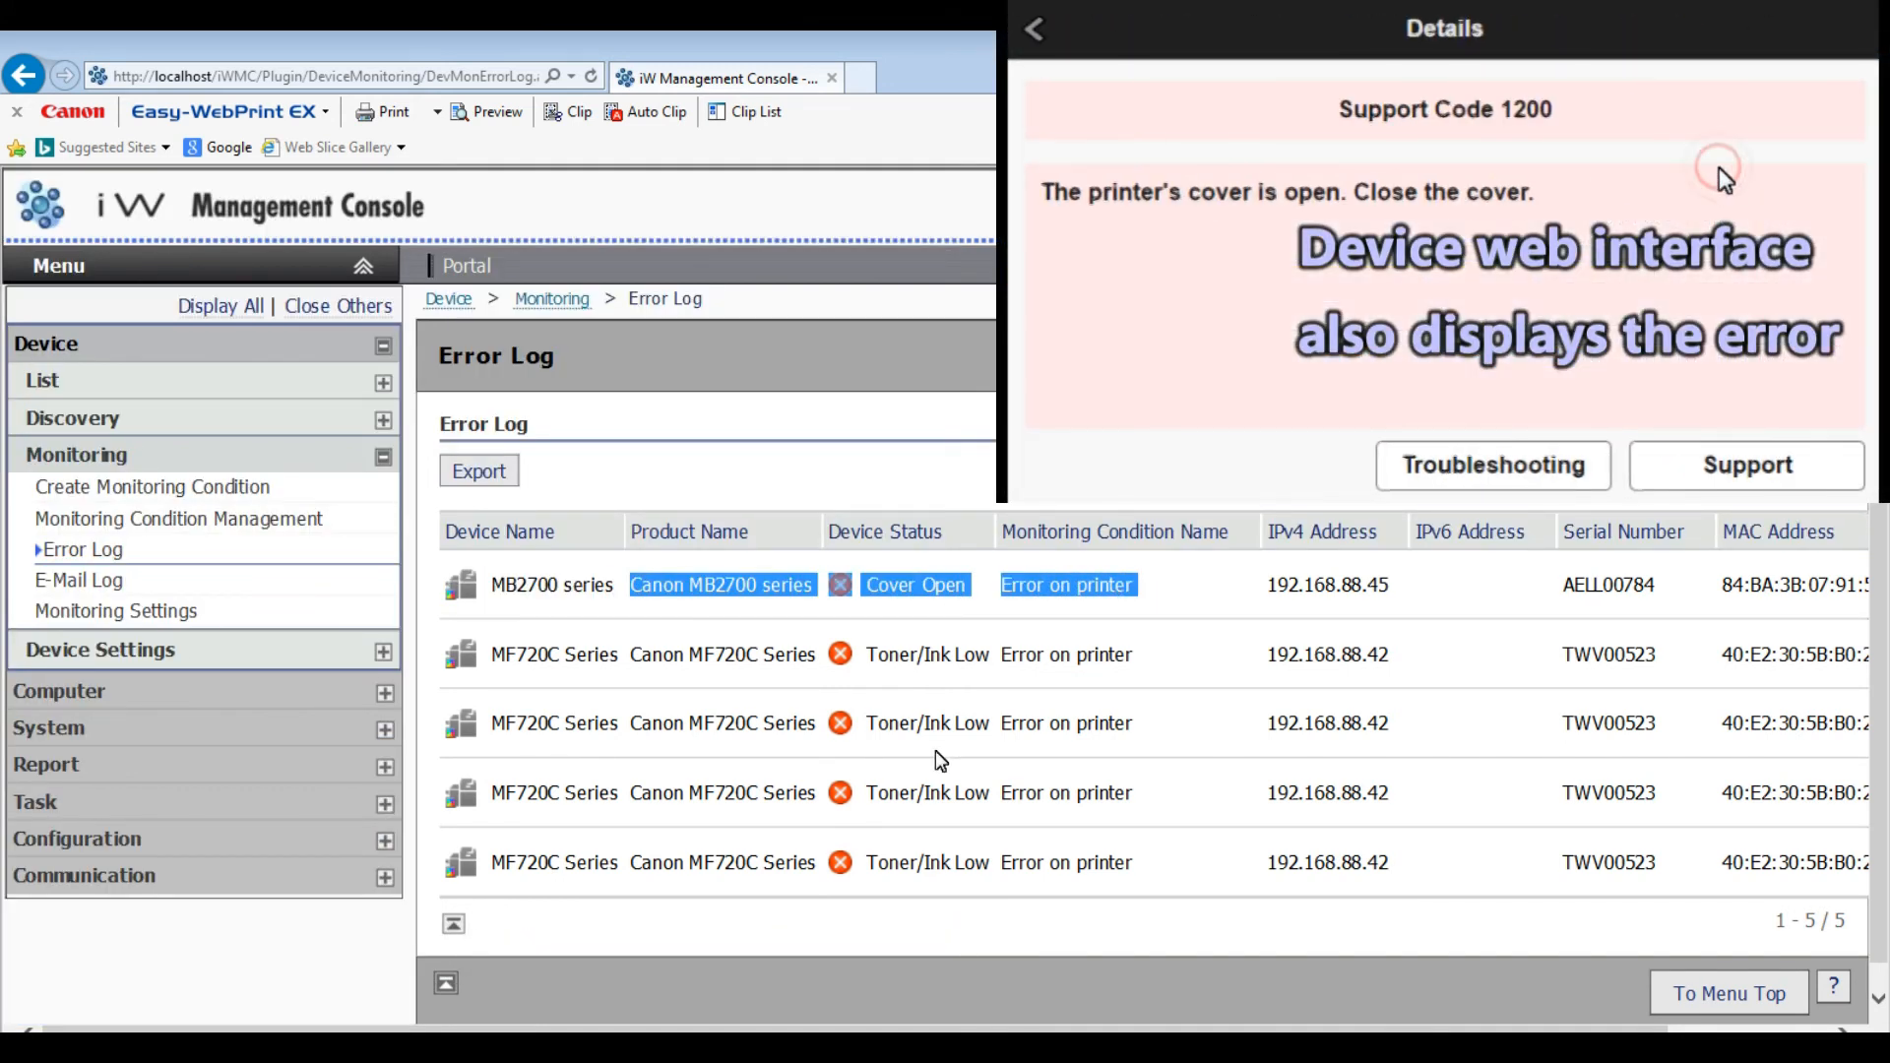
mouse_move(1722, 190)
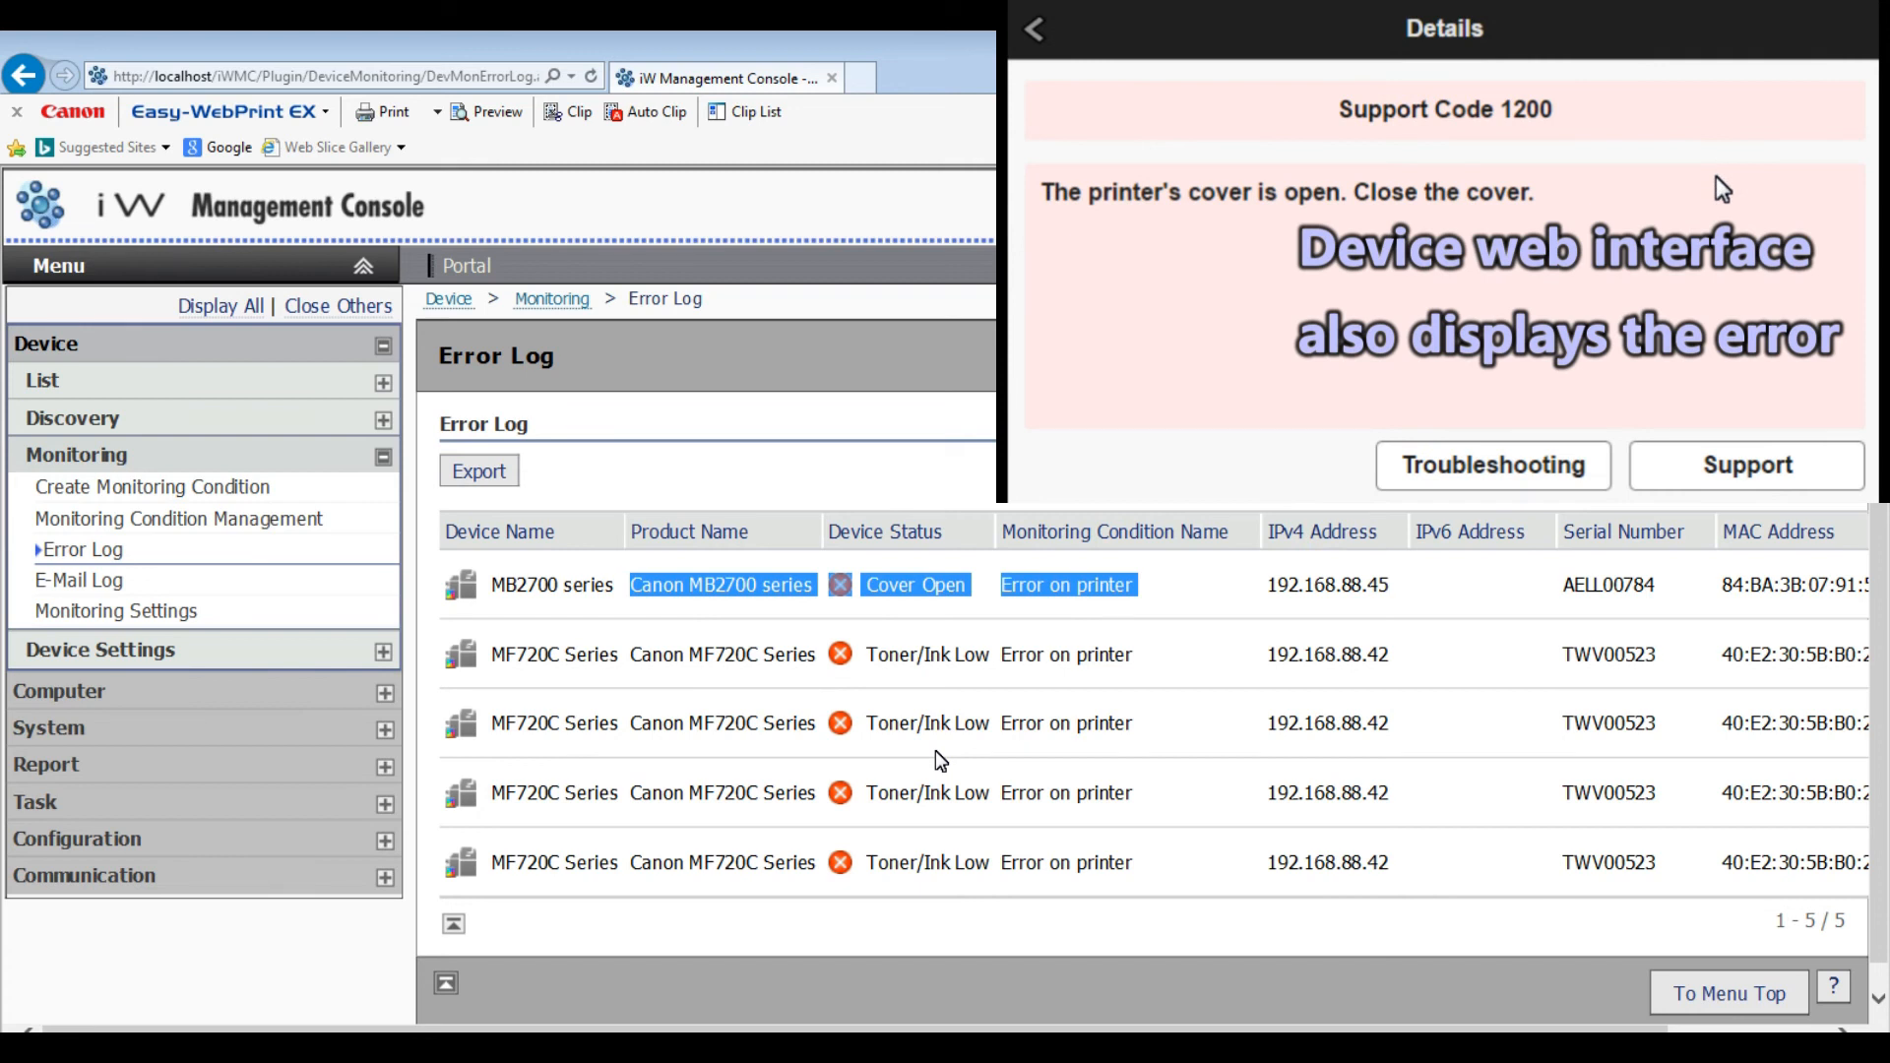
click(1492, 466)
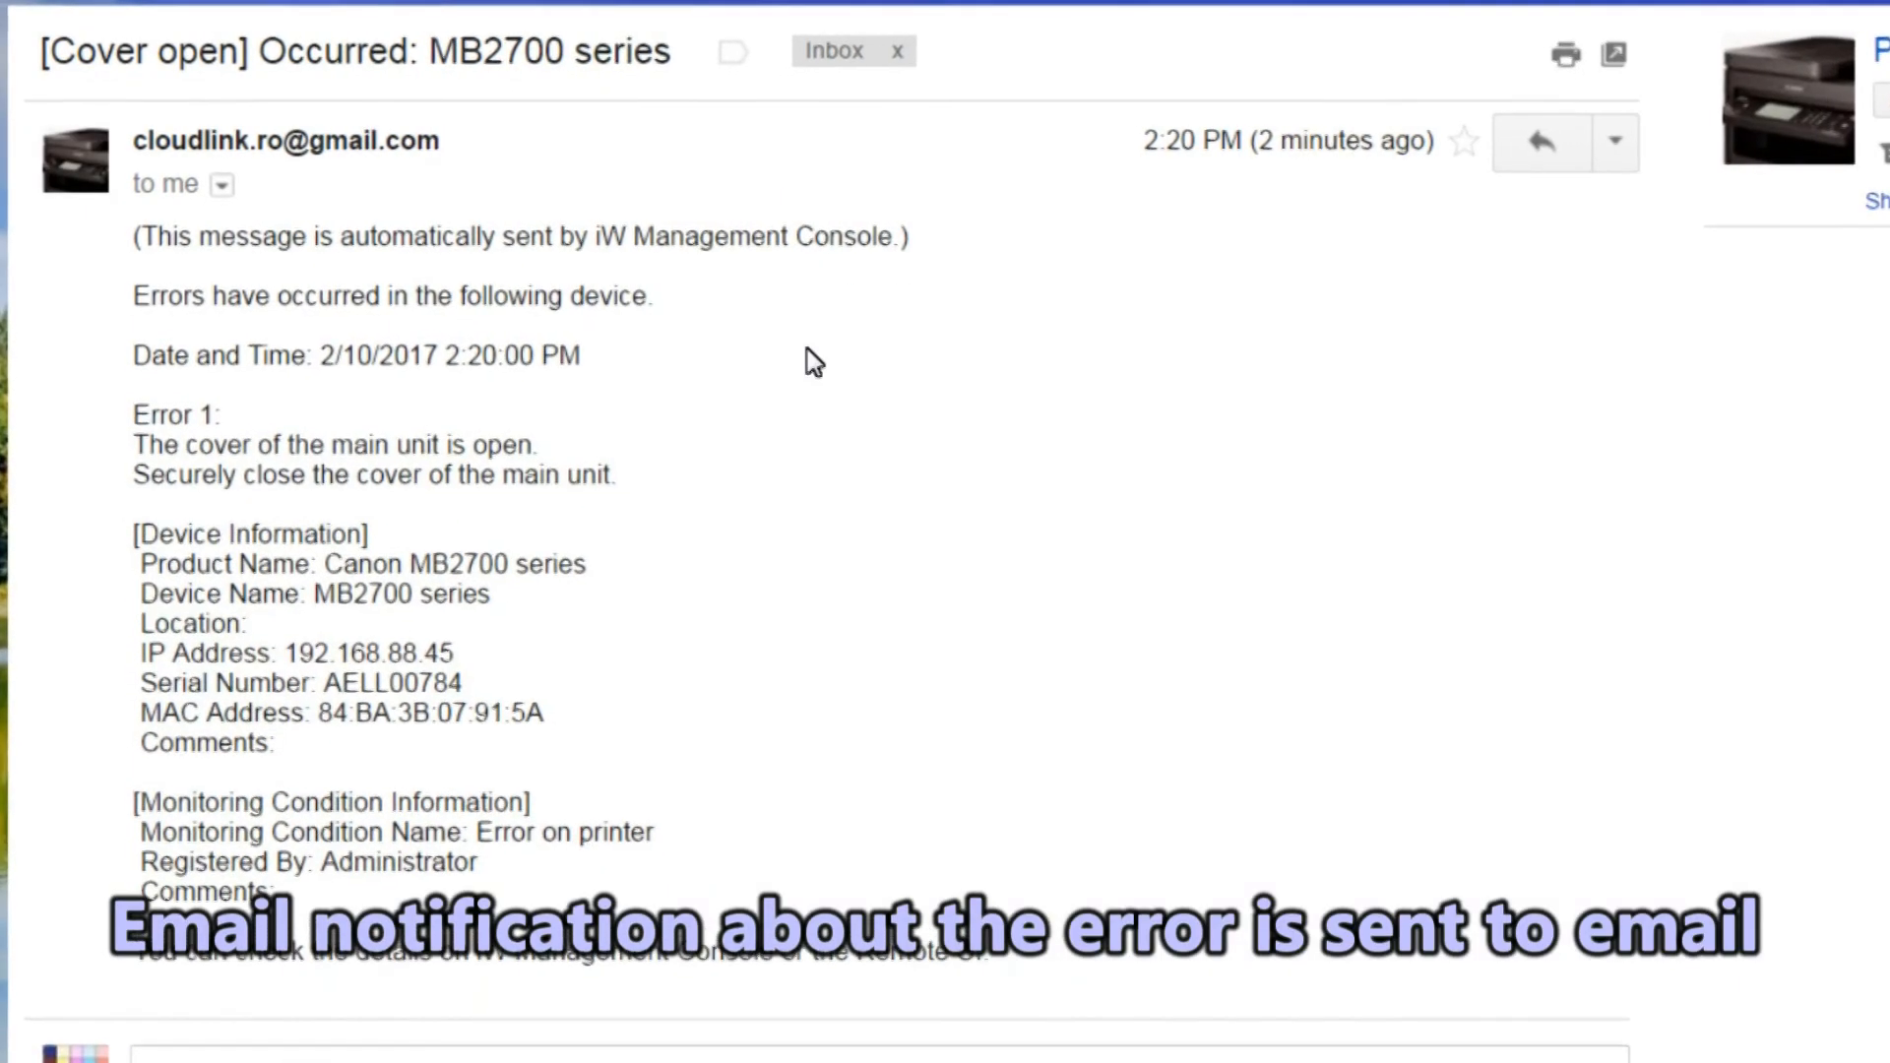
Scroll the Cover open email to the MB2700 series details at 192.168.88.45
scroll(down, 3)
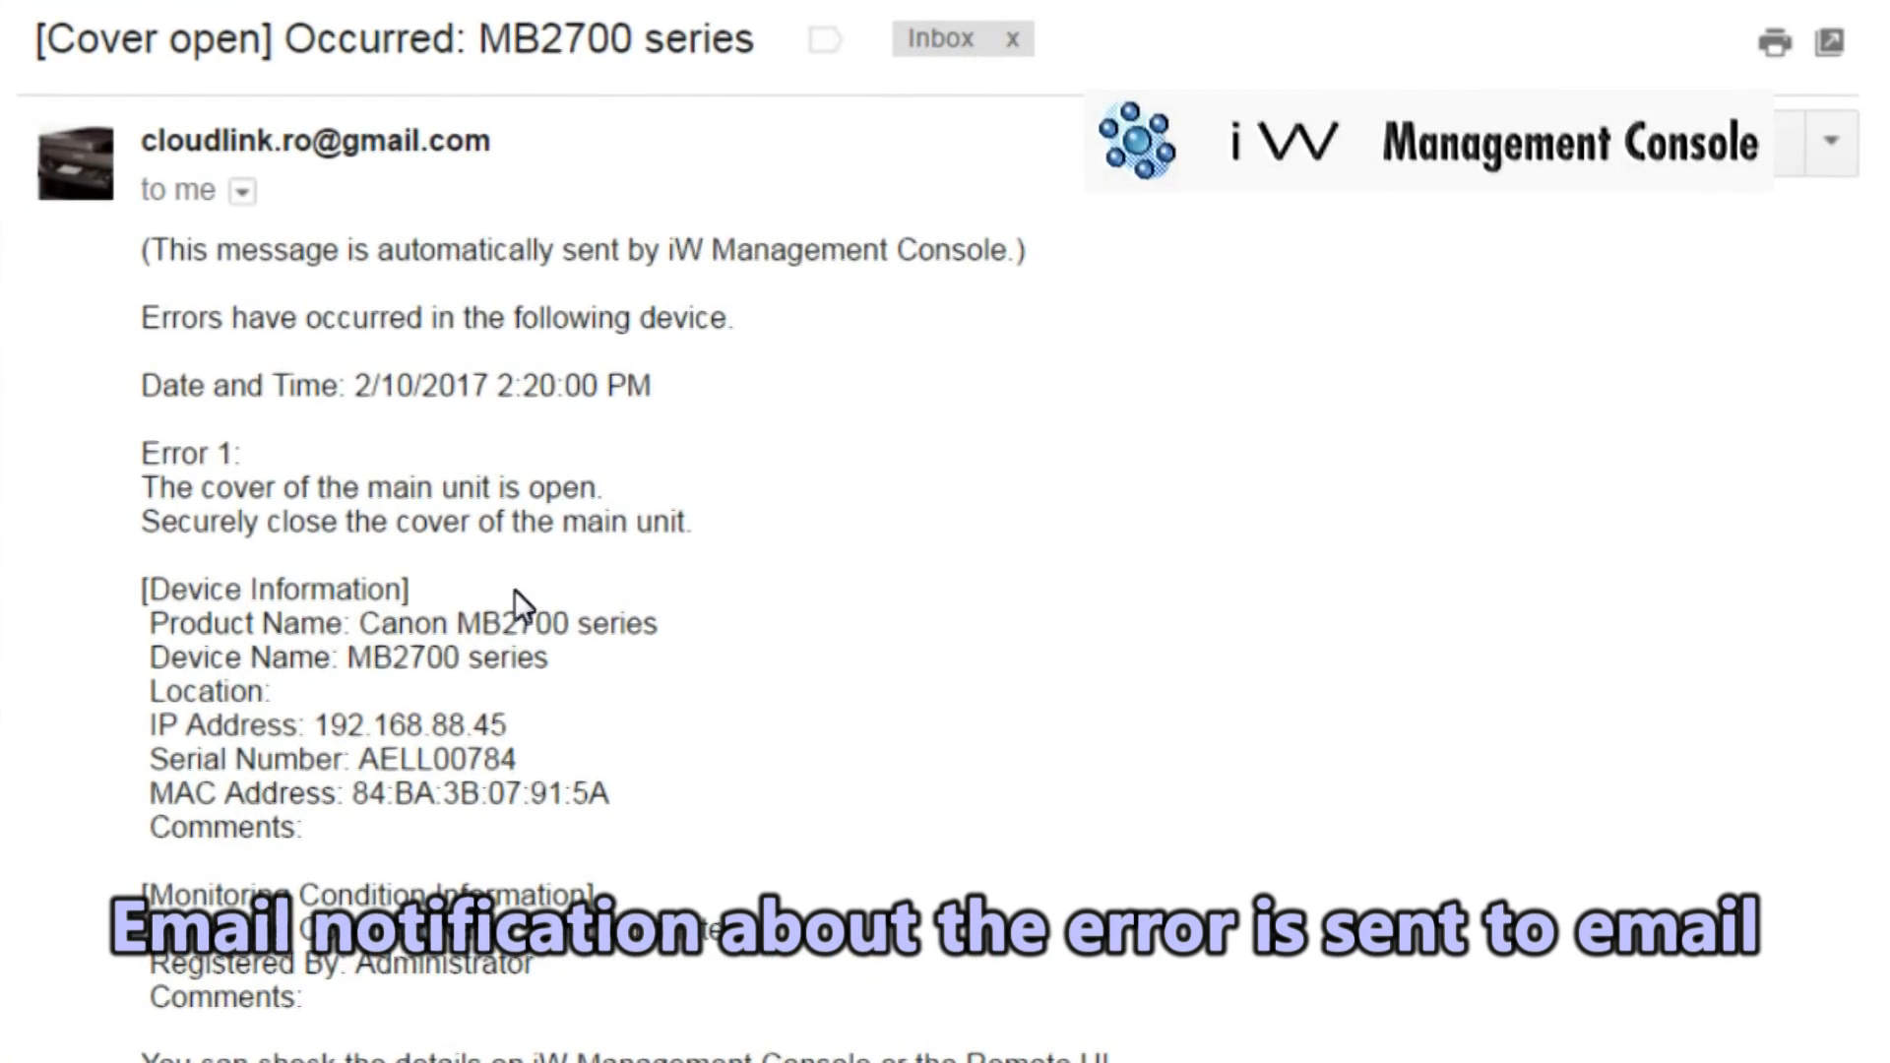
scroll(down, 3)
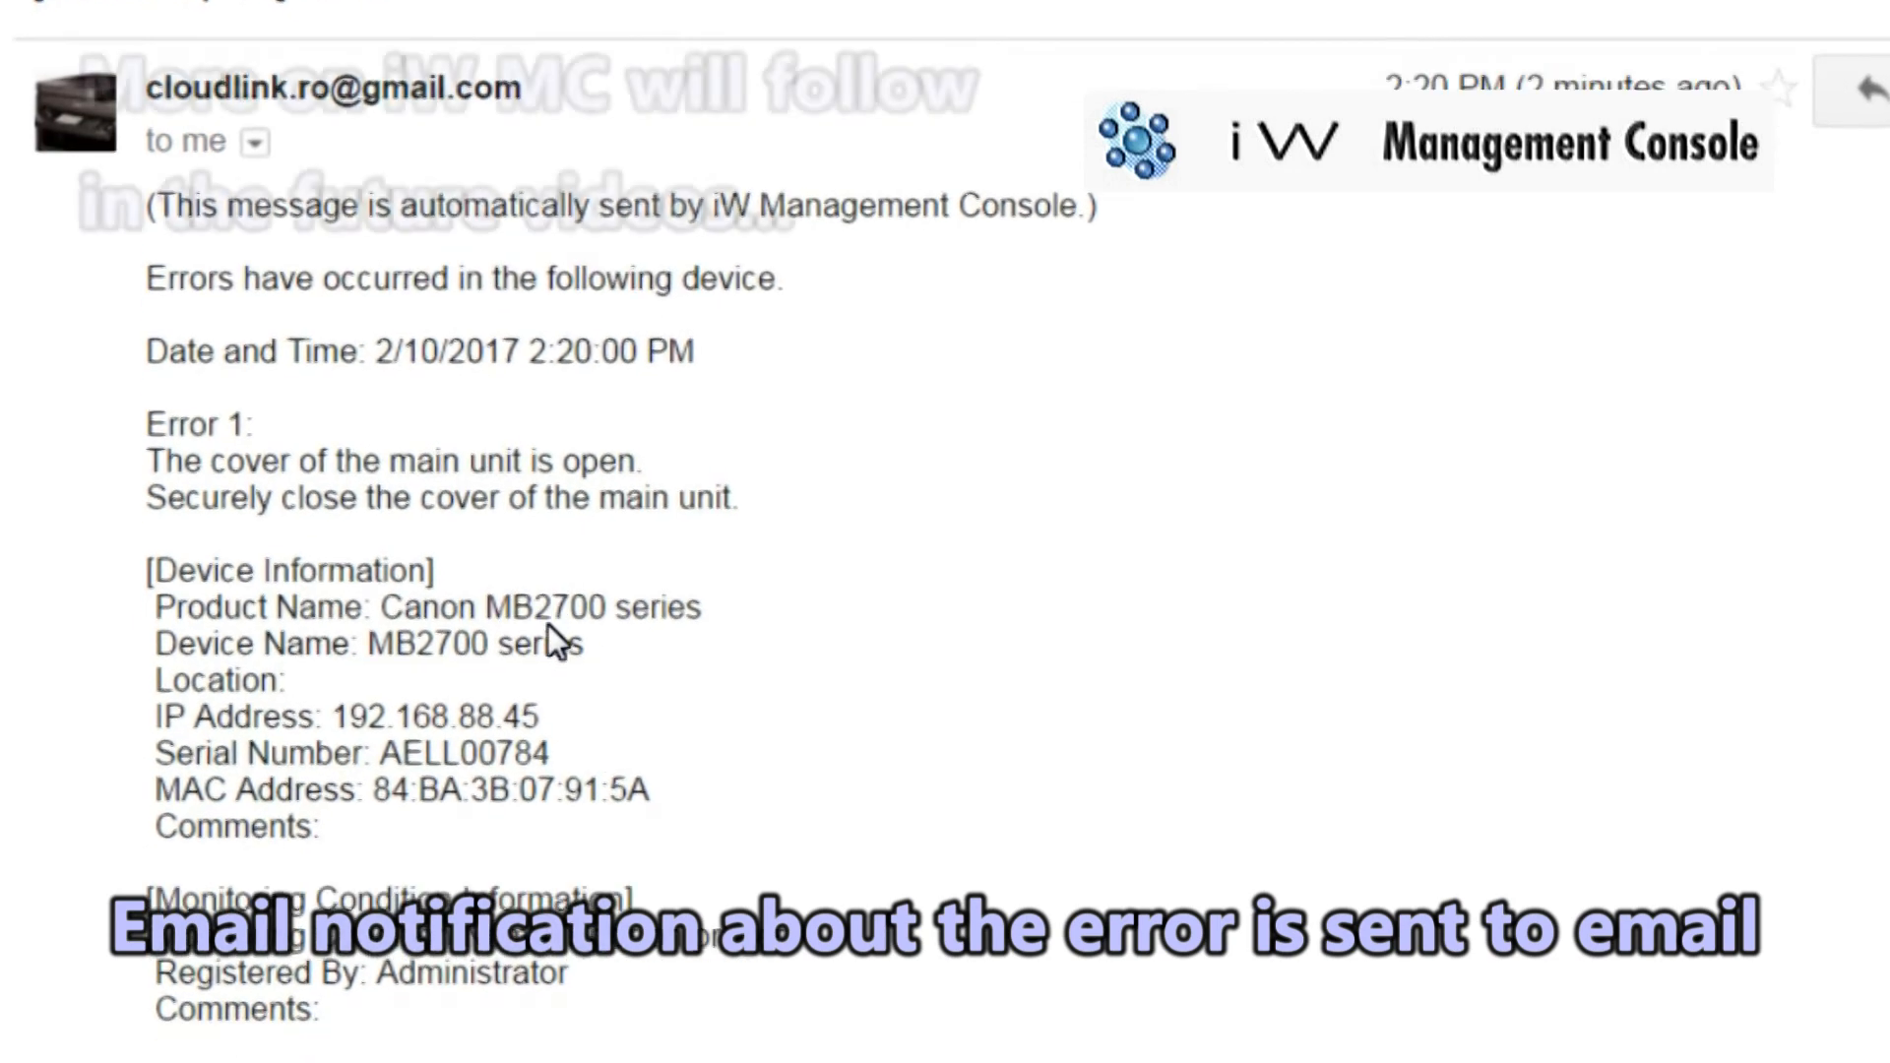